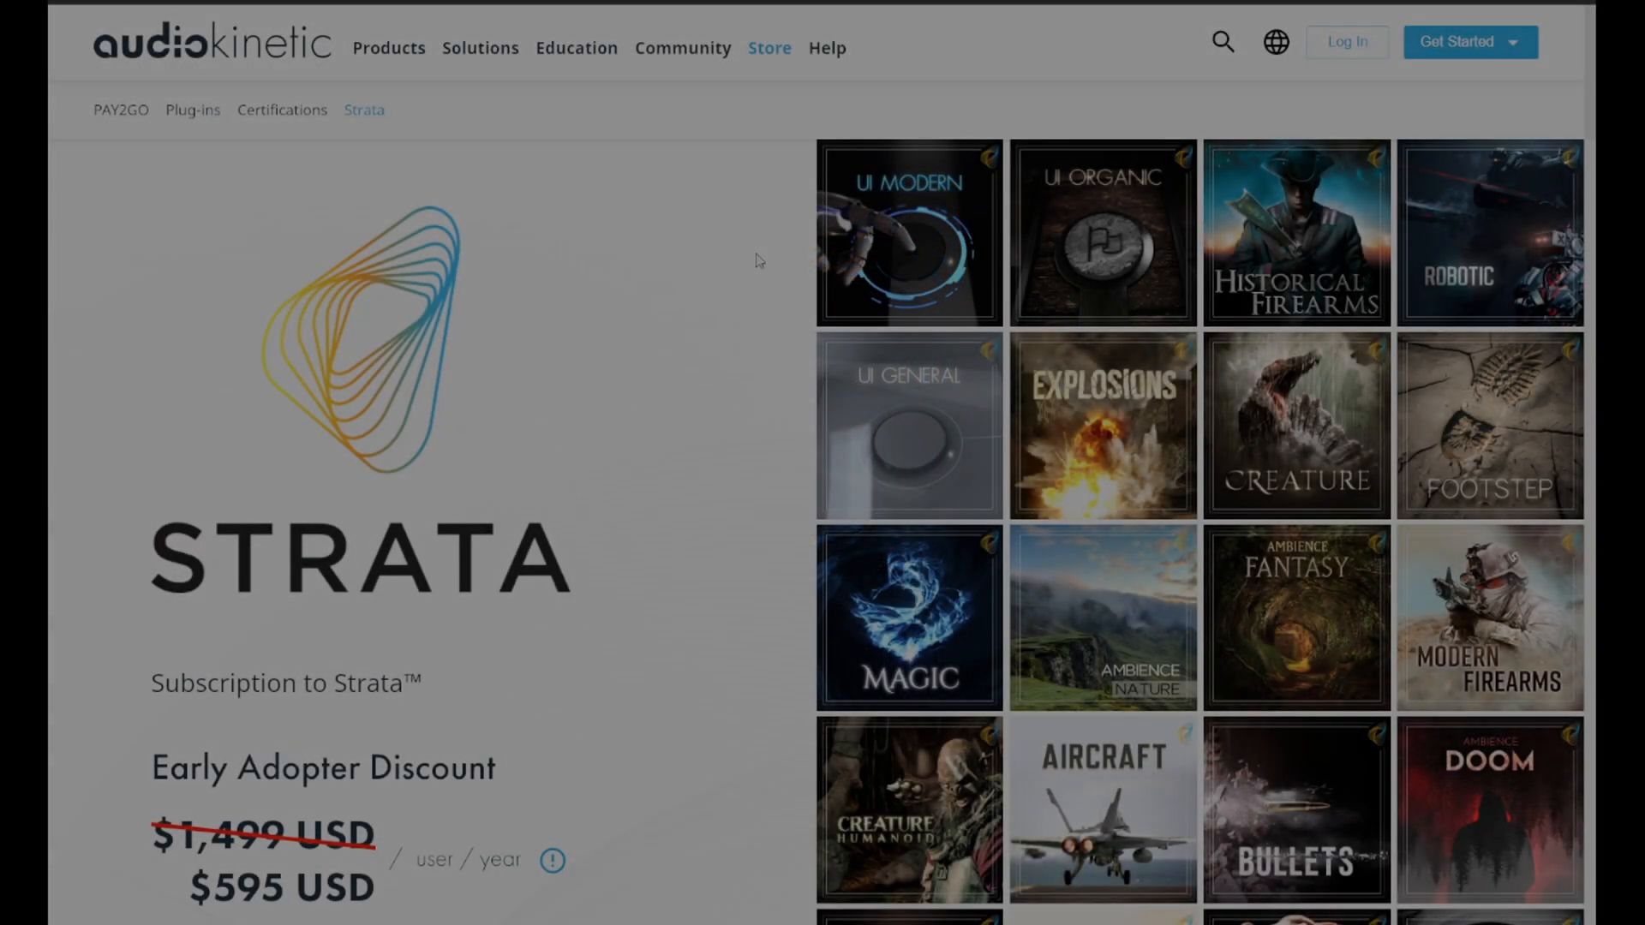
Step: Browse the Strata Included Collections grid down to the Footstep, Historical Firearms and Robotic cards
scroll("down", 3)
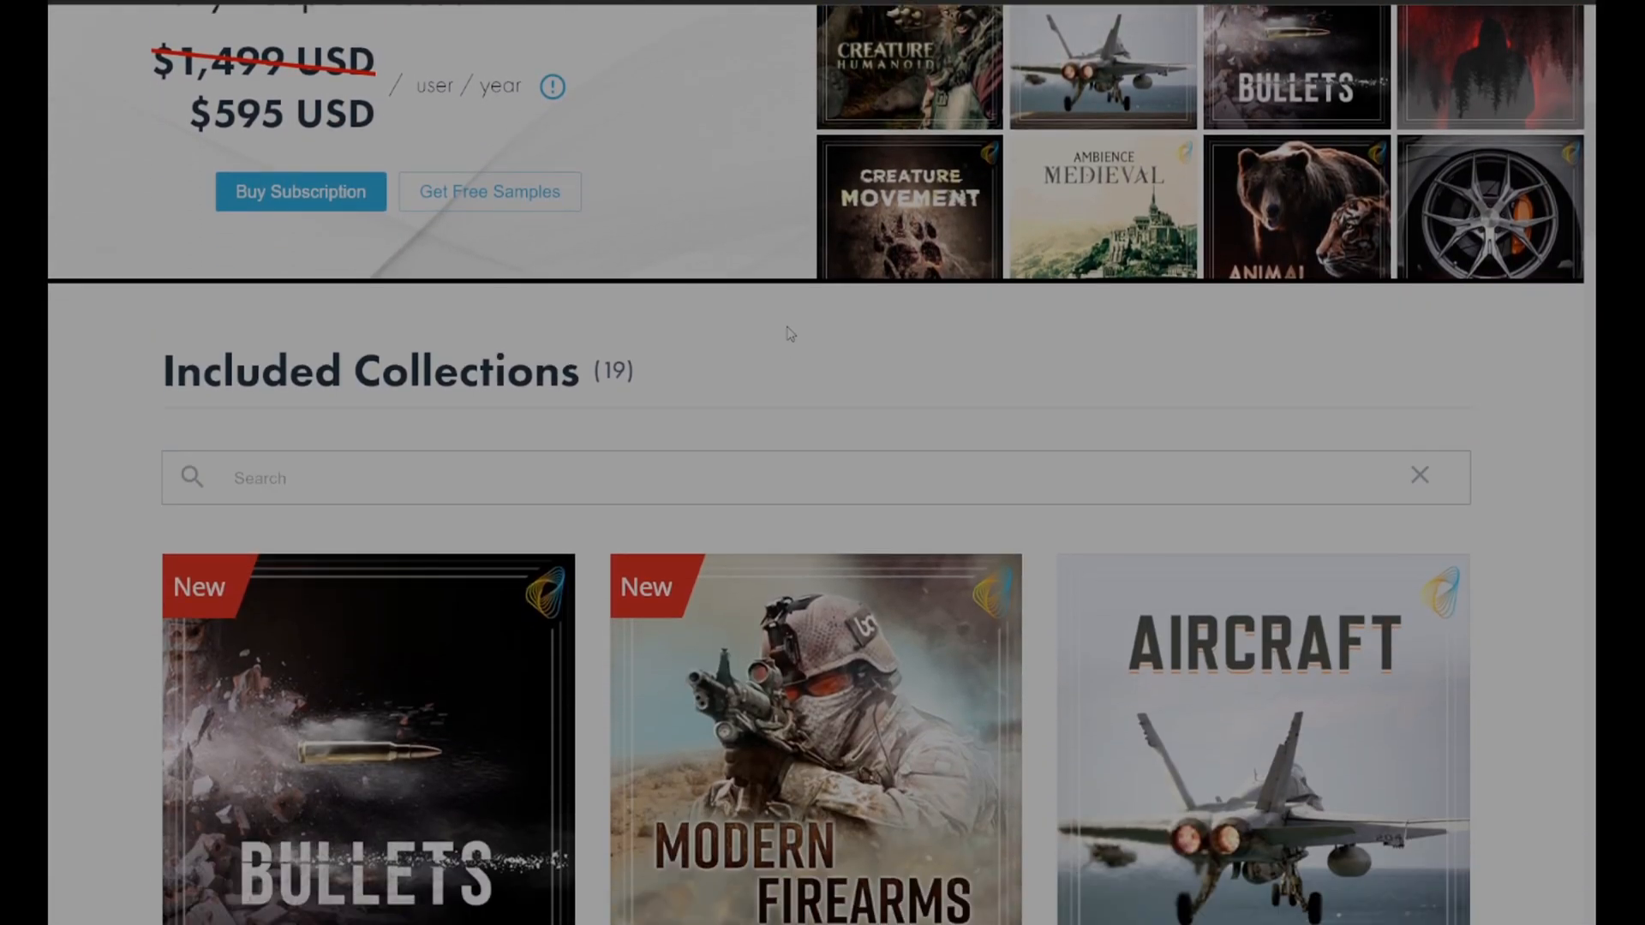
scroll("down", 3)
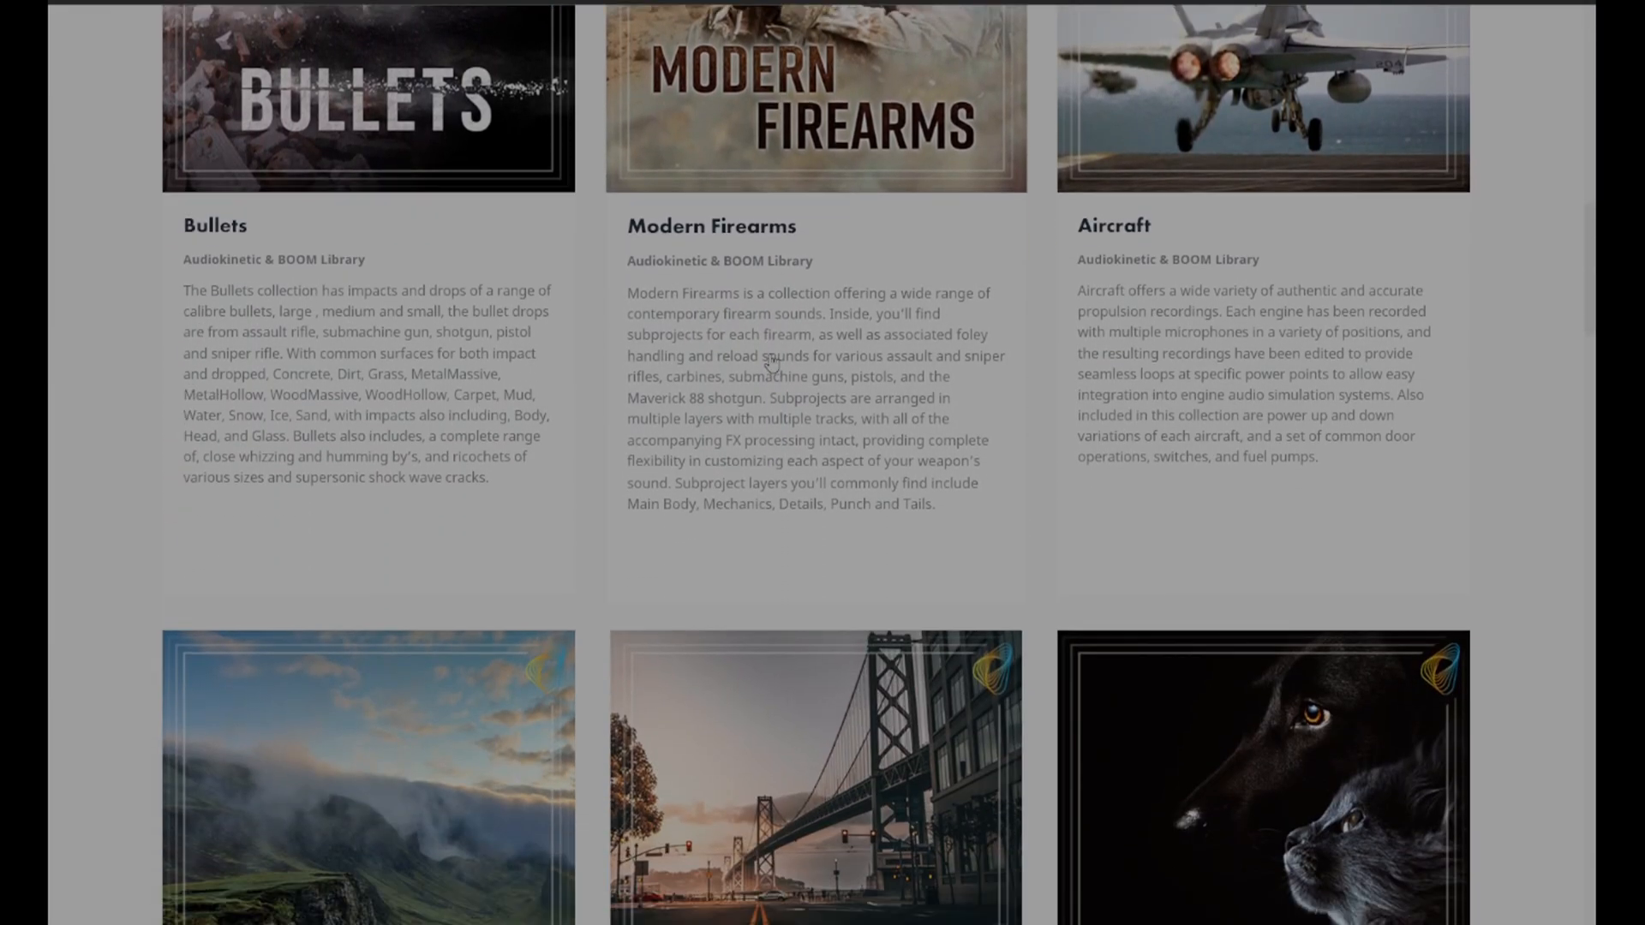
scroll("down", 3)
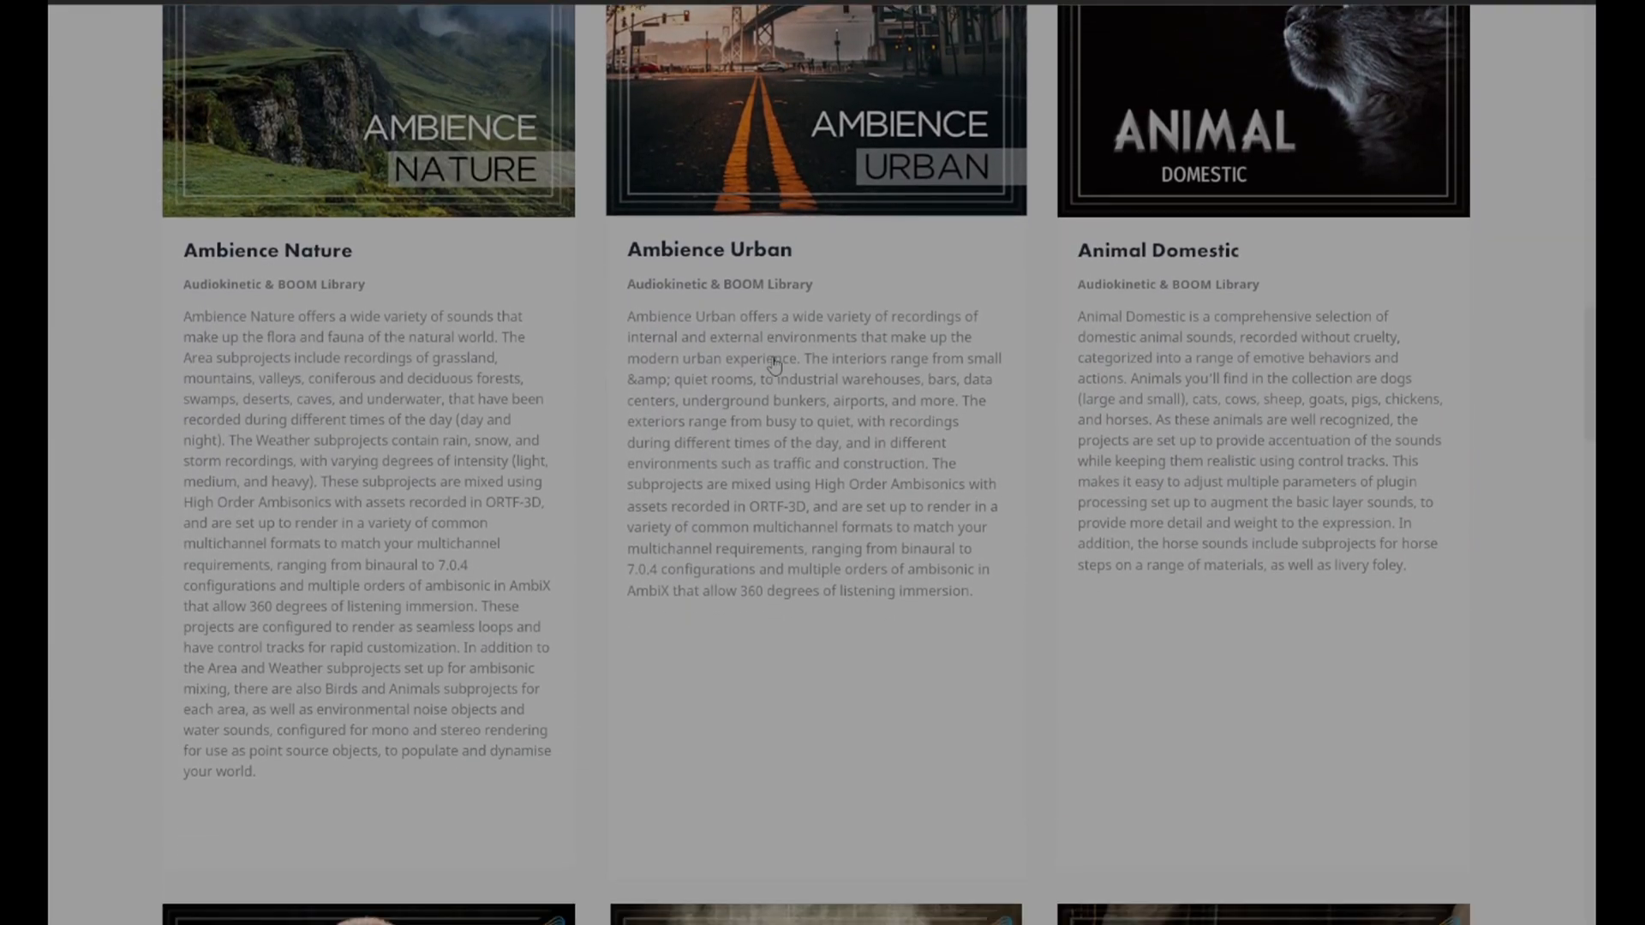
scroll("down", 3)
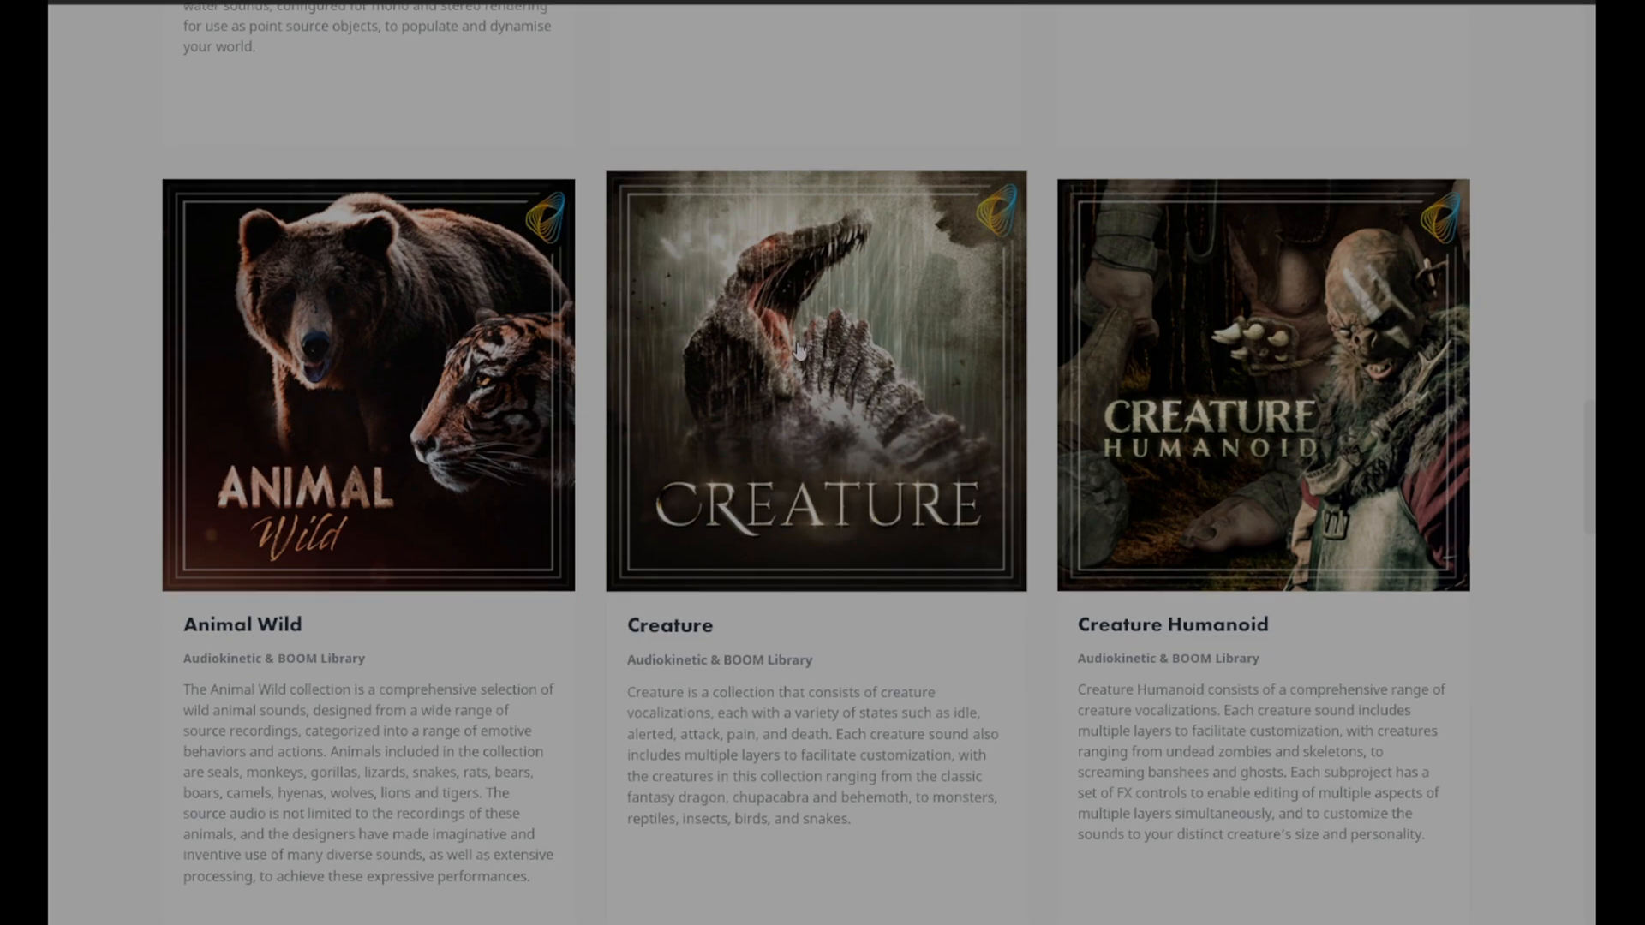
scroll("down", 3)
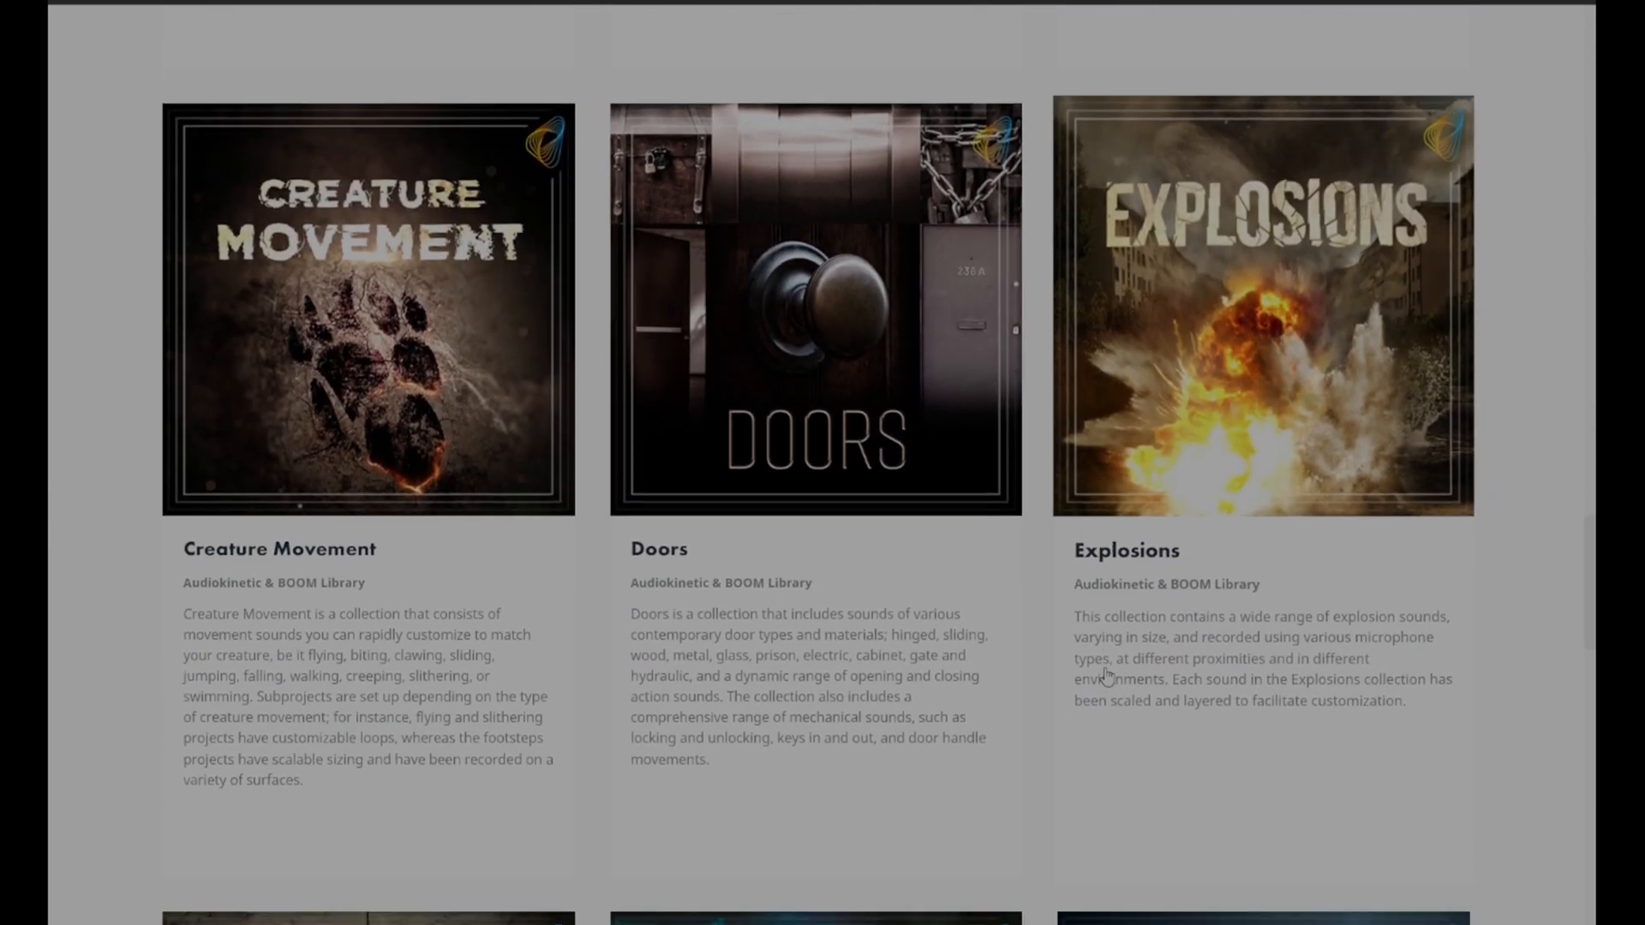
scroll("down", 3)
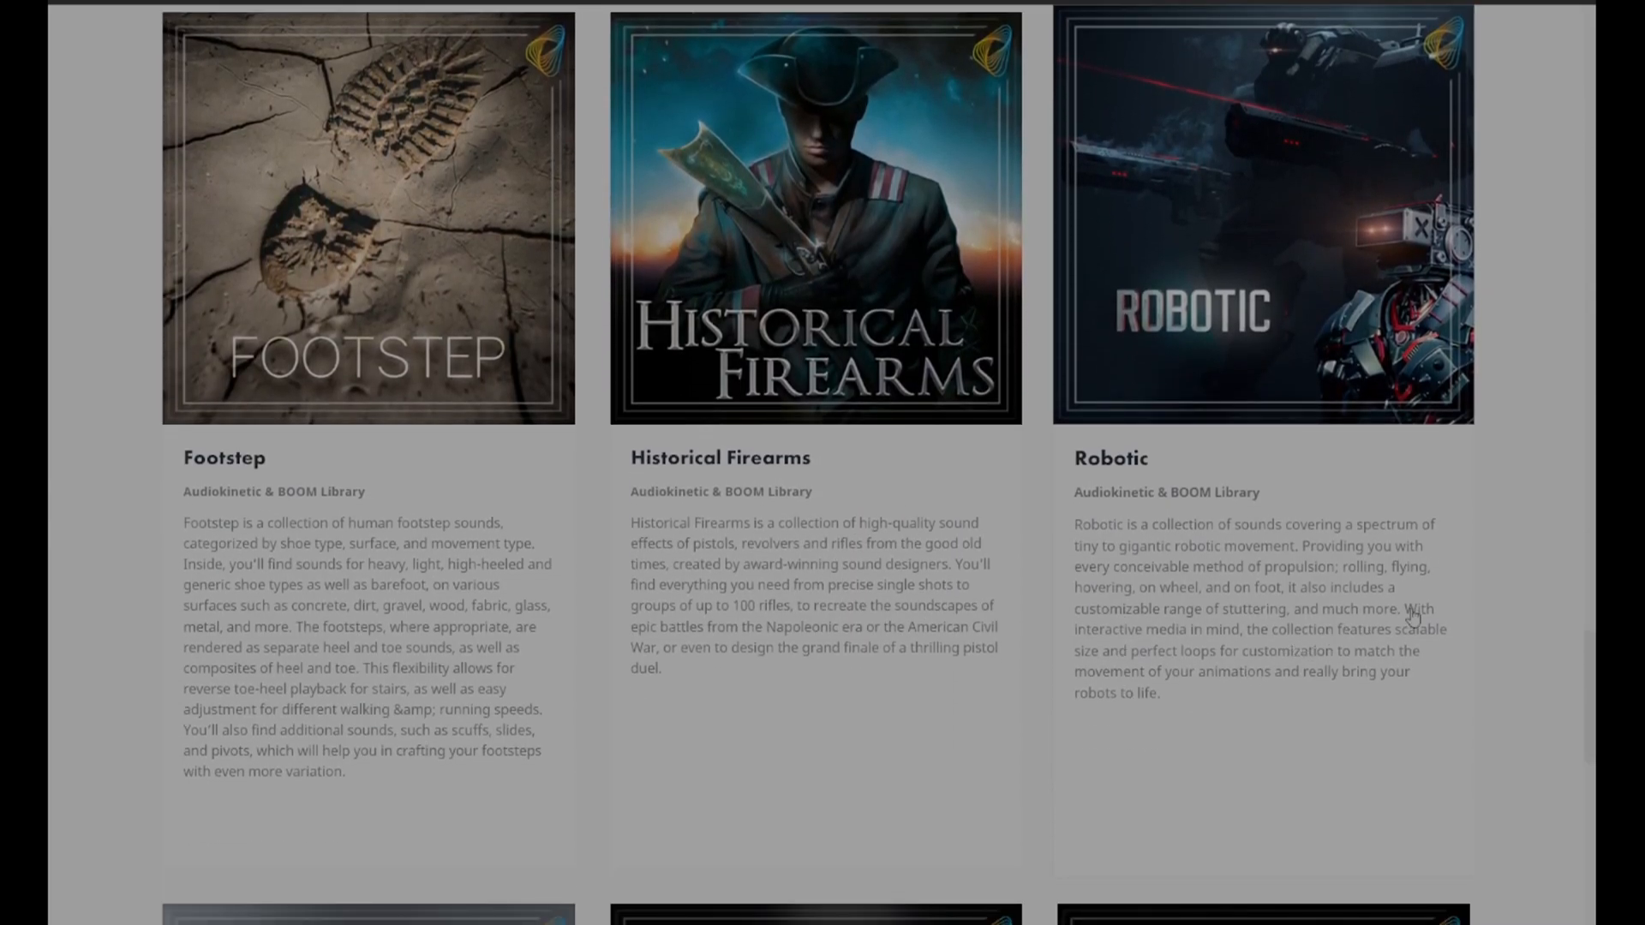
scroll("down", 3)
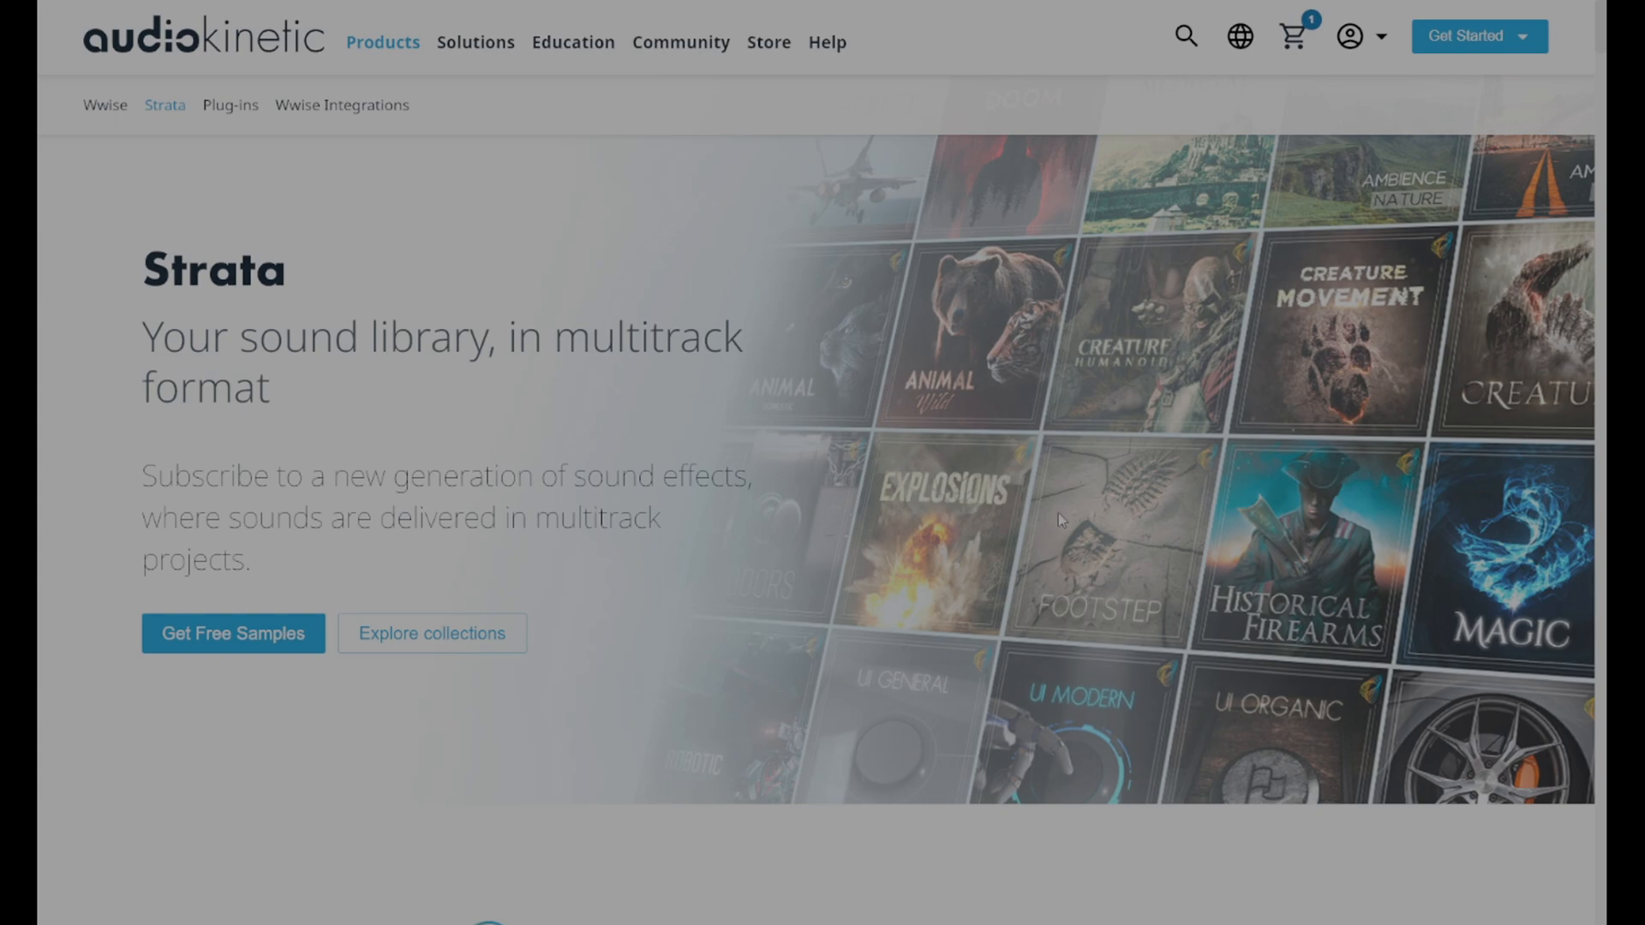
mouse_move(1215, 200)
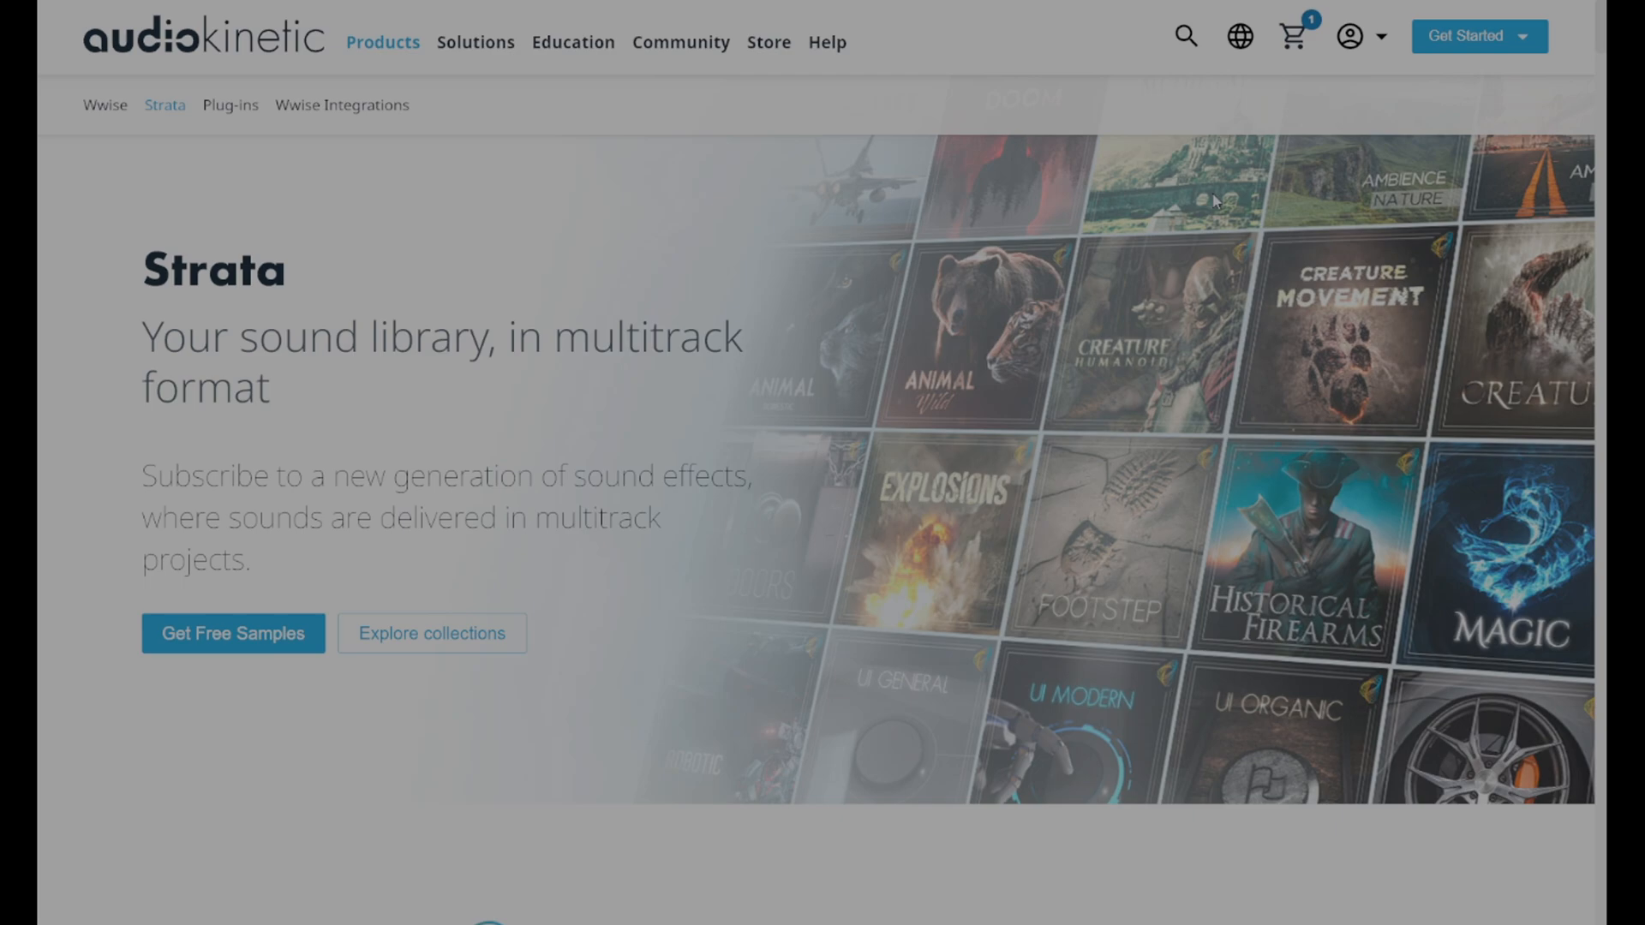
mouse_move(1204, 175)
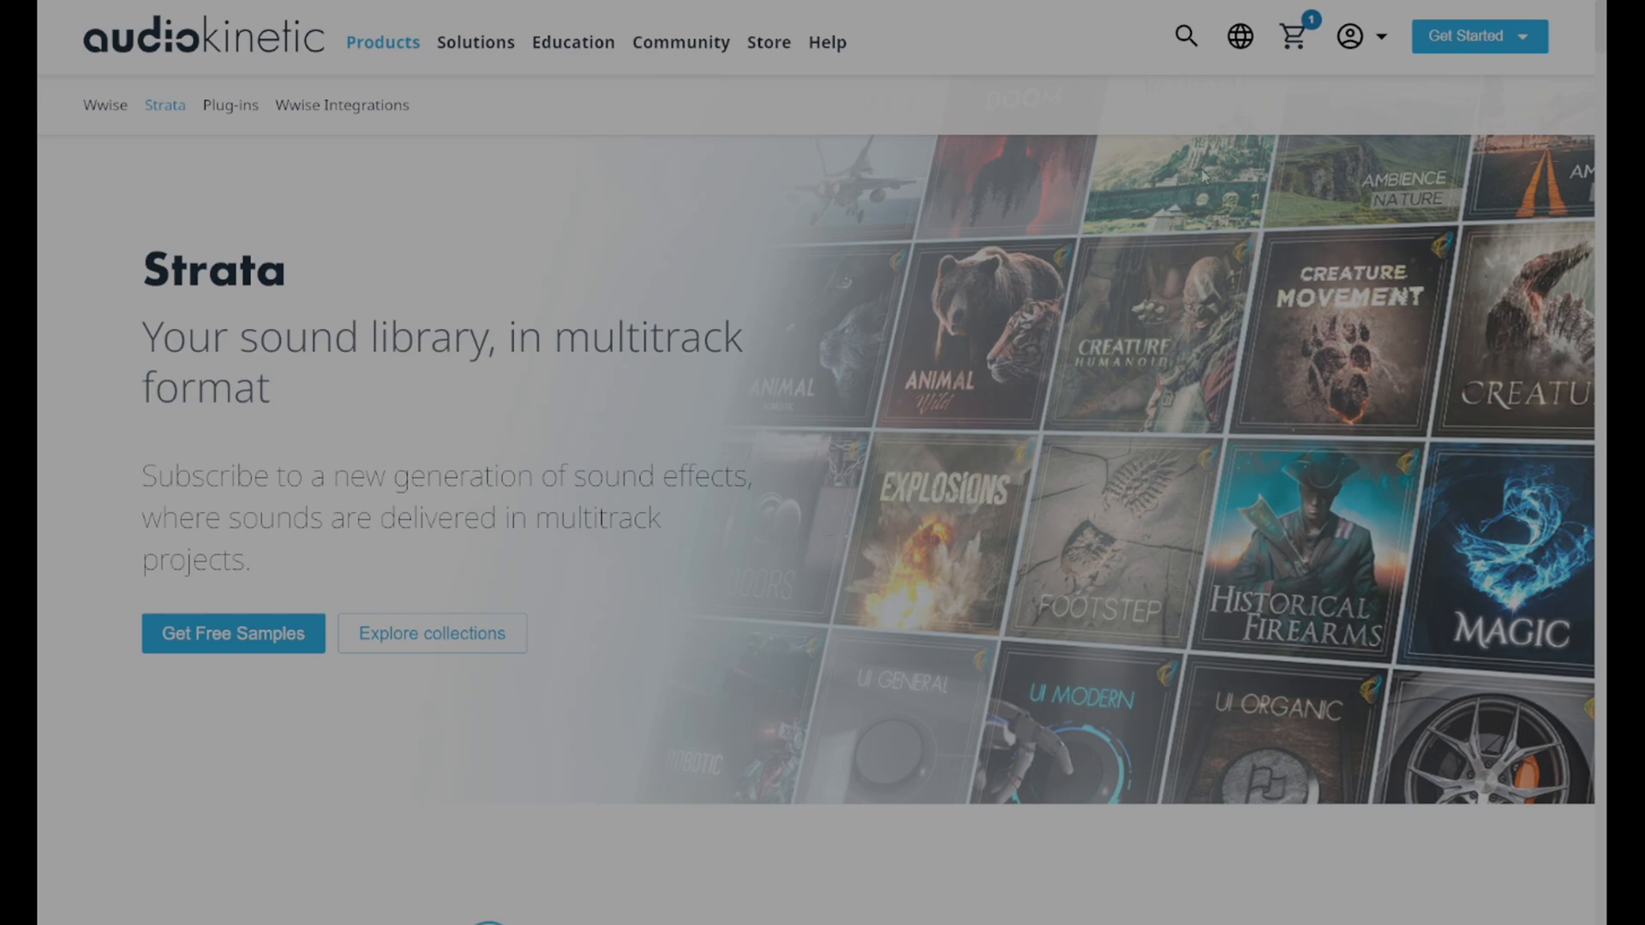
mouse_move(1199, 262)
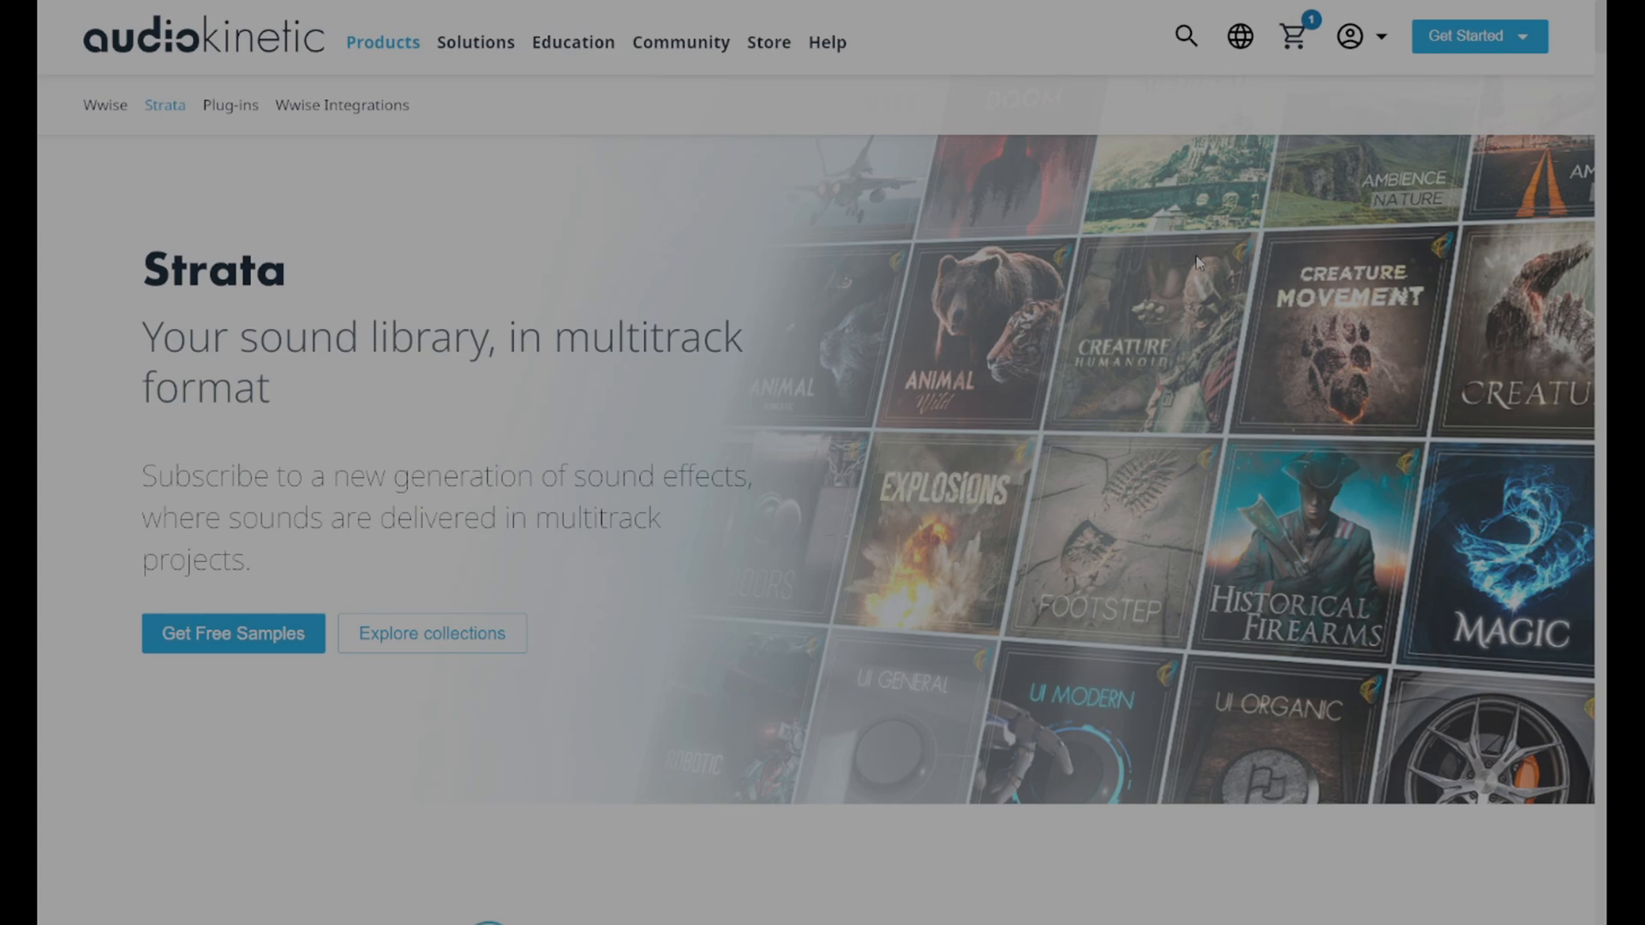
mouse_move(687, 570)
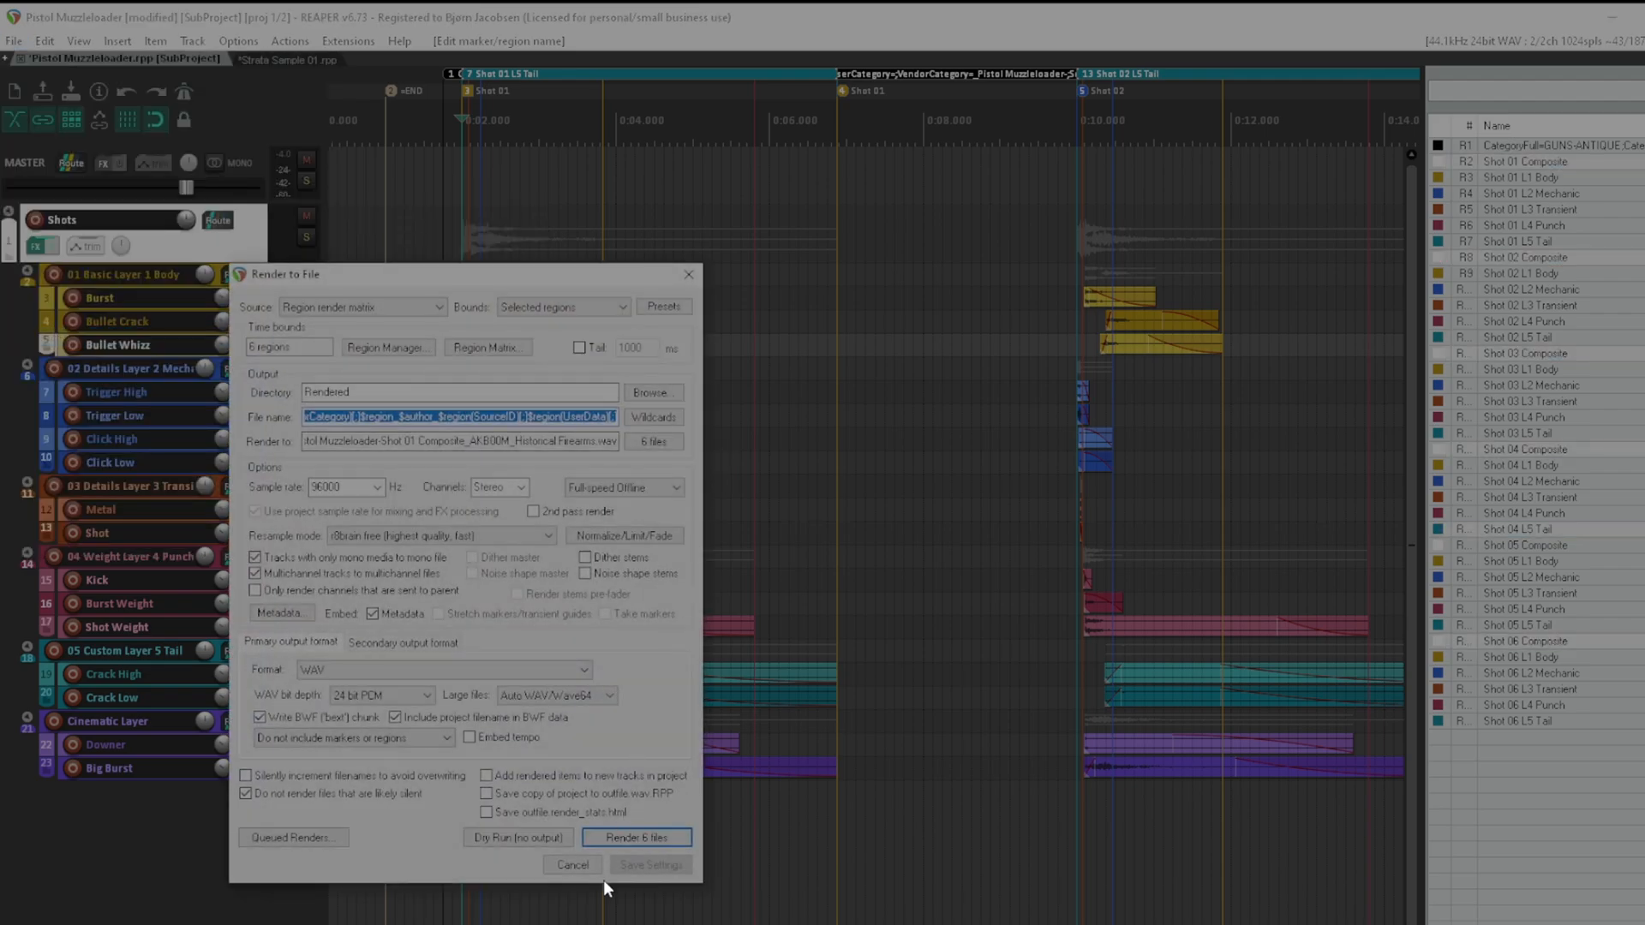
Step: Render the six Pistol Muzzleloader region files past the warning, then mute the Wing Renders track
left_click(635, 837)
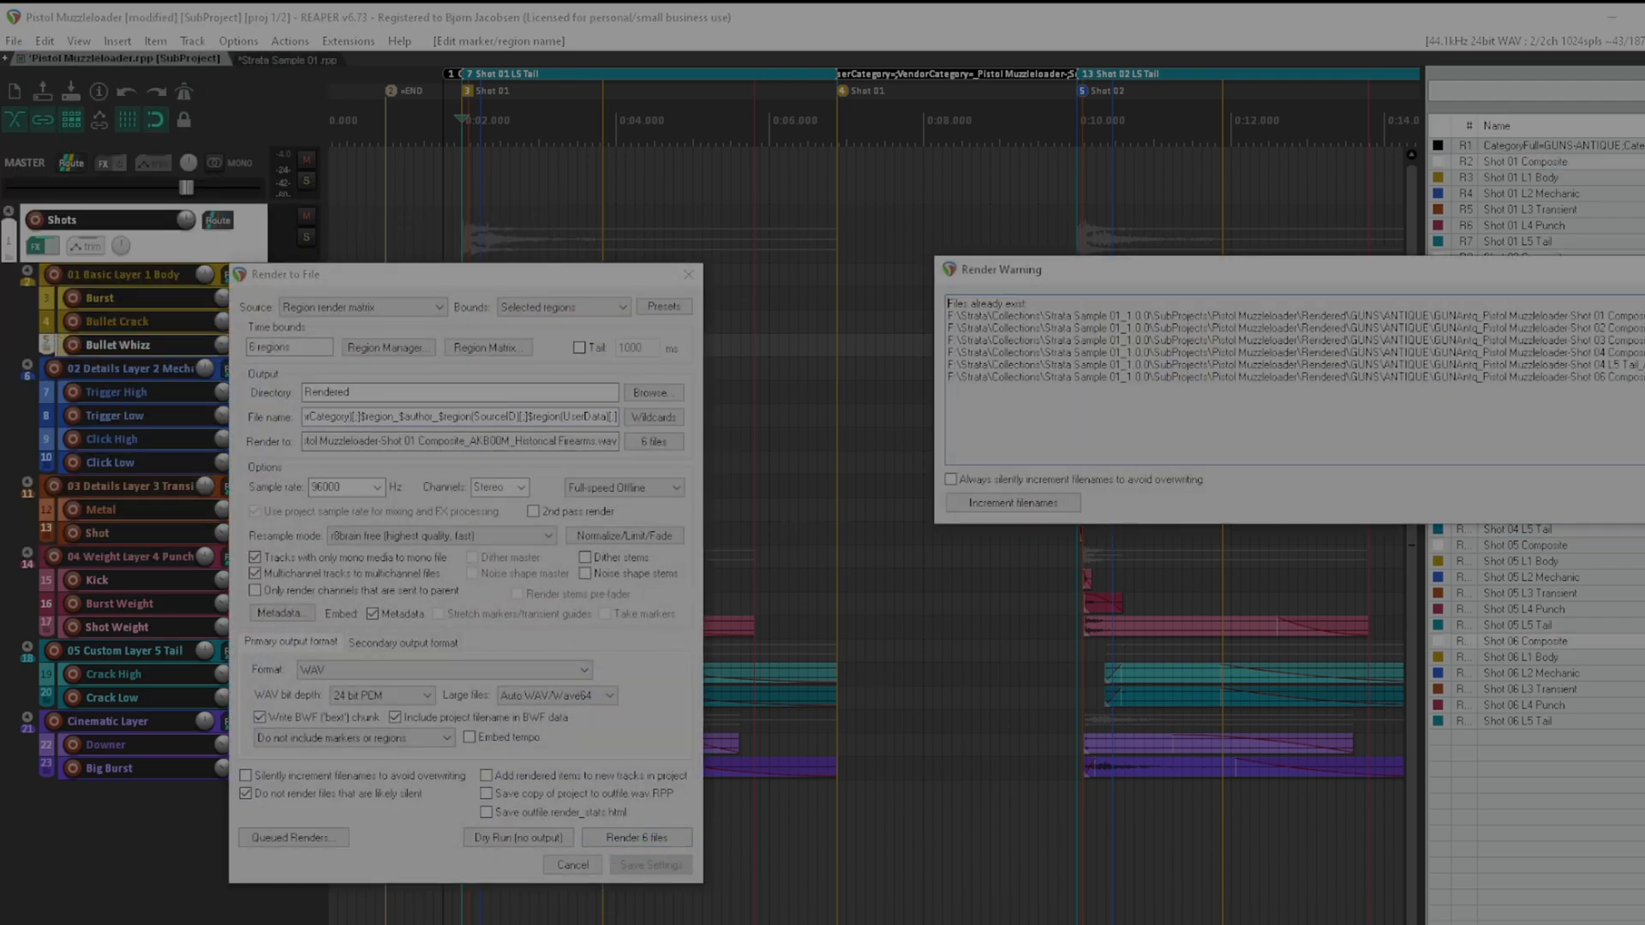
left_click(1010, 501)
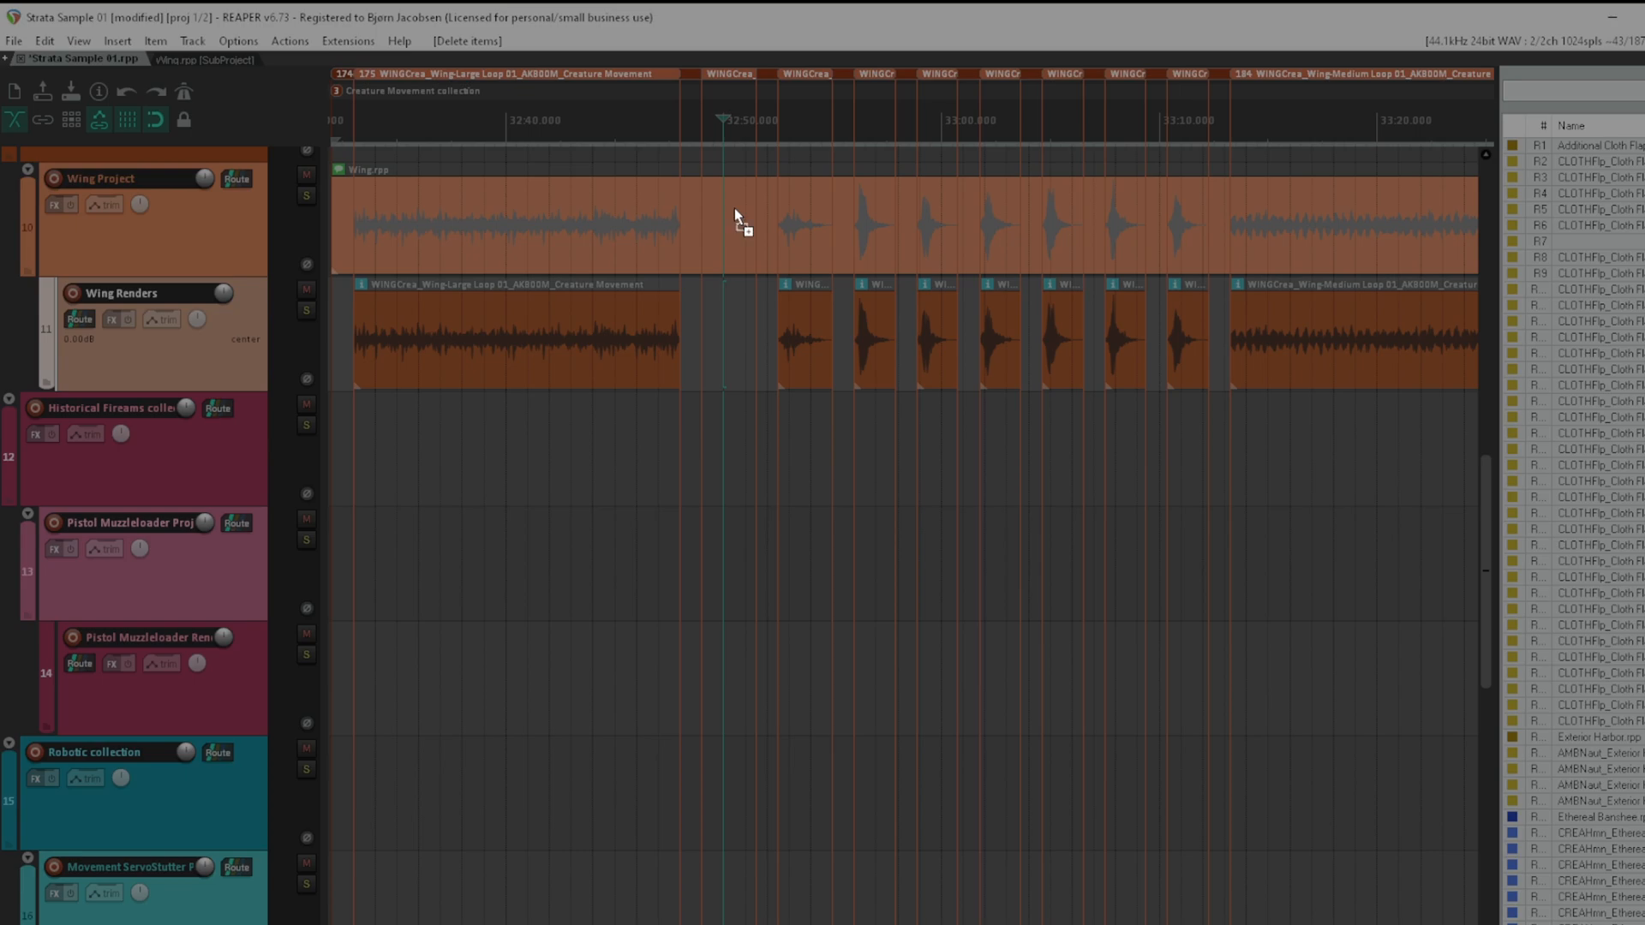
left_click(729, 336)
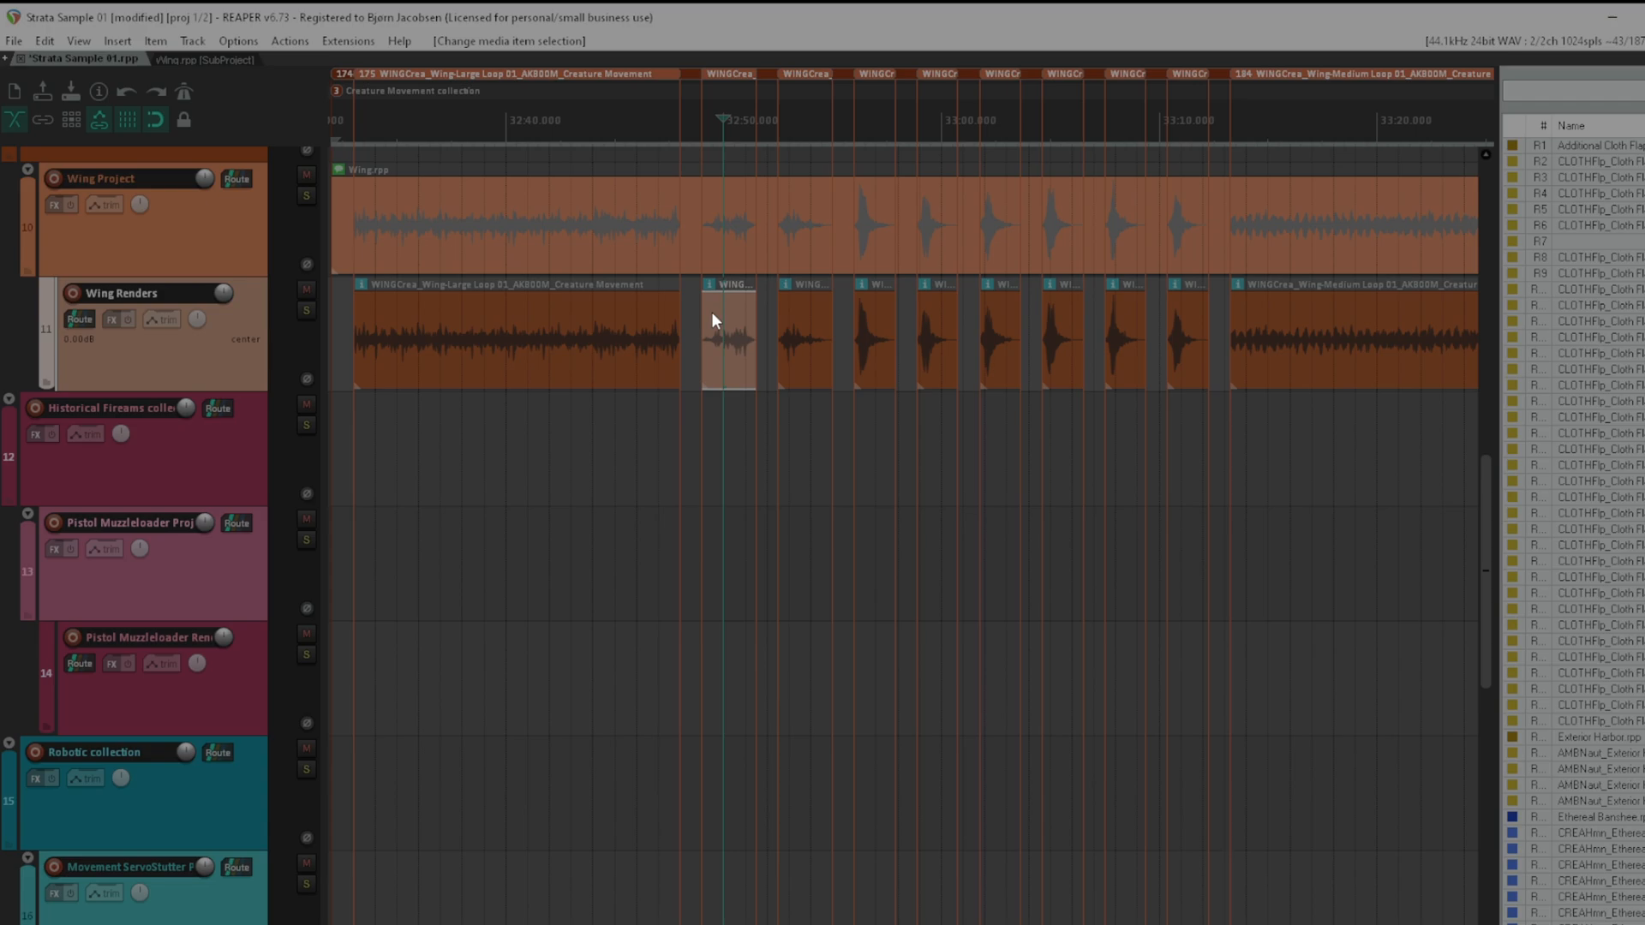
left_click(305, 284)
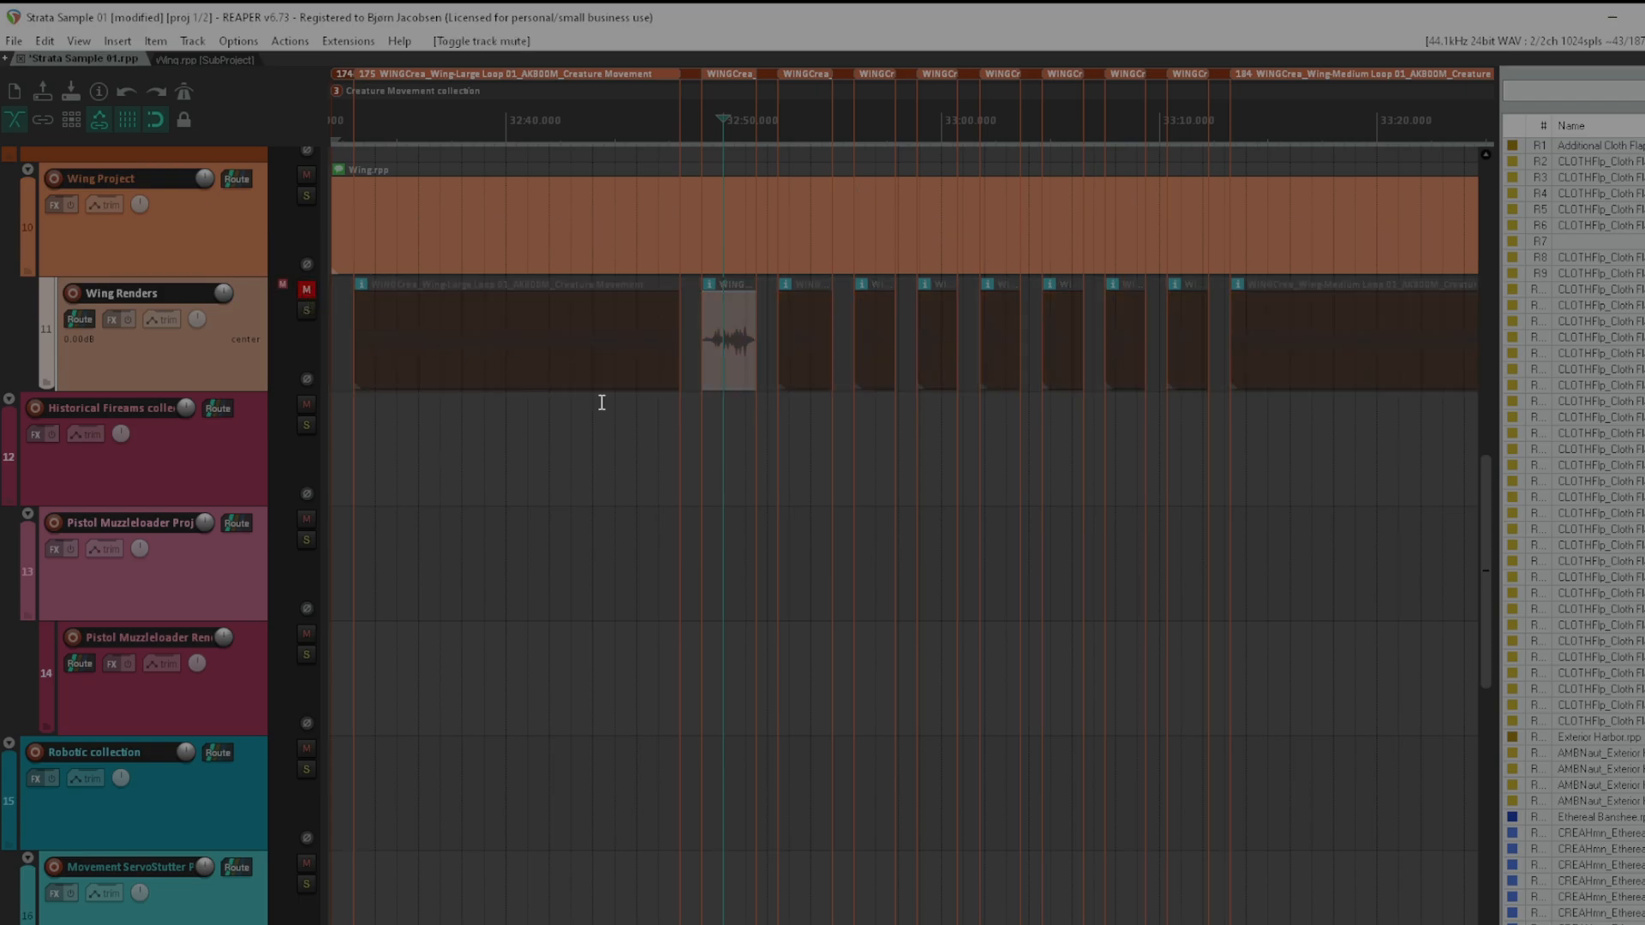
left_click(305, 291)
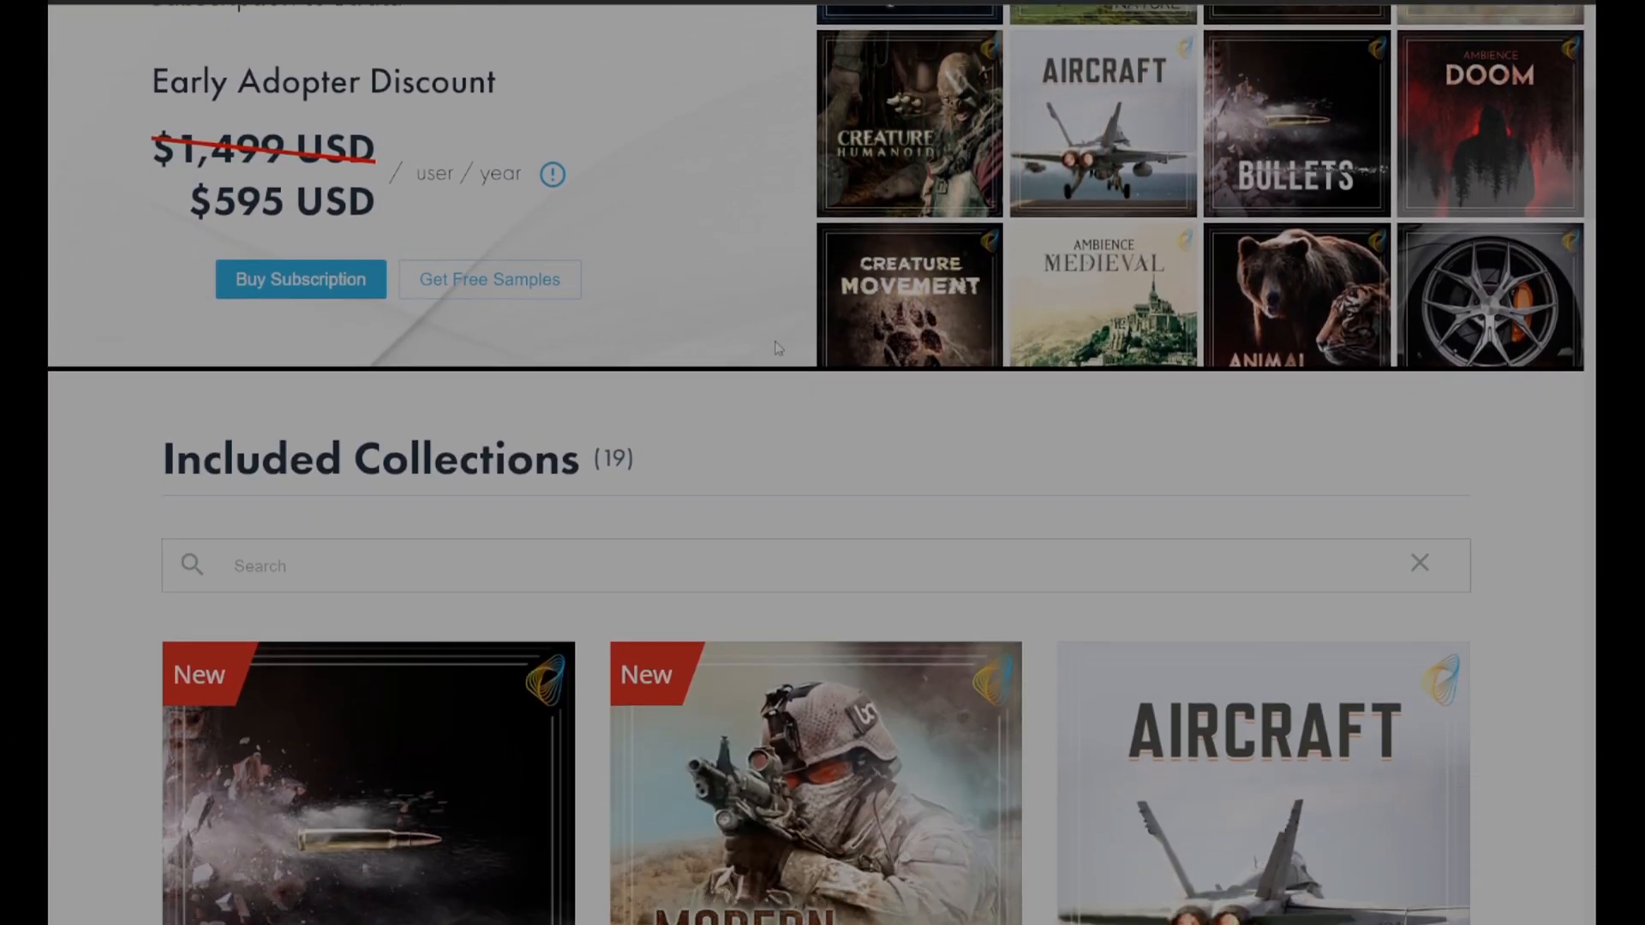
Step: Scroll the Strata Included Collections cards down to the Robotic collection
scroll("down", 3)
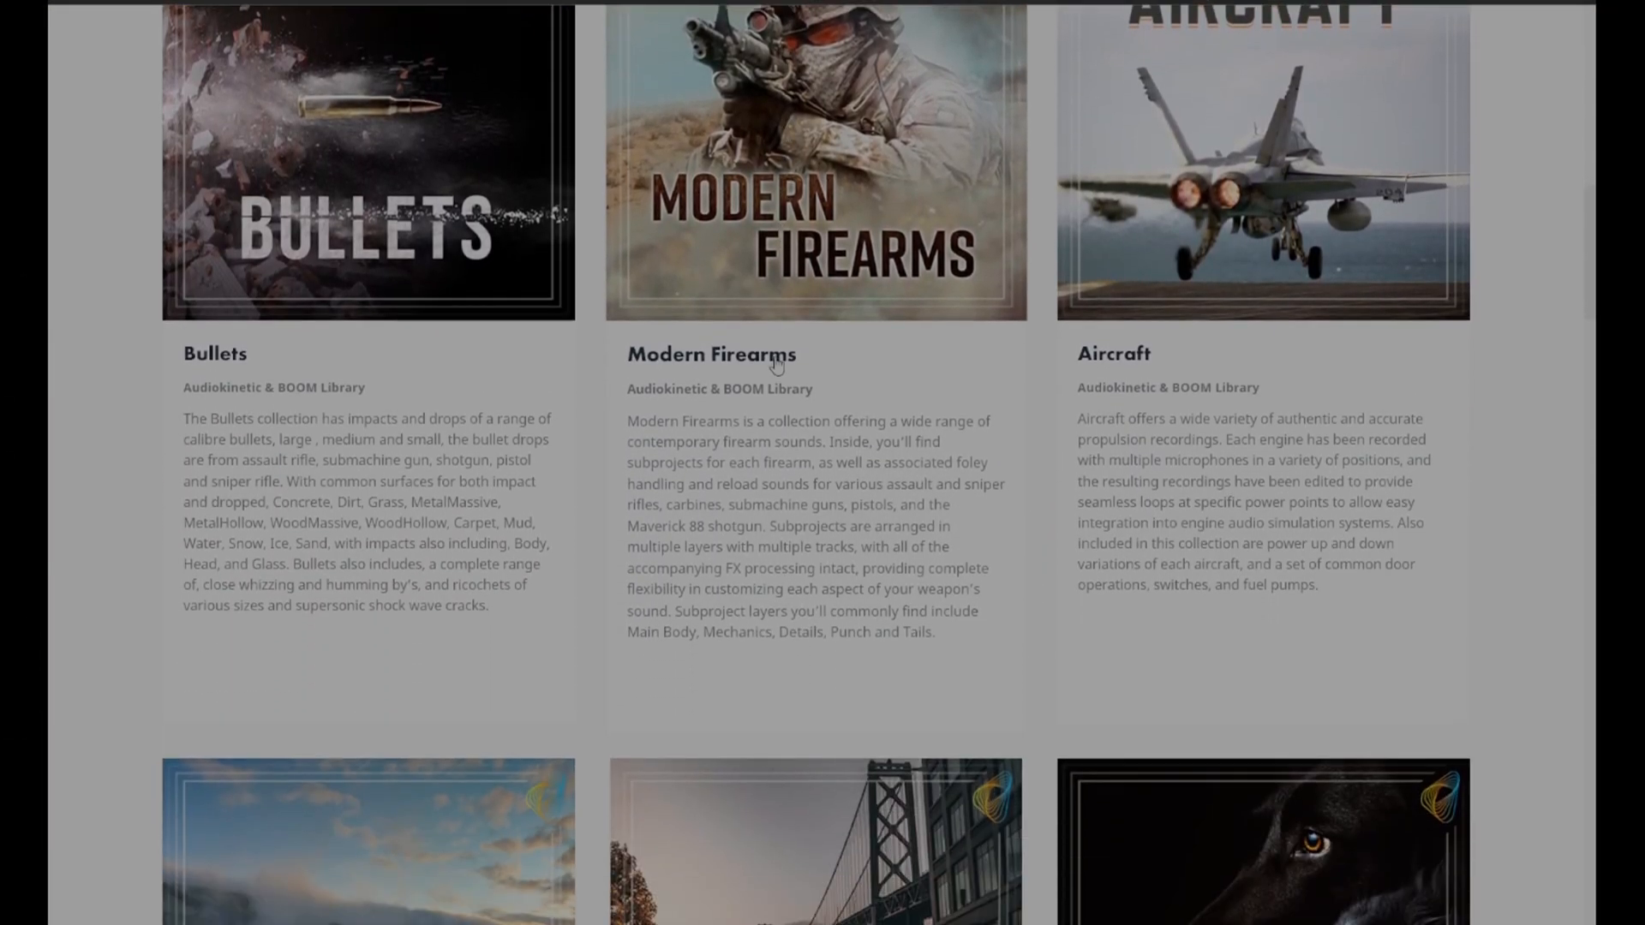
scroll("down", 3)
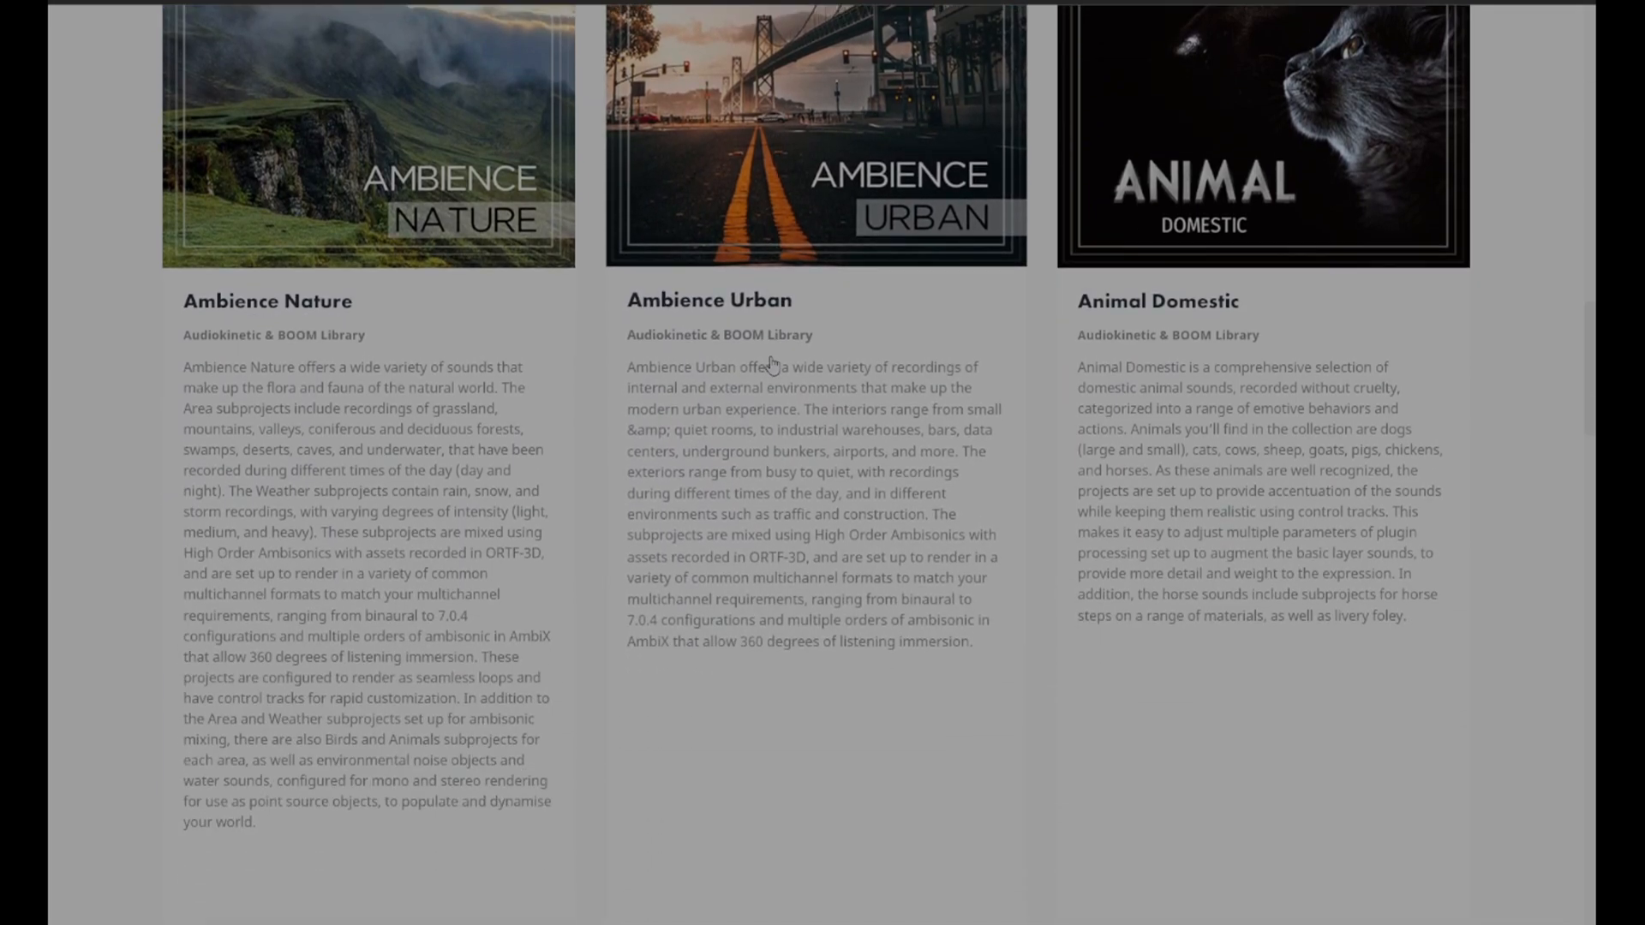
scroll("down", 3)
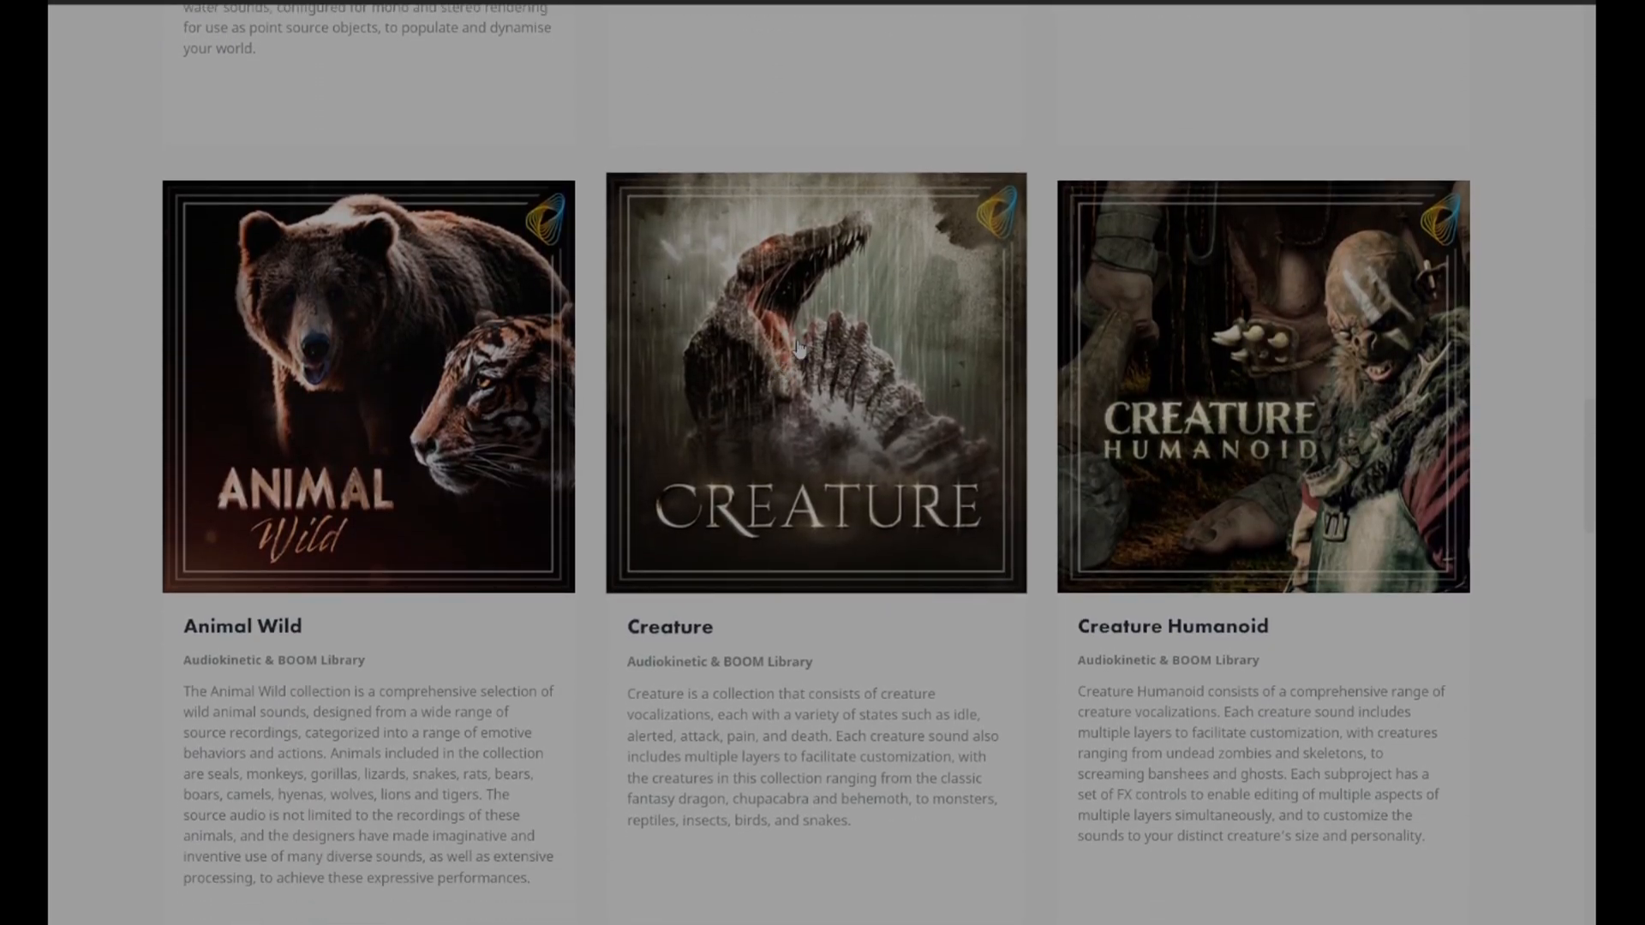
scroll("down", 3)
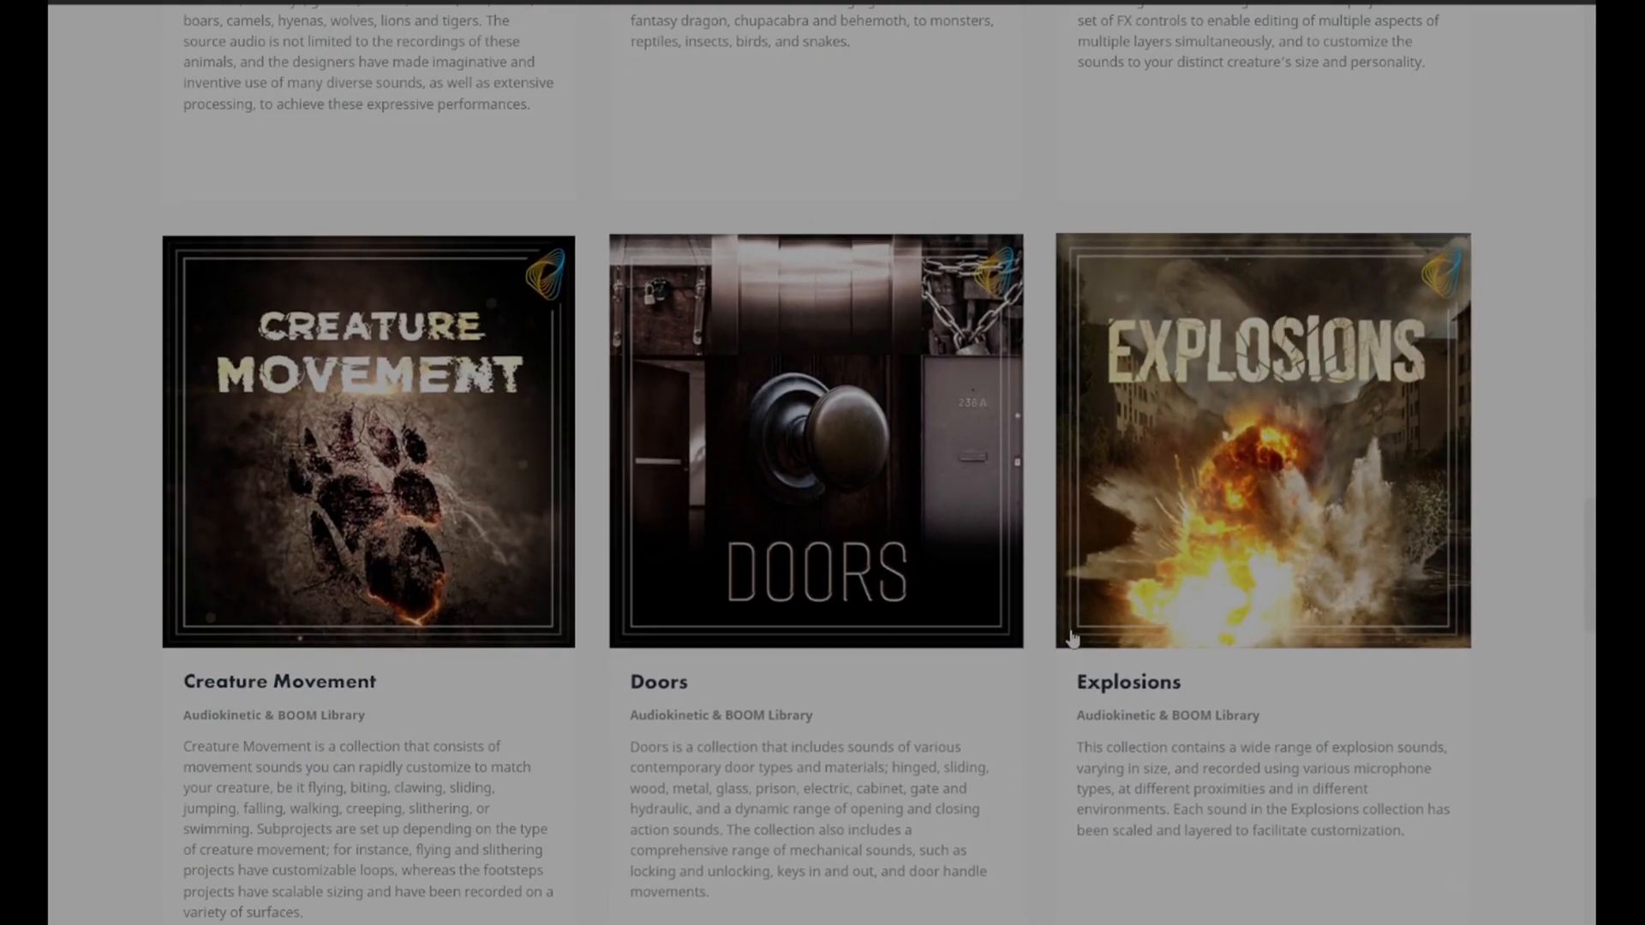
scroll("down", 3)
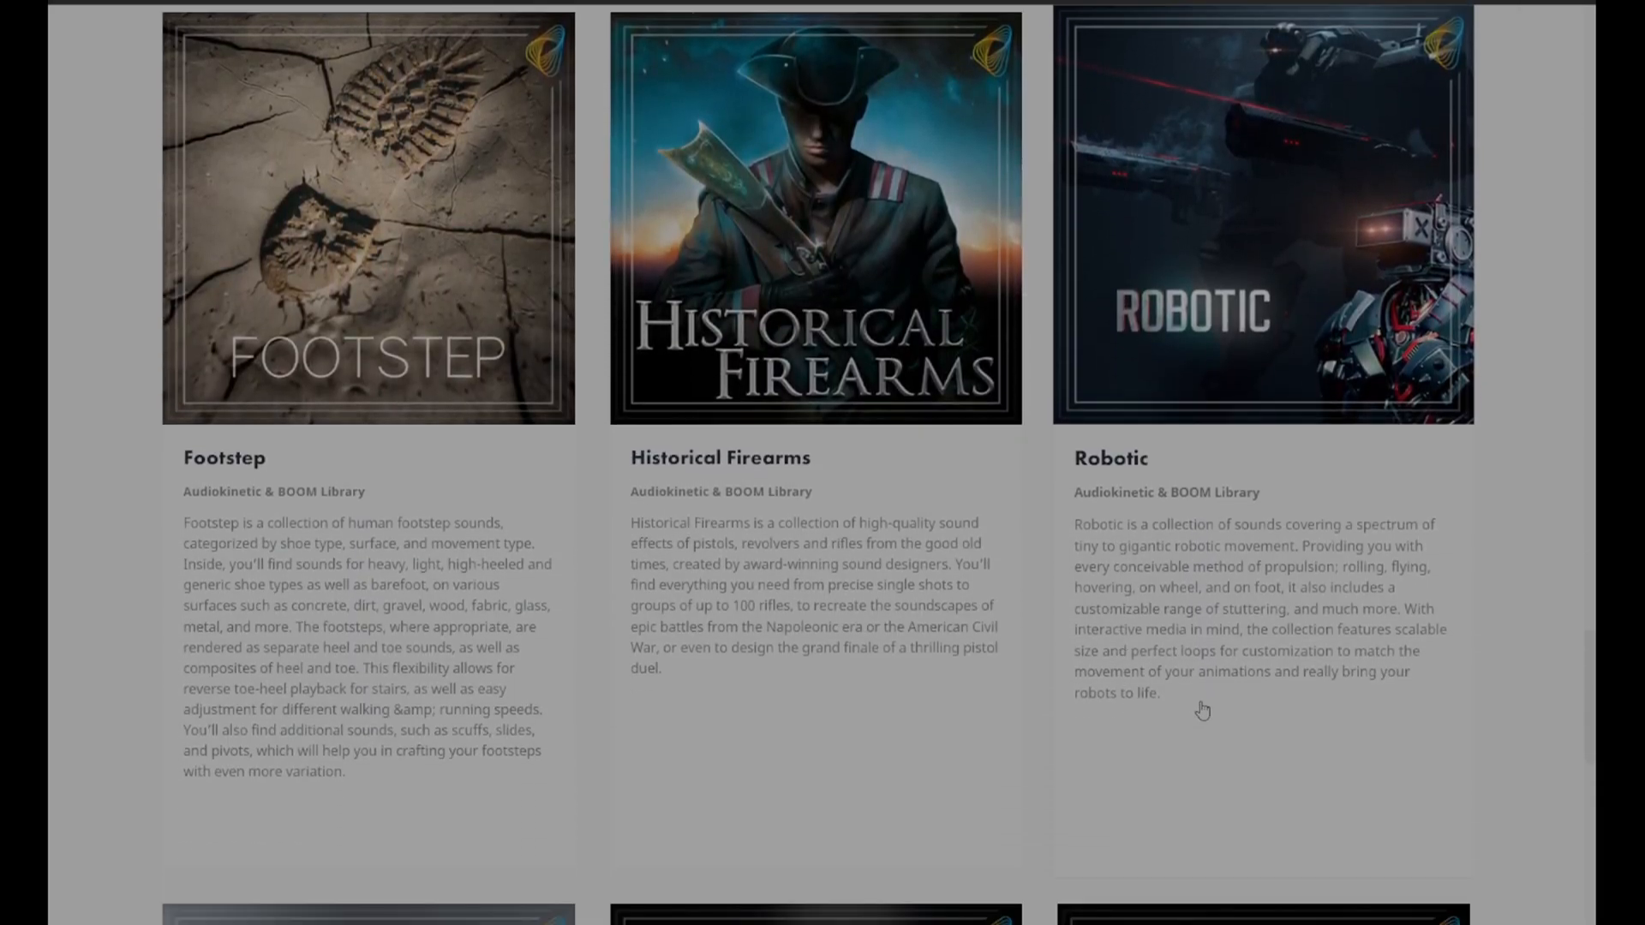
scroll("down", 3)
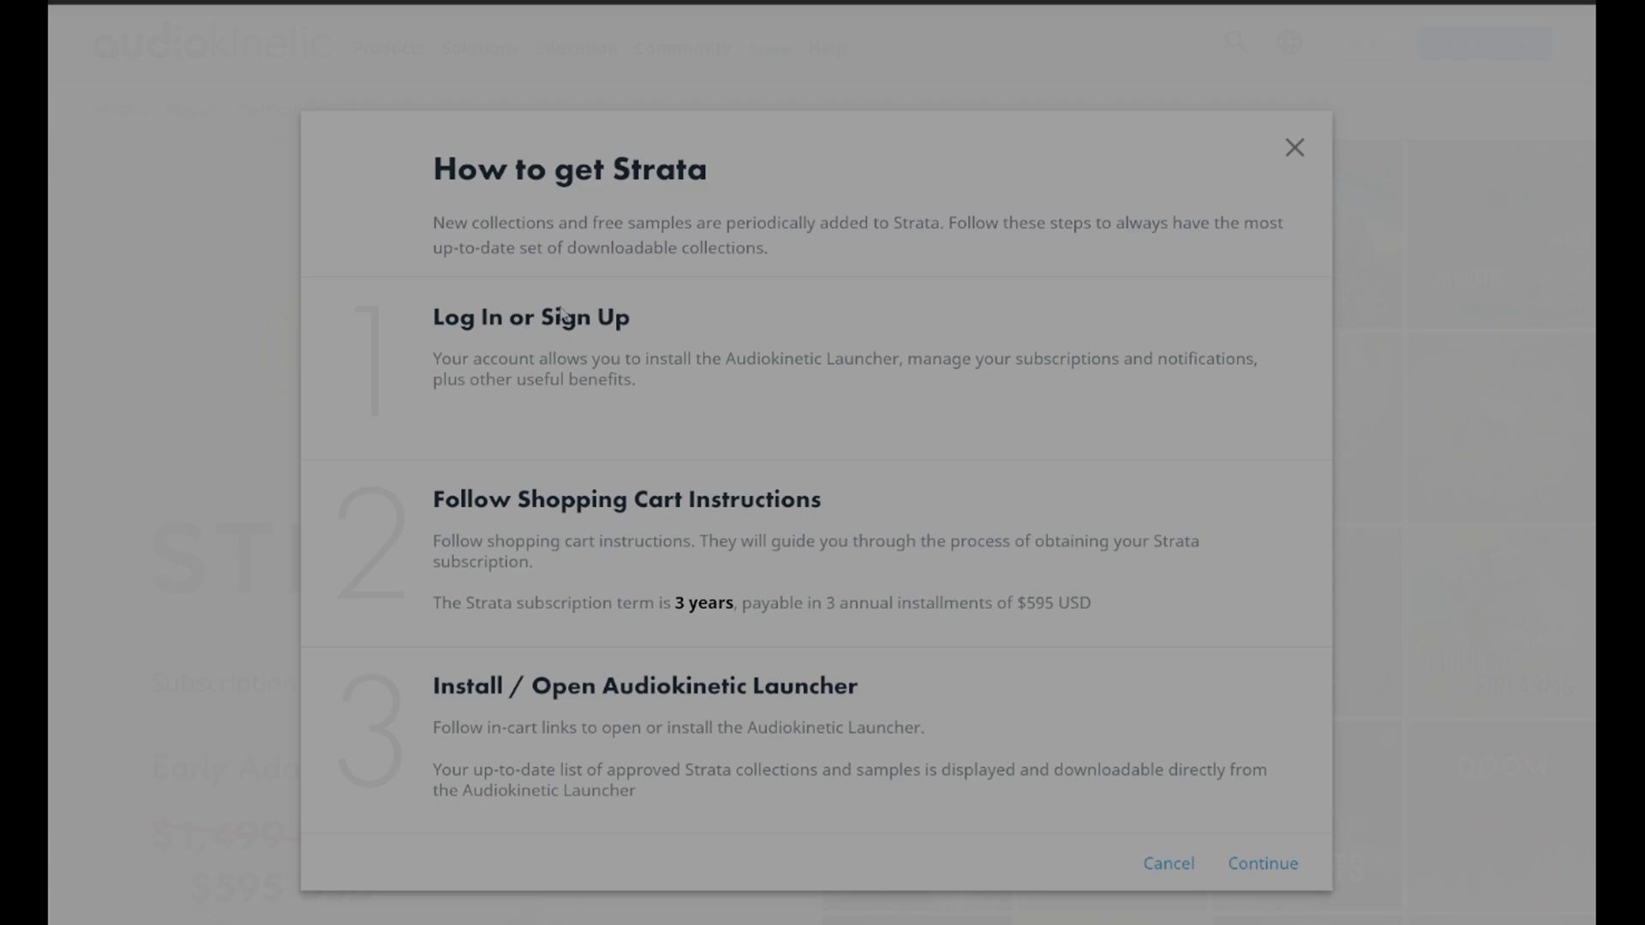
mouse_move(1262, 864)
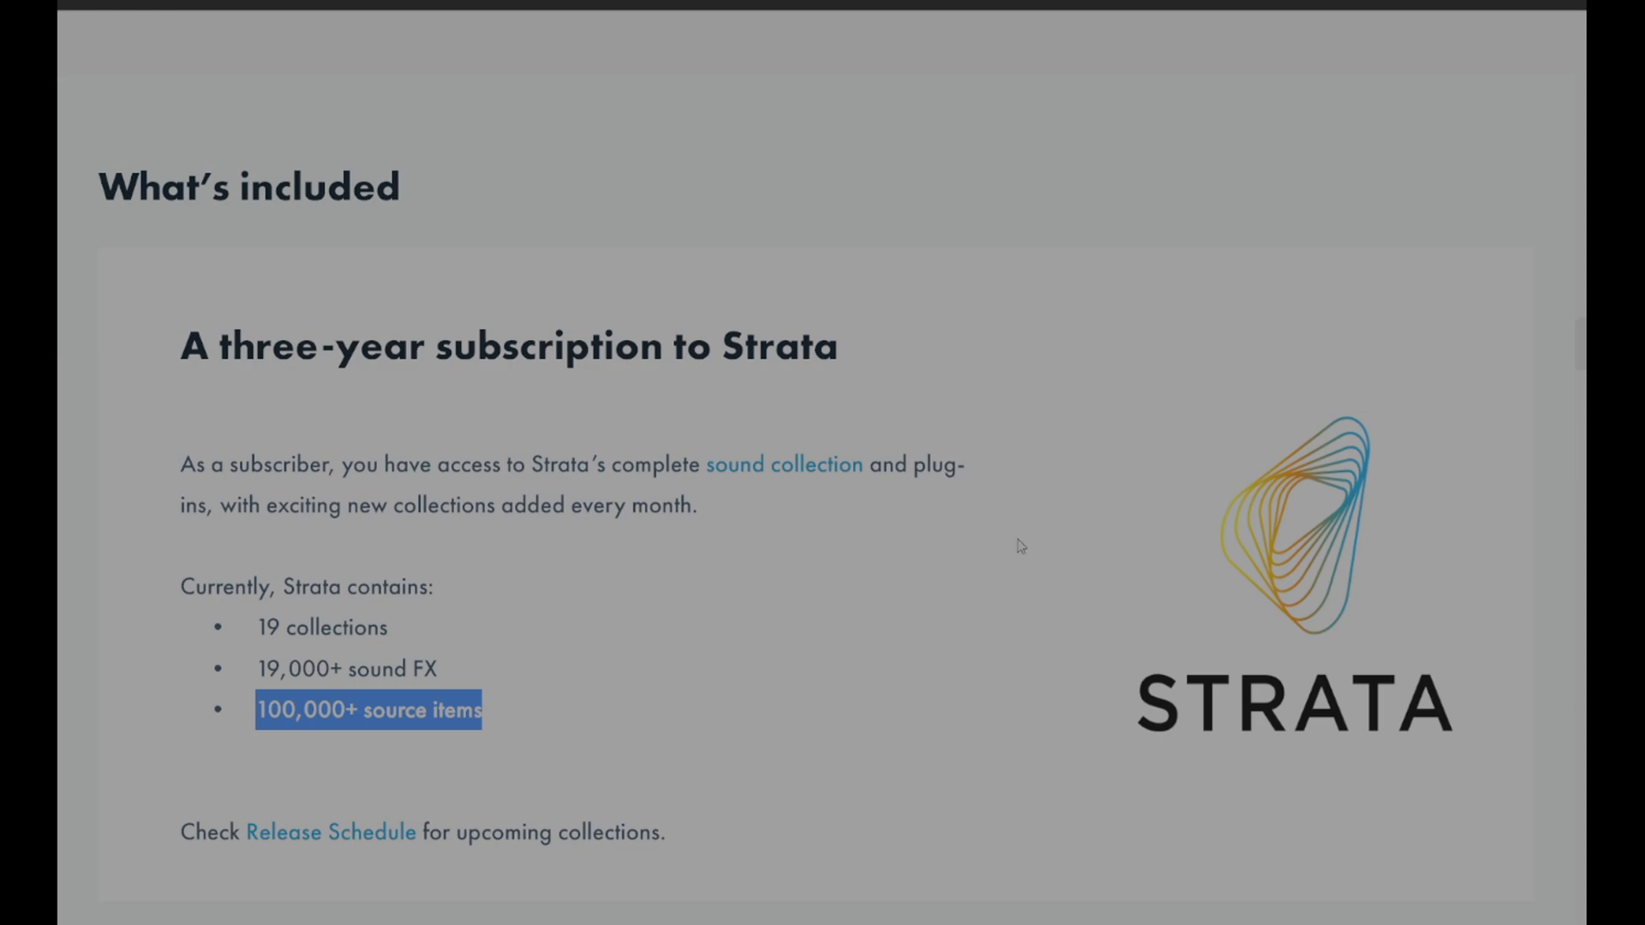
Step: Scroll past 'What's included' to the 'Fast results, high accuracy' section
scroll("down", 3)
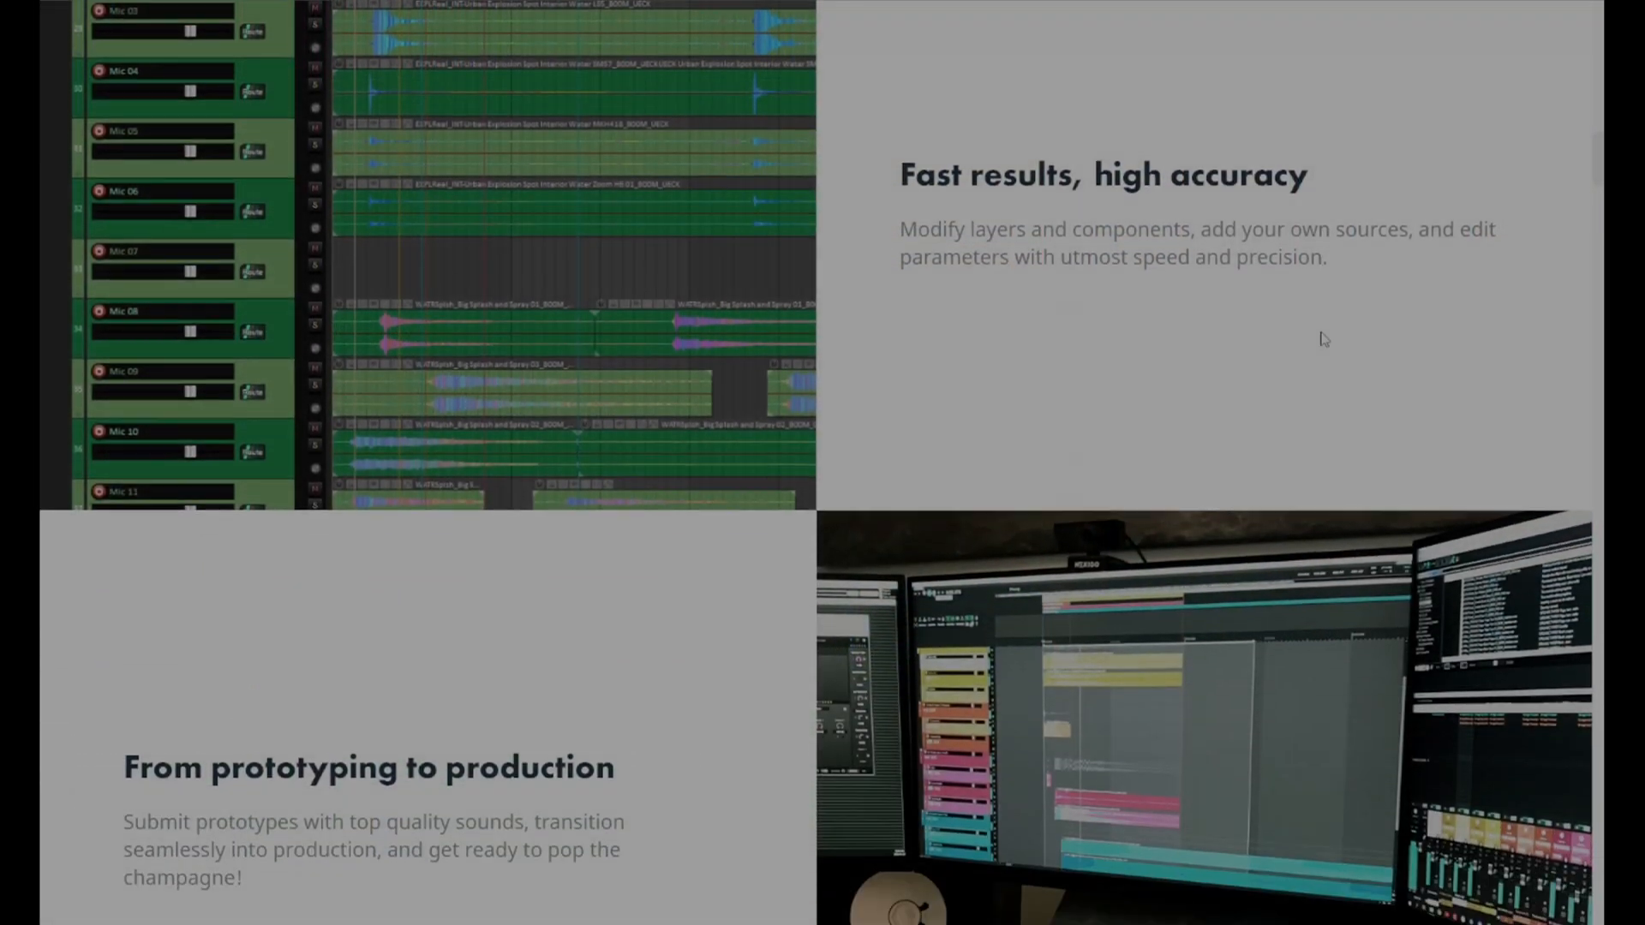
Step: Scroll through 'From prototyping to production' before moving on to reapack.com
scroll("down", 3)
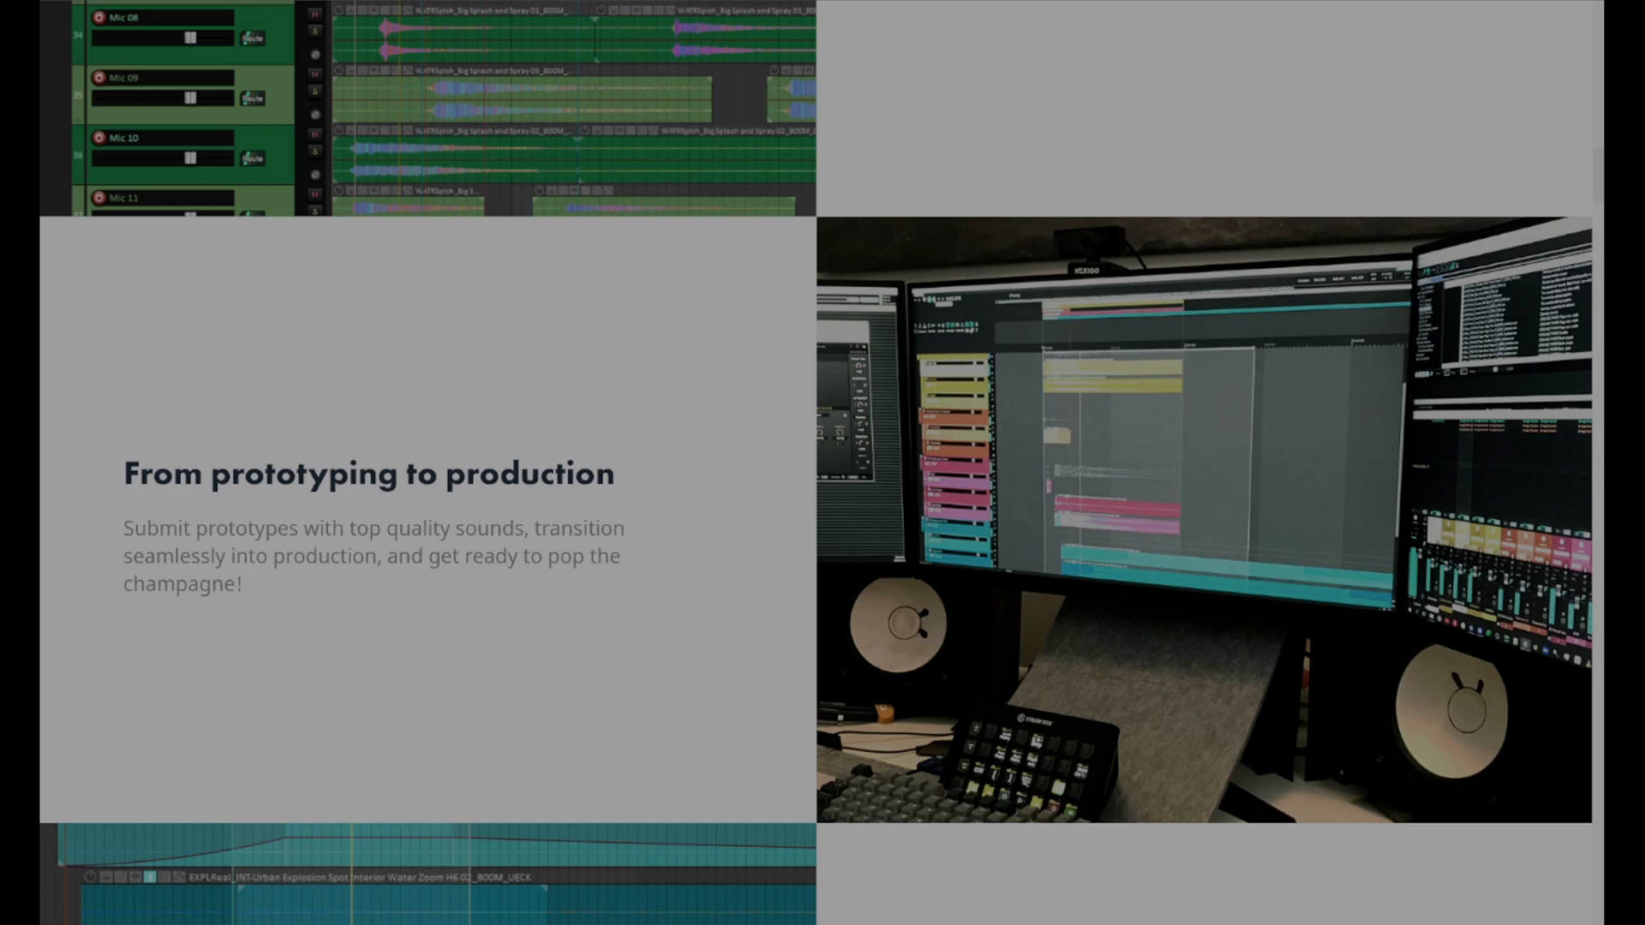
scroll("down", 3)
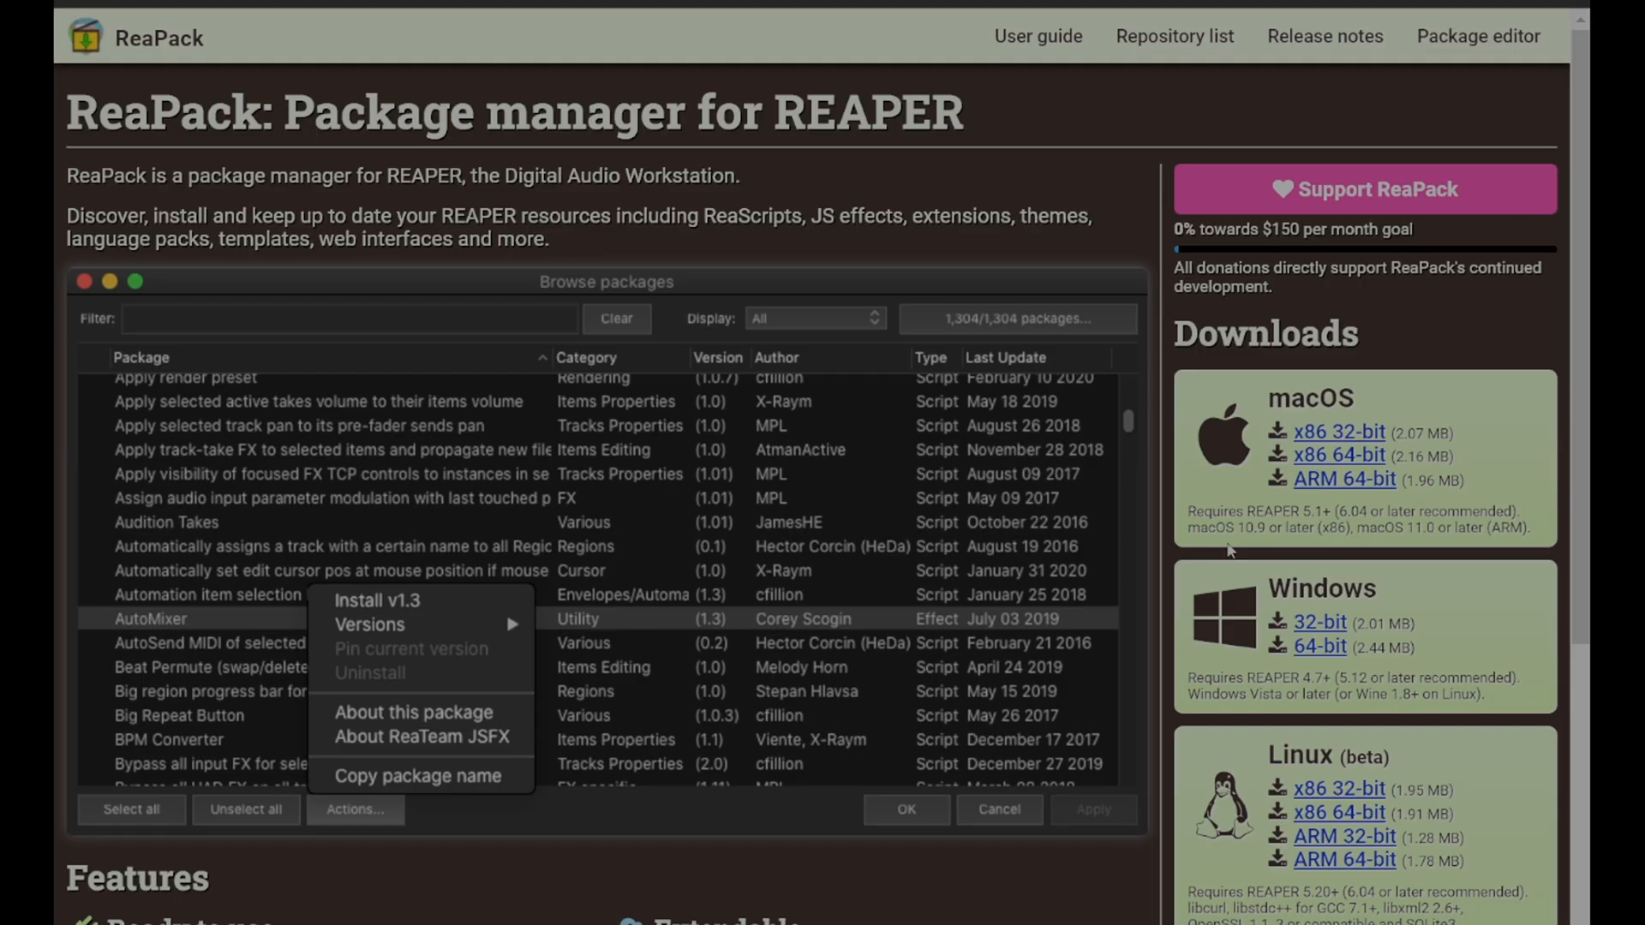
Step: Scroll the ReaPack Downloads panel showing macOS, Windows and Linux builds
scroll("down", 3)
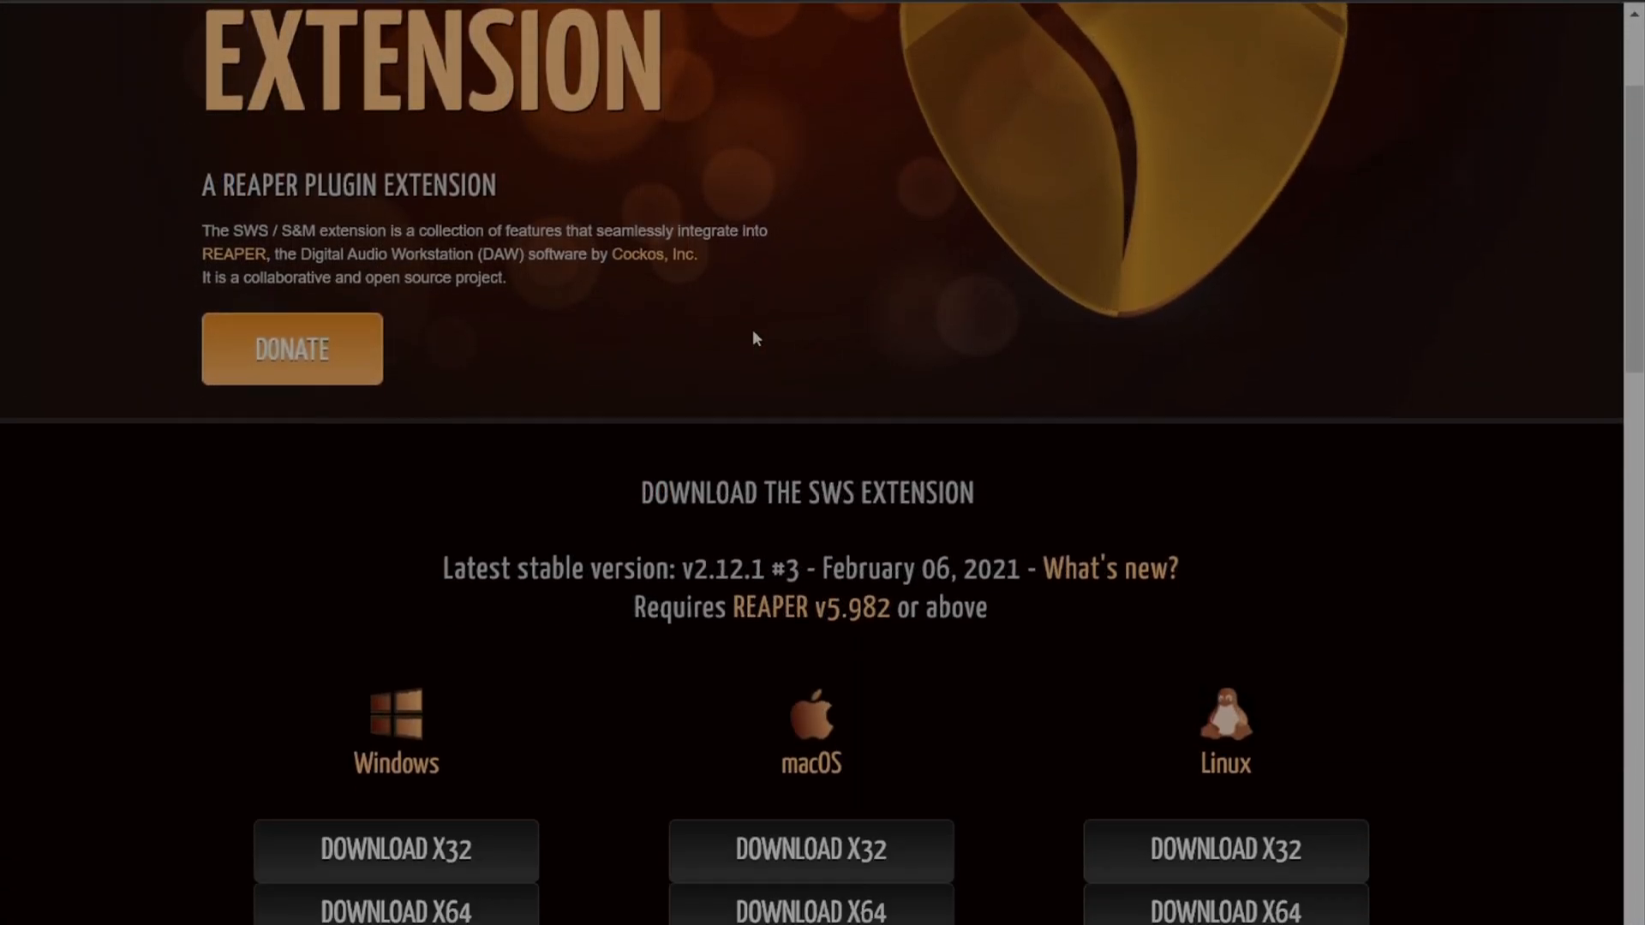
scroll("down", 3)
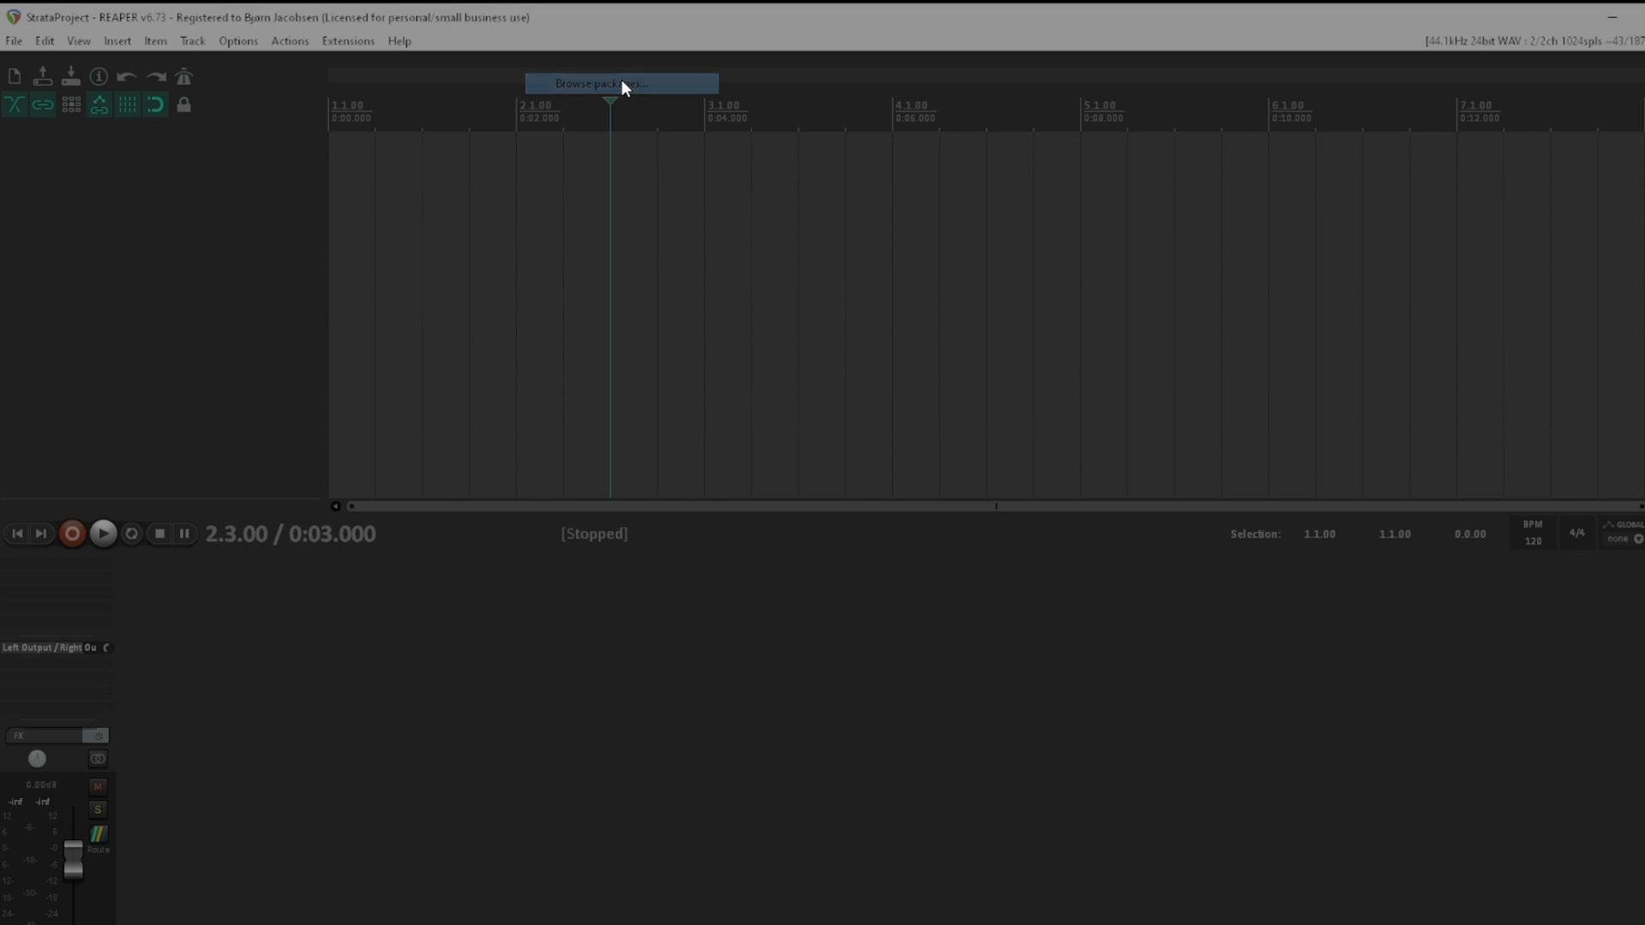
Step: Open ReaPack's package browser and switch to the shot project with its Region Render Matrix
left_click(620, 83)
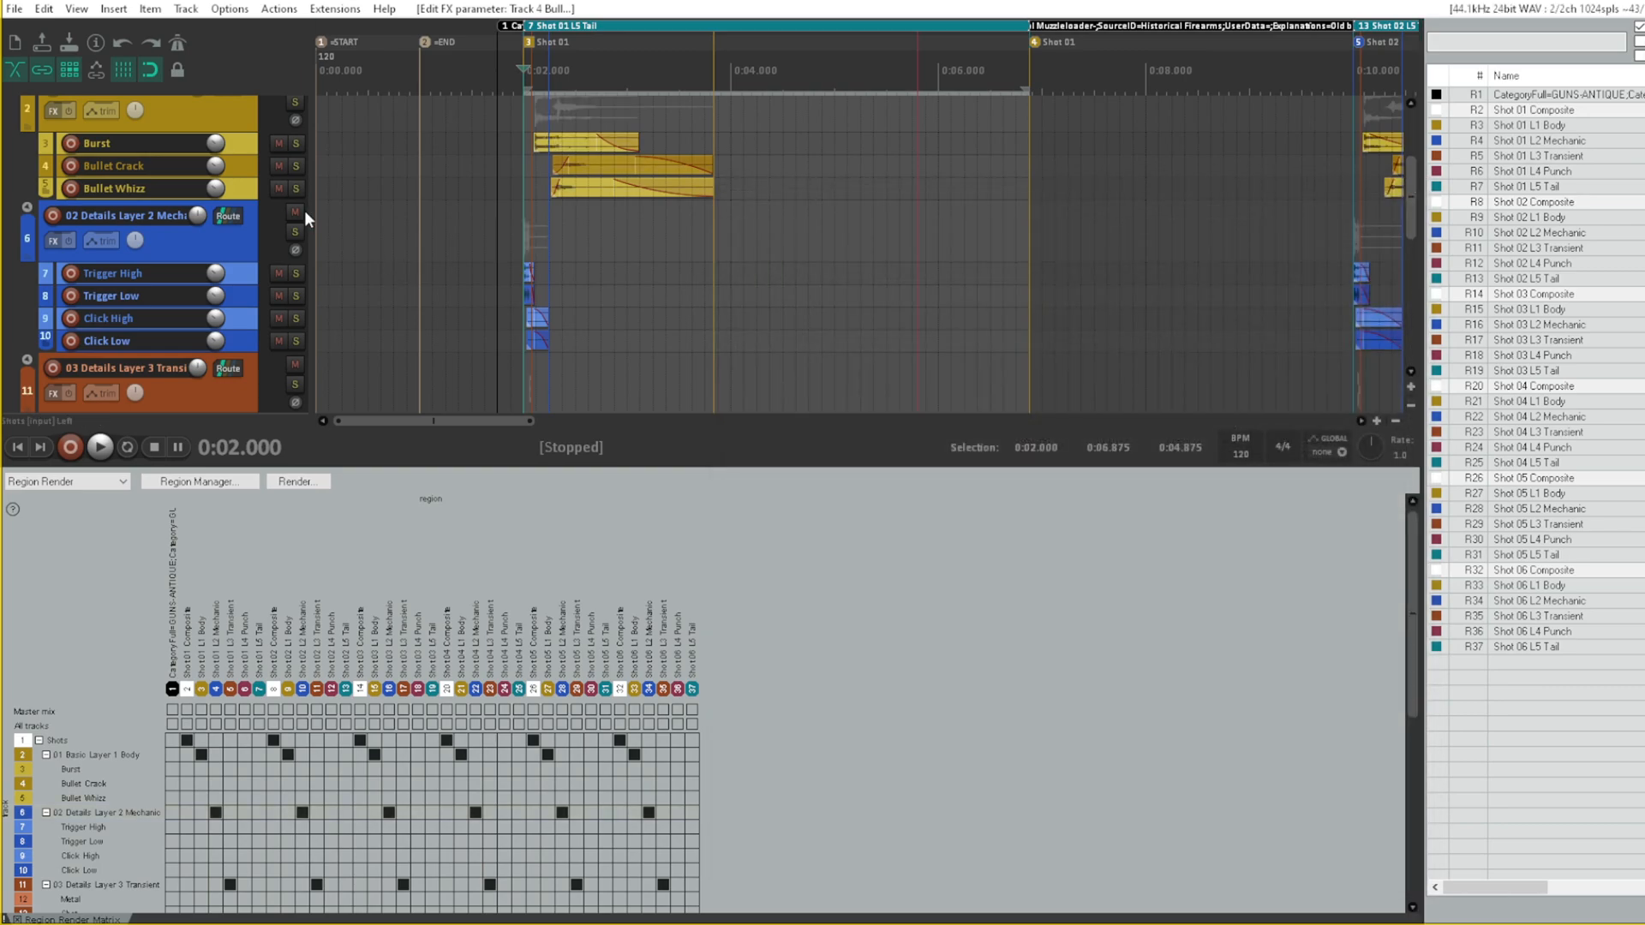
Step: Import the Audiokinetic Reaper-Tools index.xml repository URL into ReaPack and confirm
left_click(333, 9)
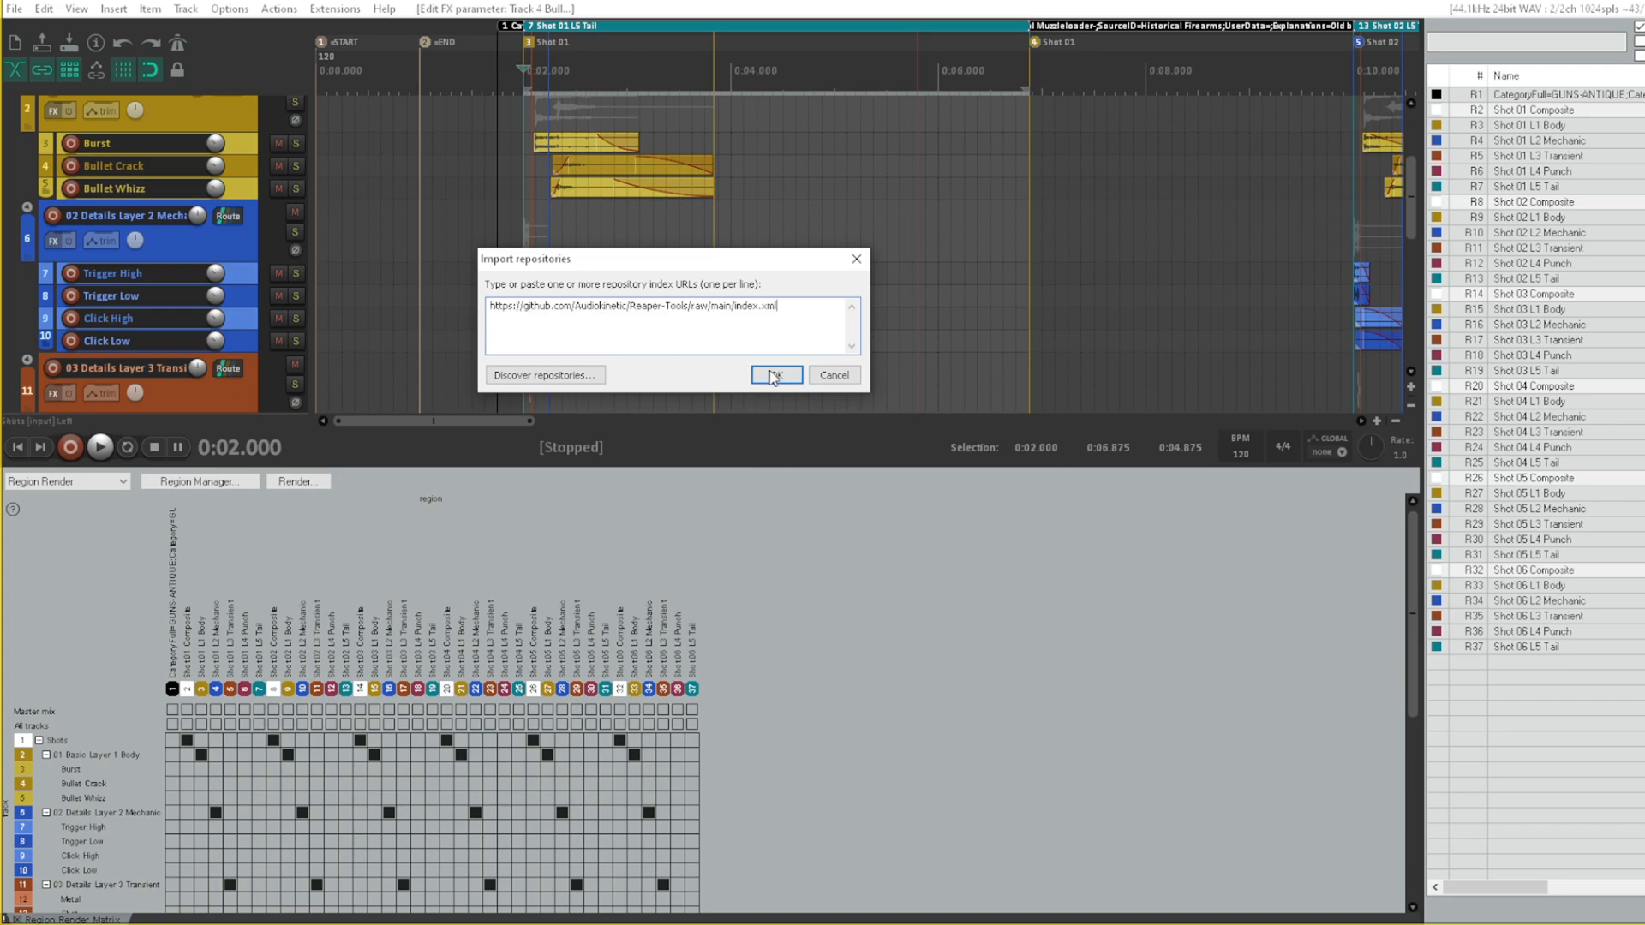
left_click(776, 375)
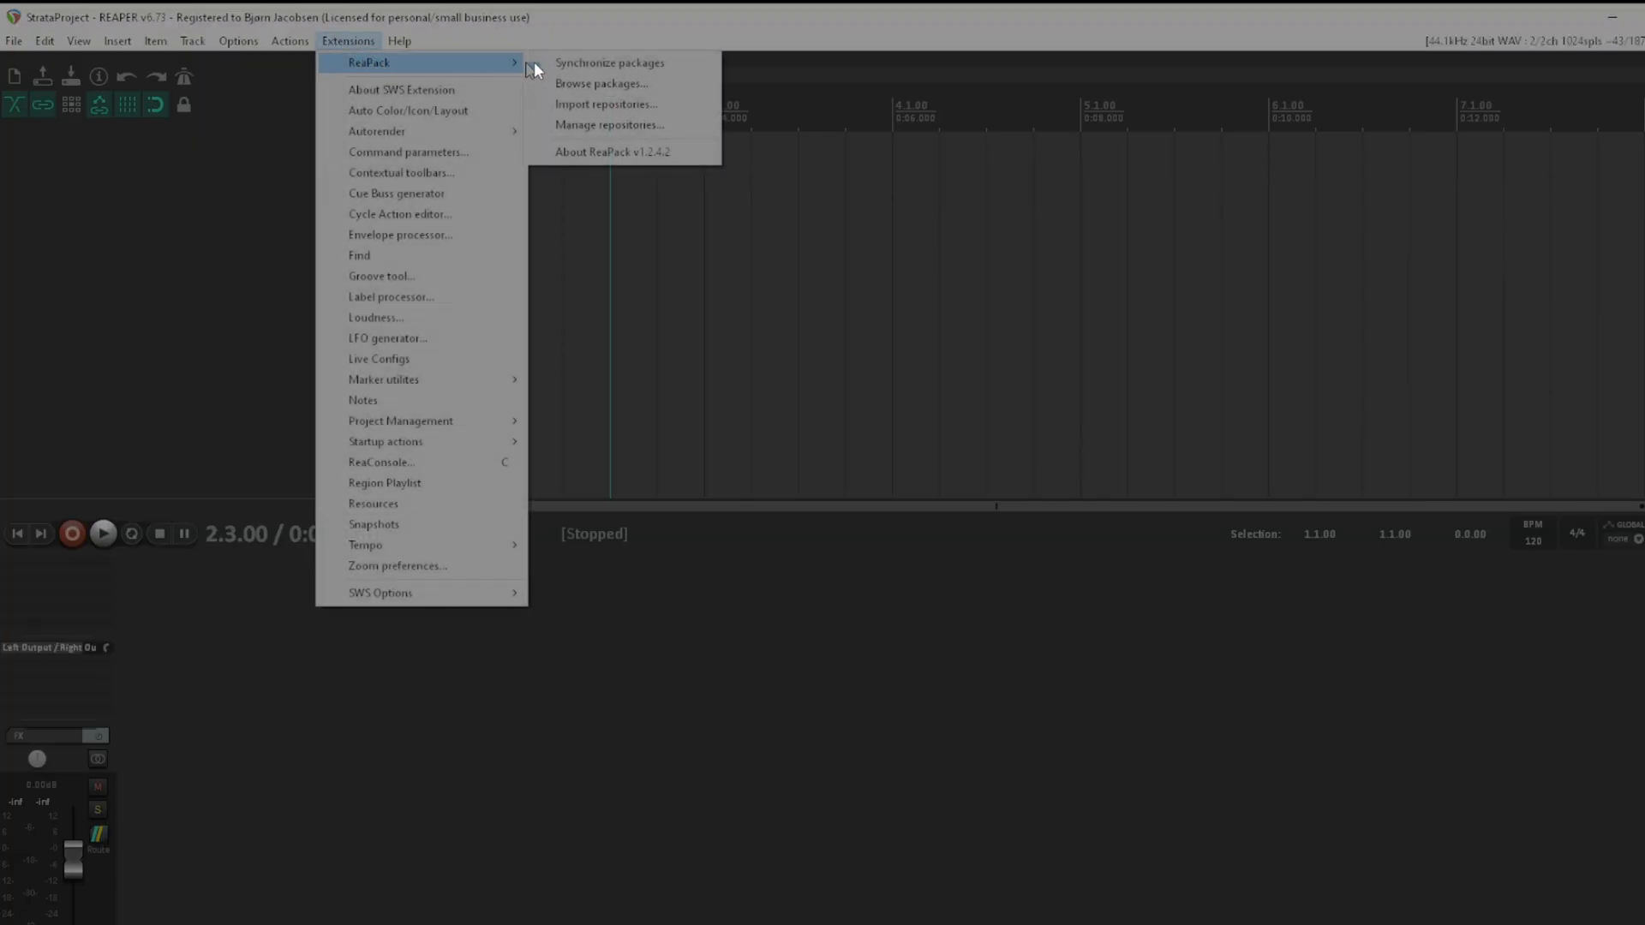
Step: Filter packages for 'wwise', install ReaWwise v1.0.4, and dismiss the transaction report
left_click(600, 83)
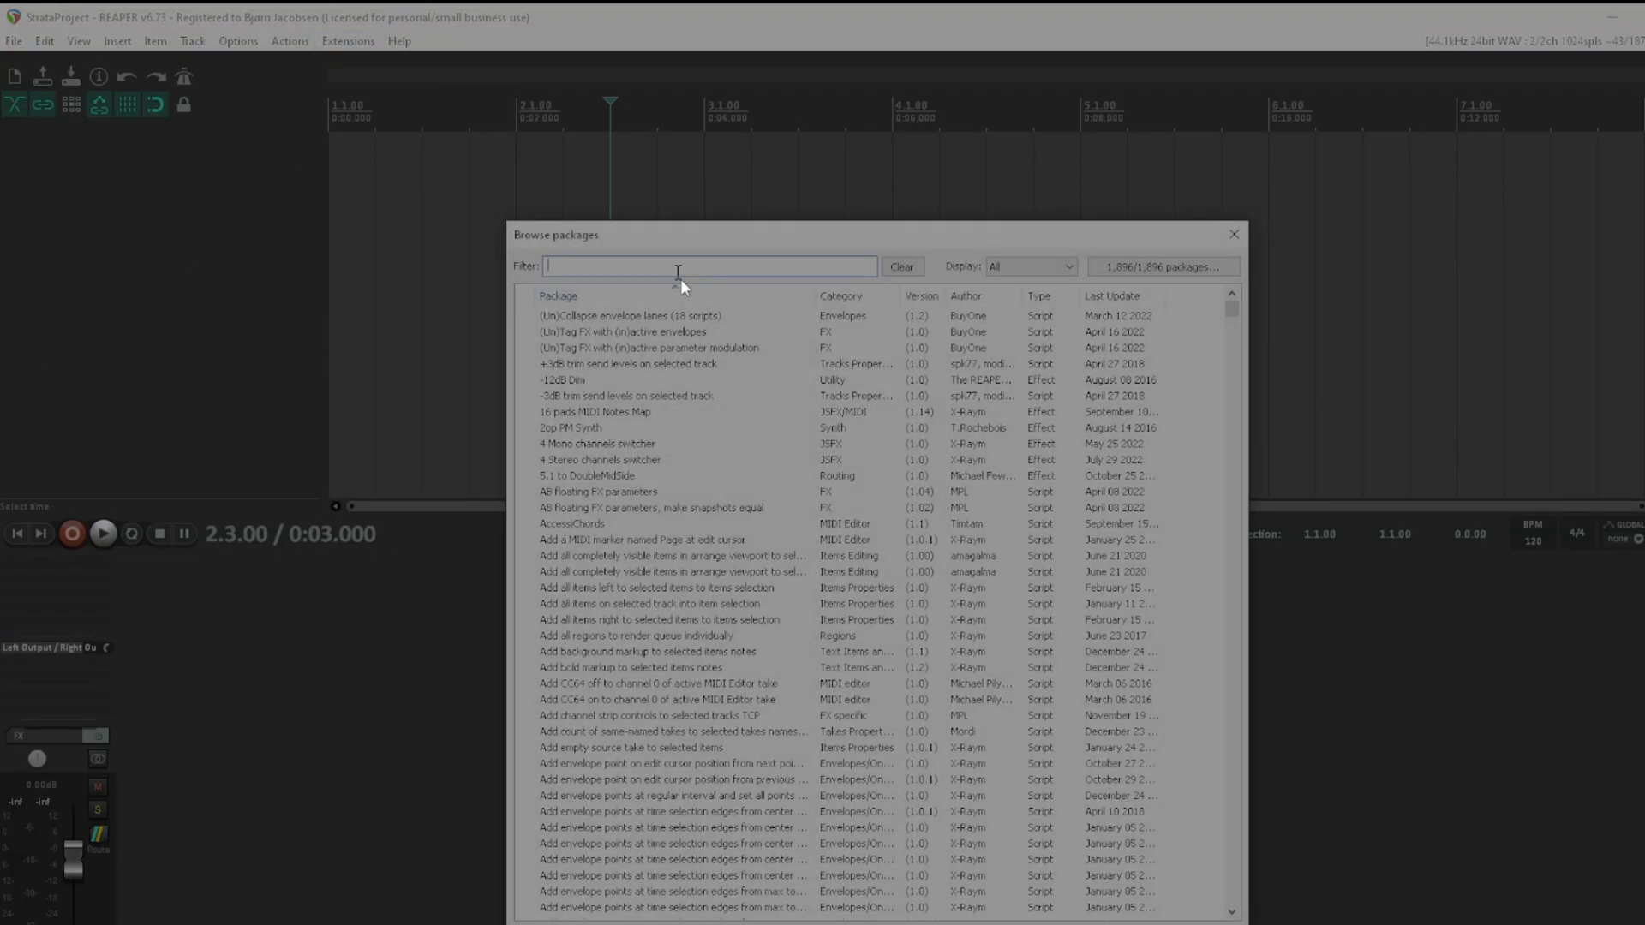
type("wwise")
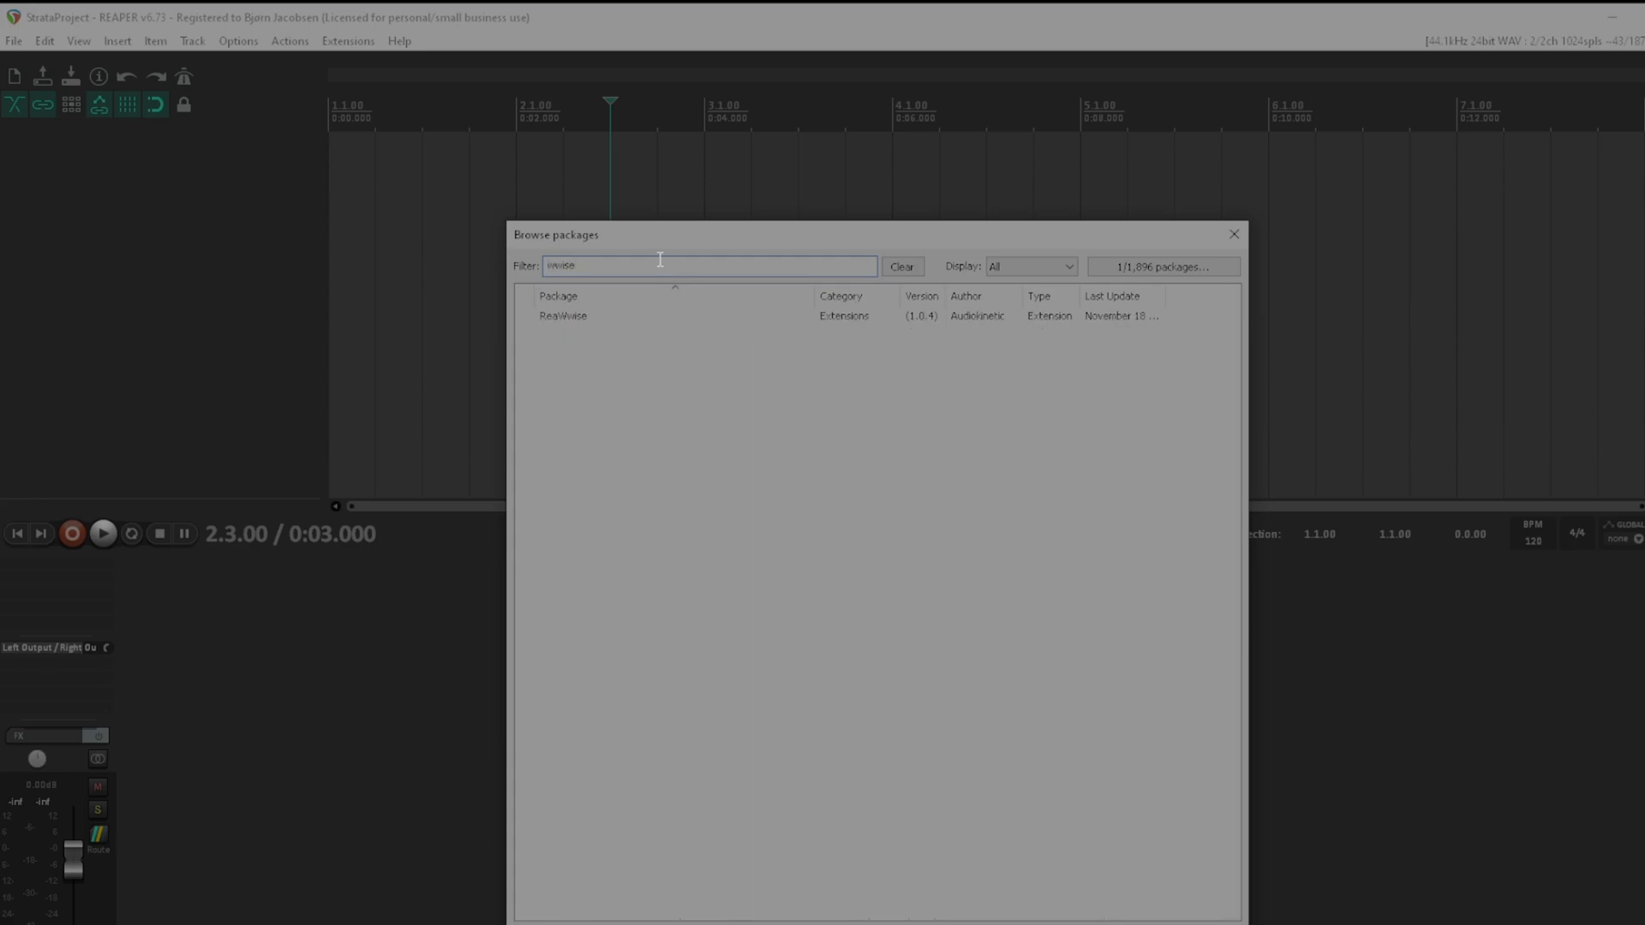
right_click(562, 316)
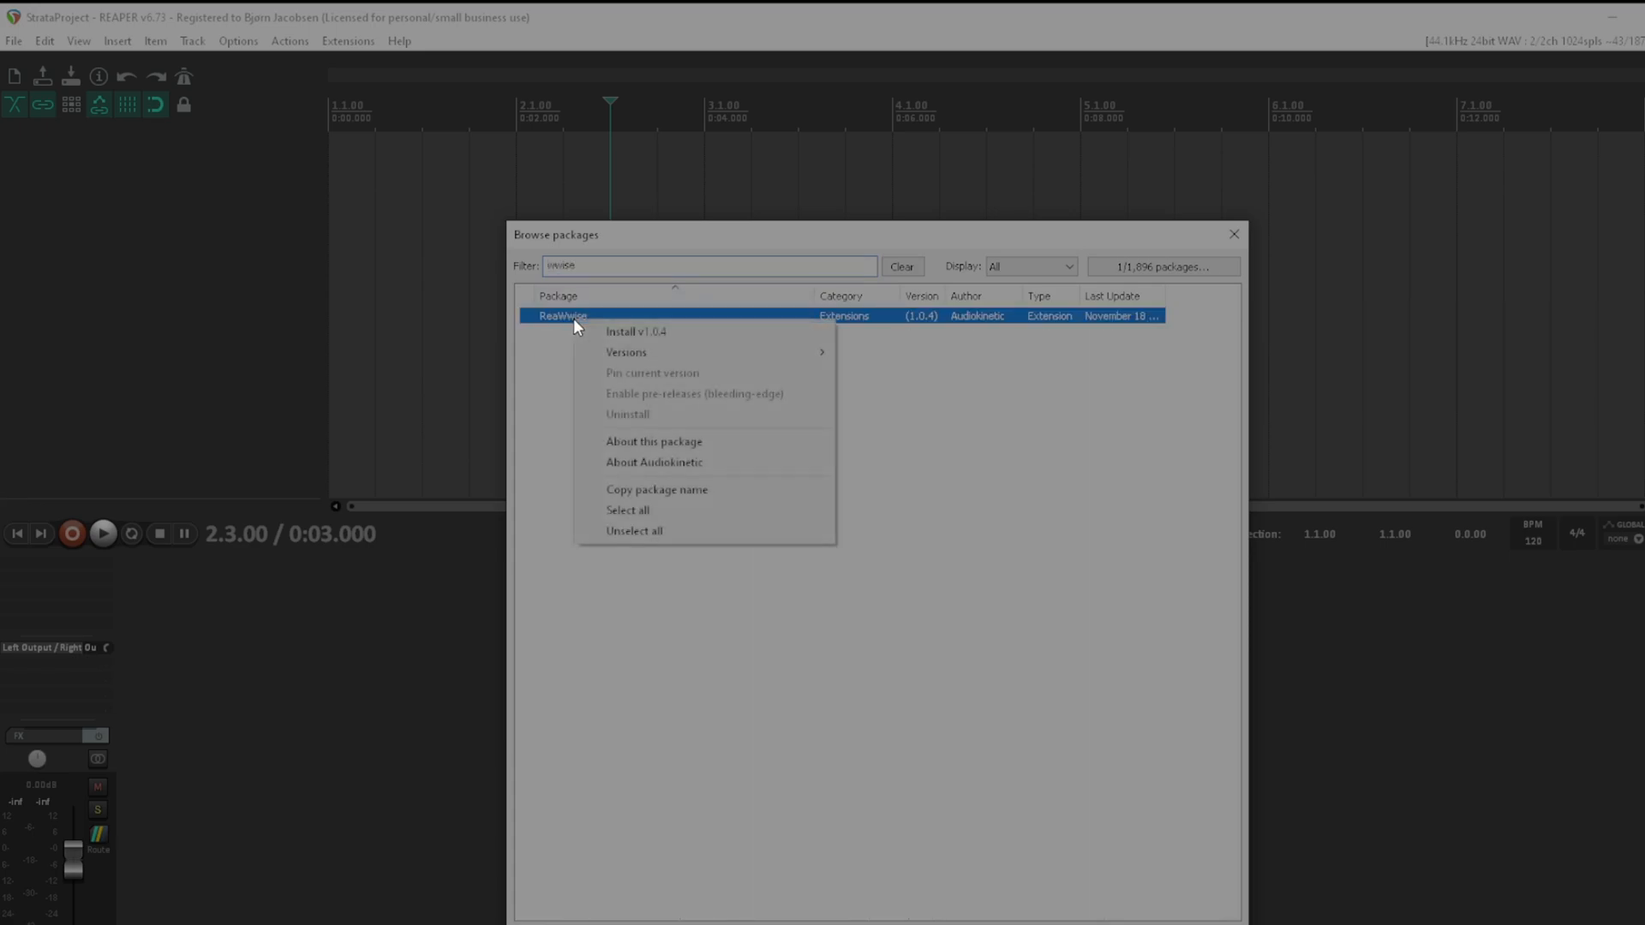
left_click(635, 330)
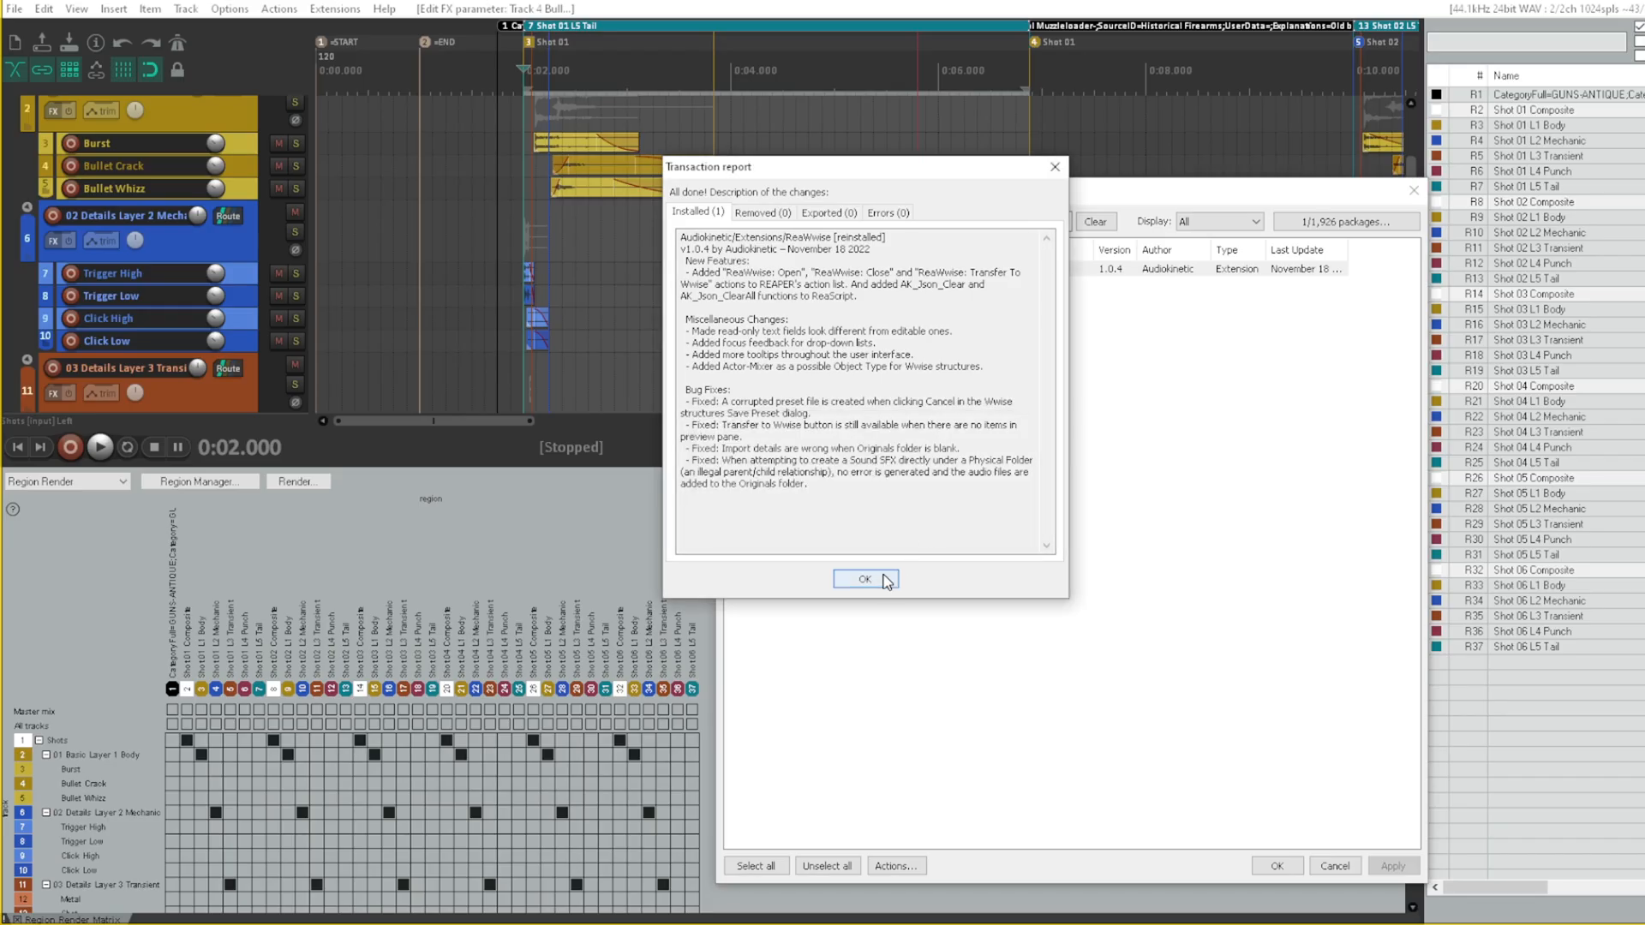
left_click(863, 579)
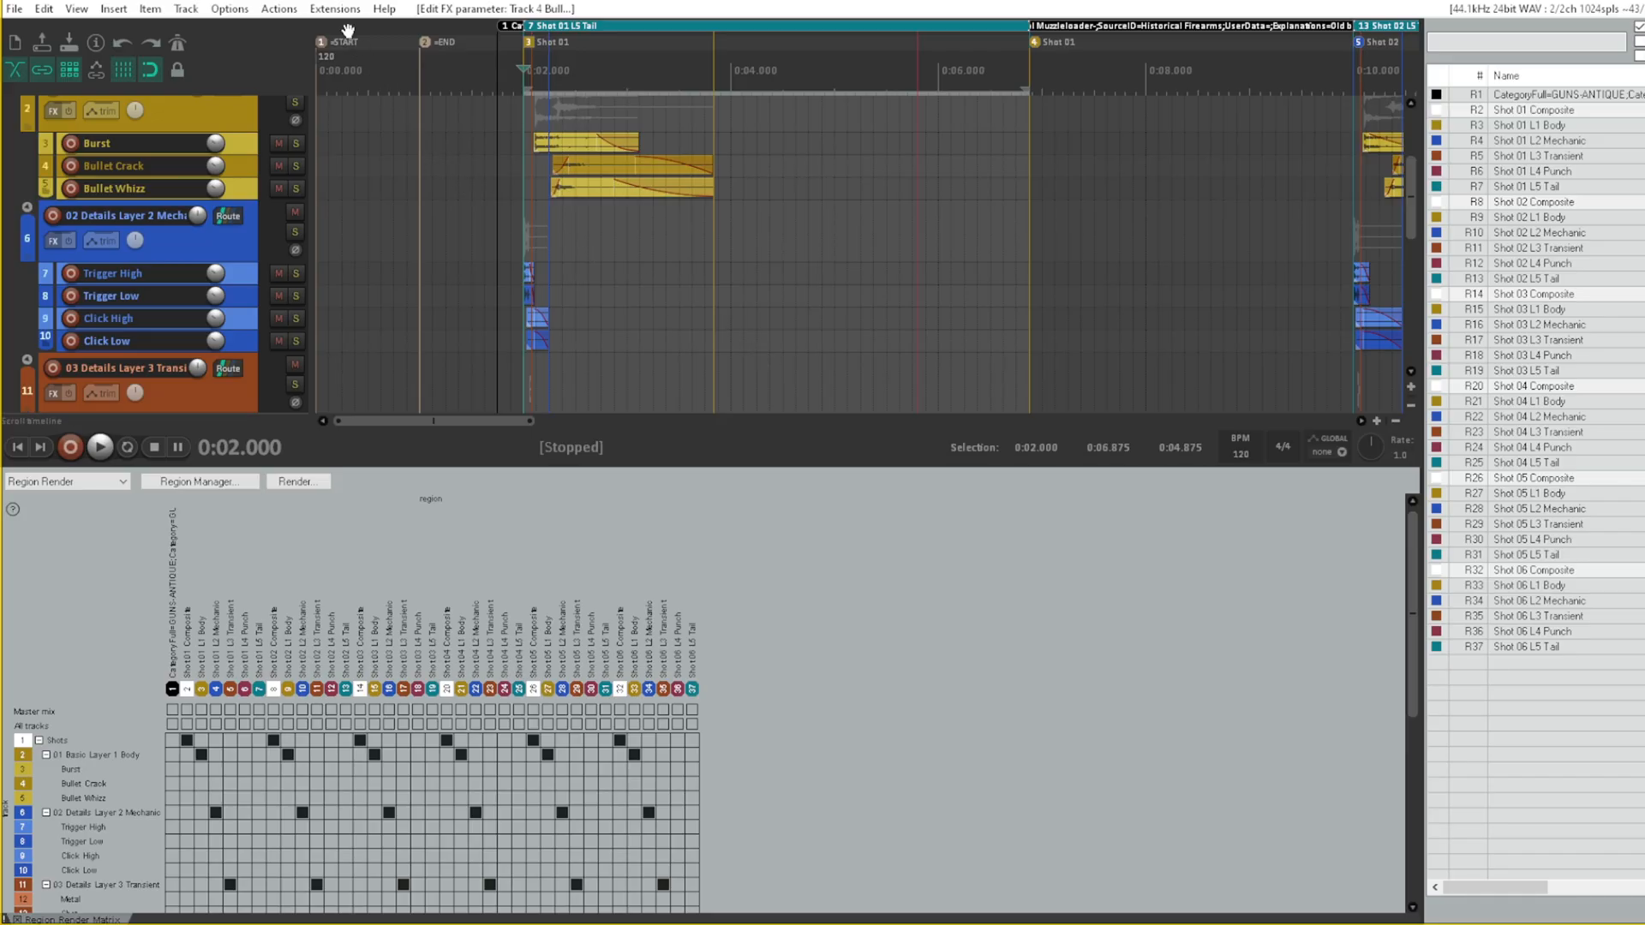
Step: Launch ReaWwise from the Extensions menu to preview the Pistol Muzzleloader hierarchy
left_click(335, 9)
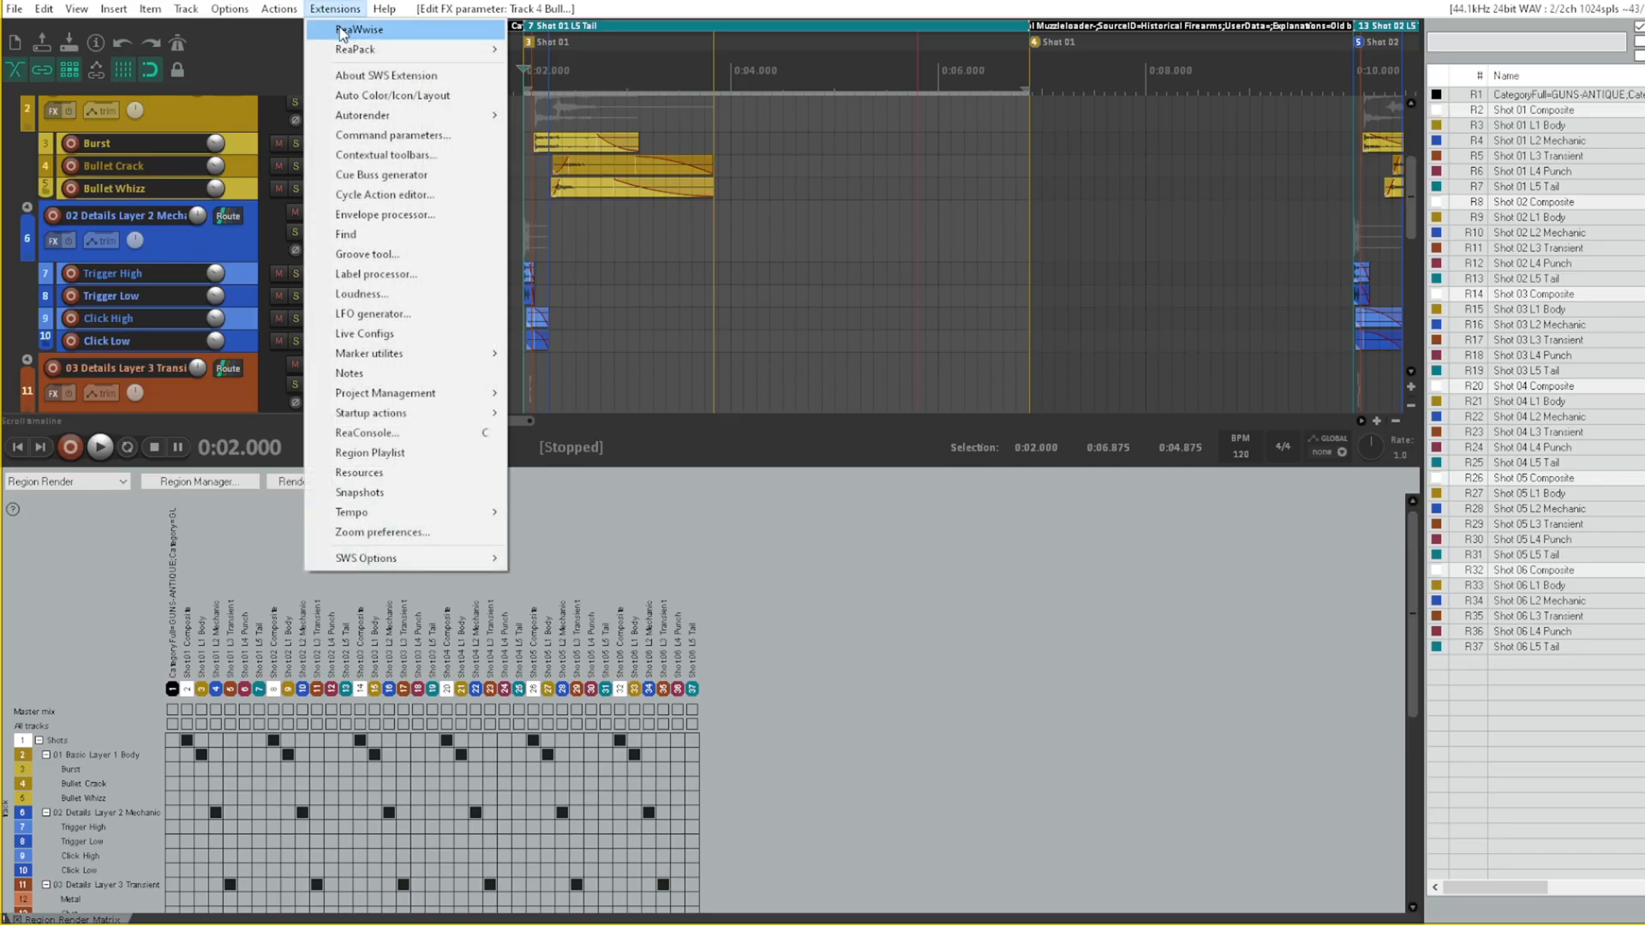
left_click(364, 28)
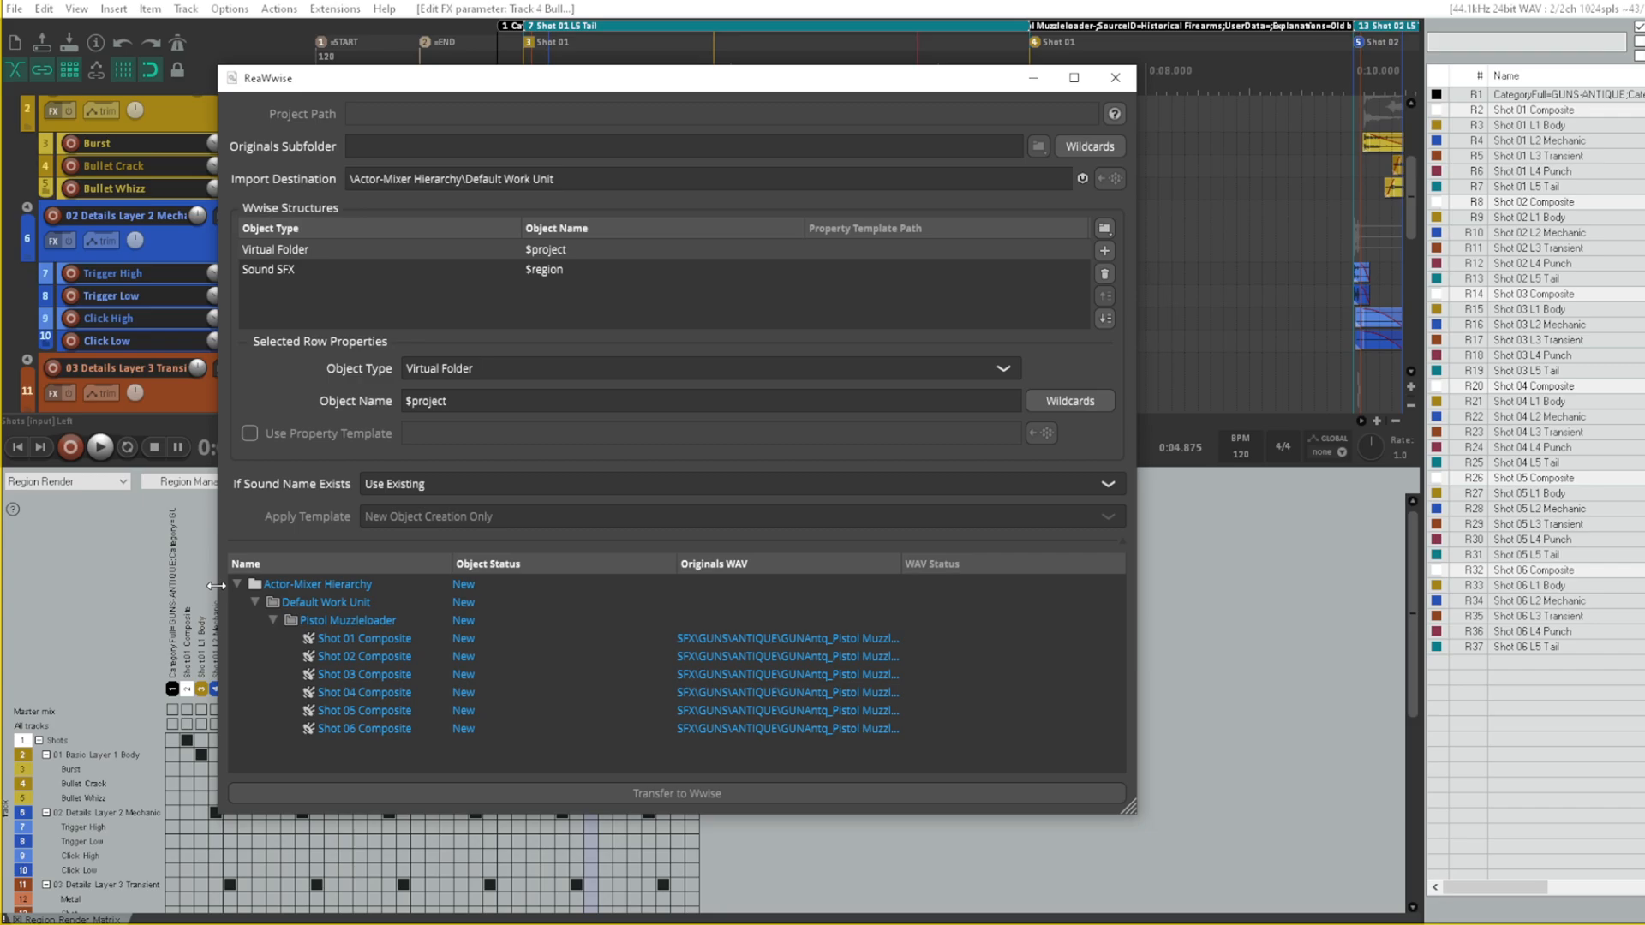
mouse_move(216, 585)
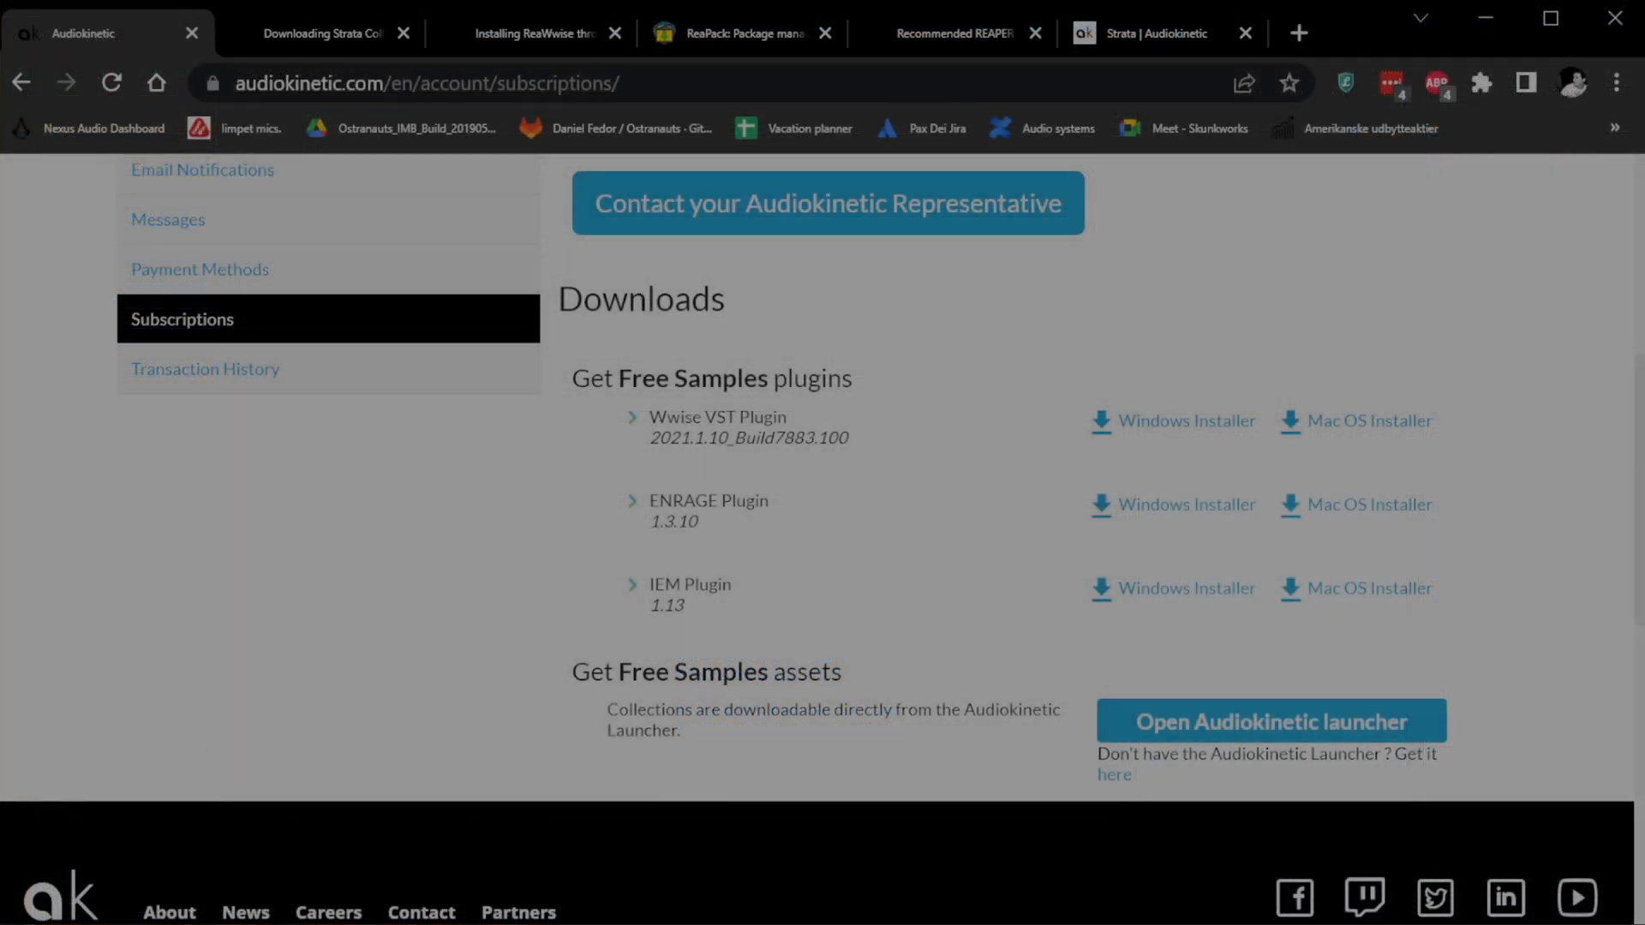
Step: Download Strata Sample 01 from the Strata page of the Audiokinetic Launcher
left_click(1269, 720)
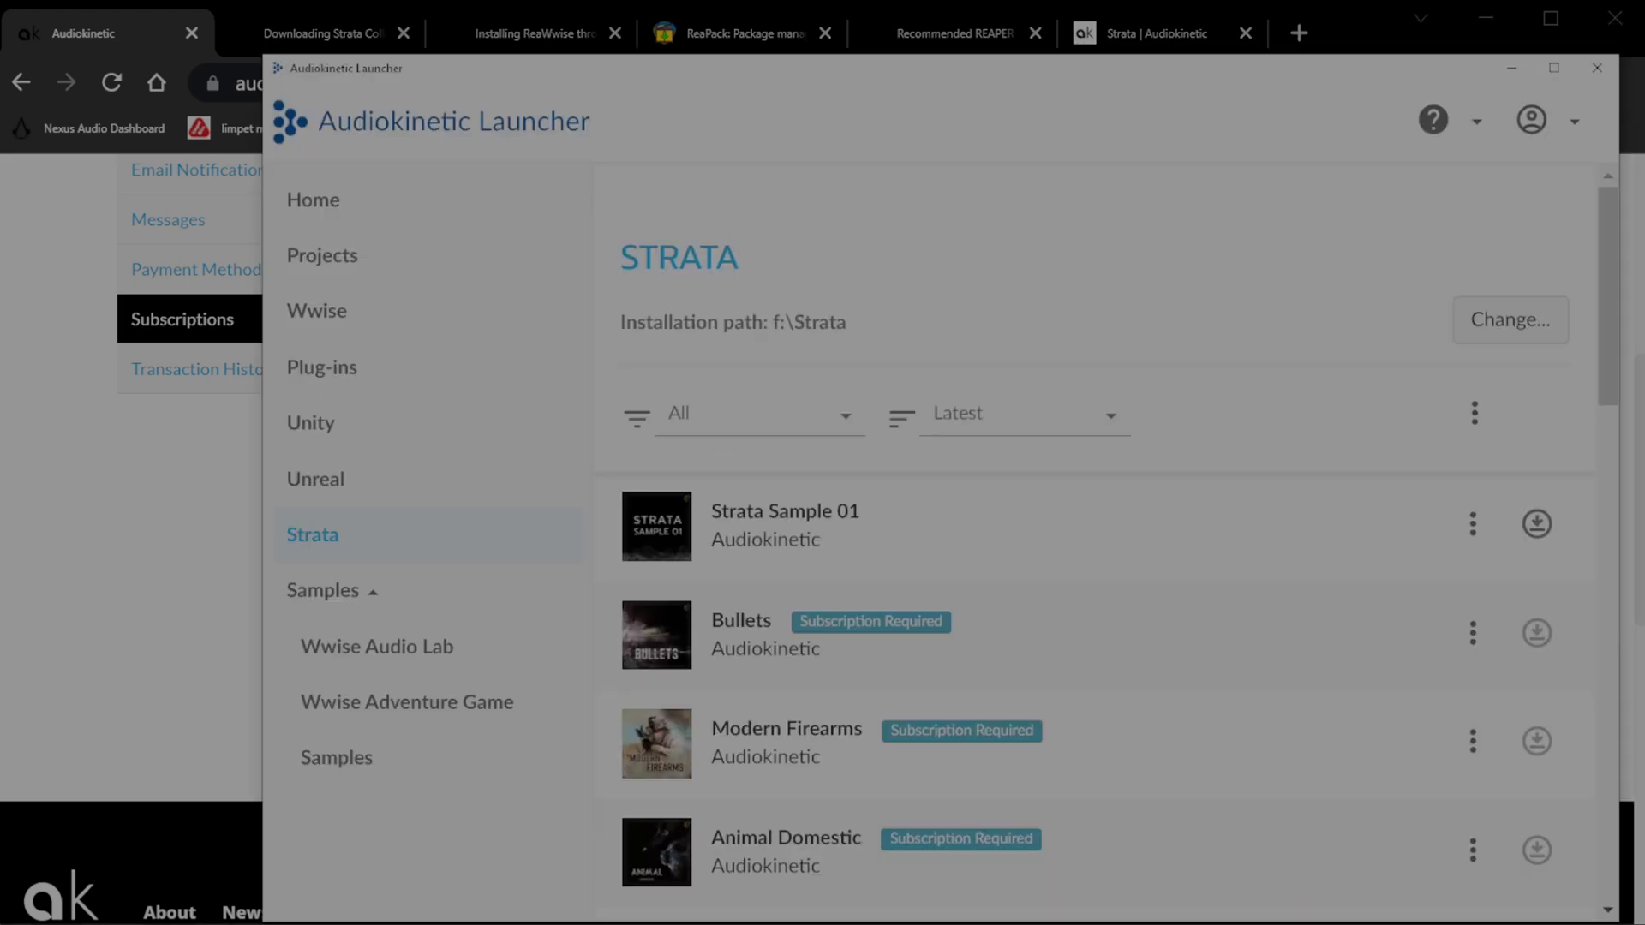
mouse_move(1046, 453)
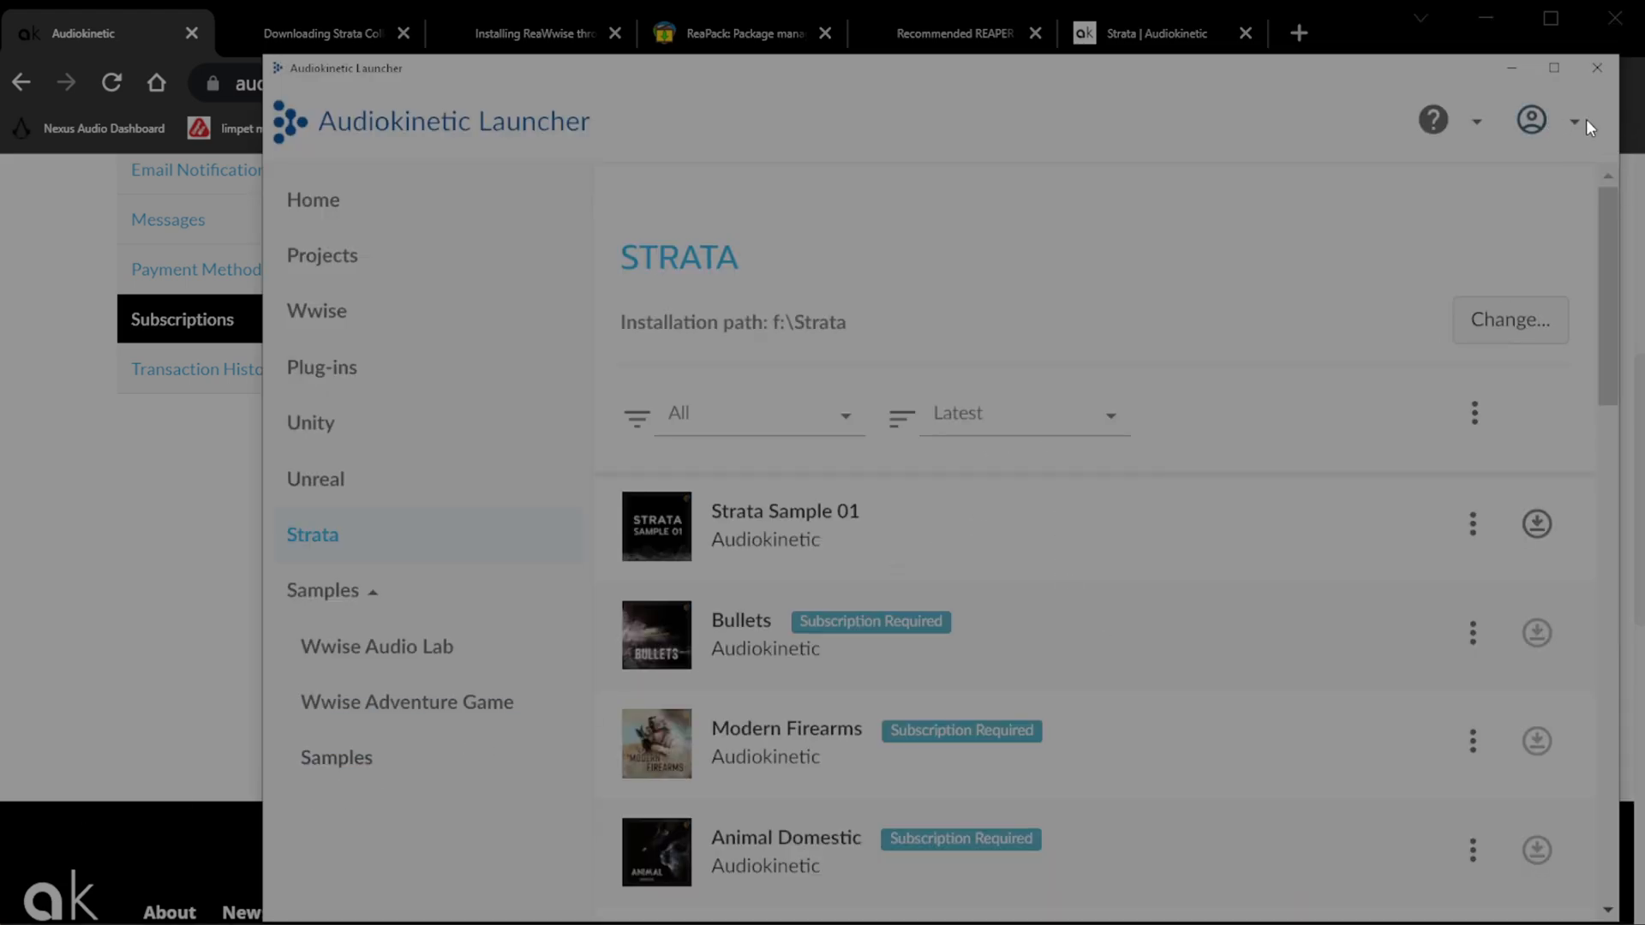
mouse_move(1438, 451)
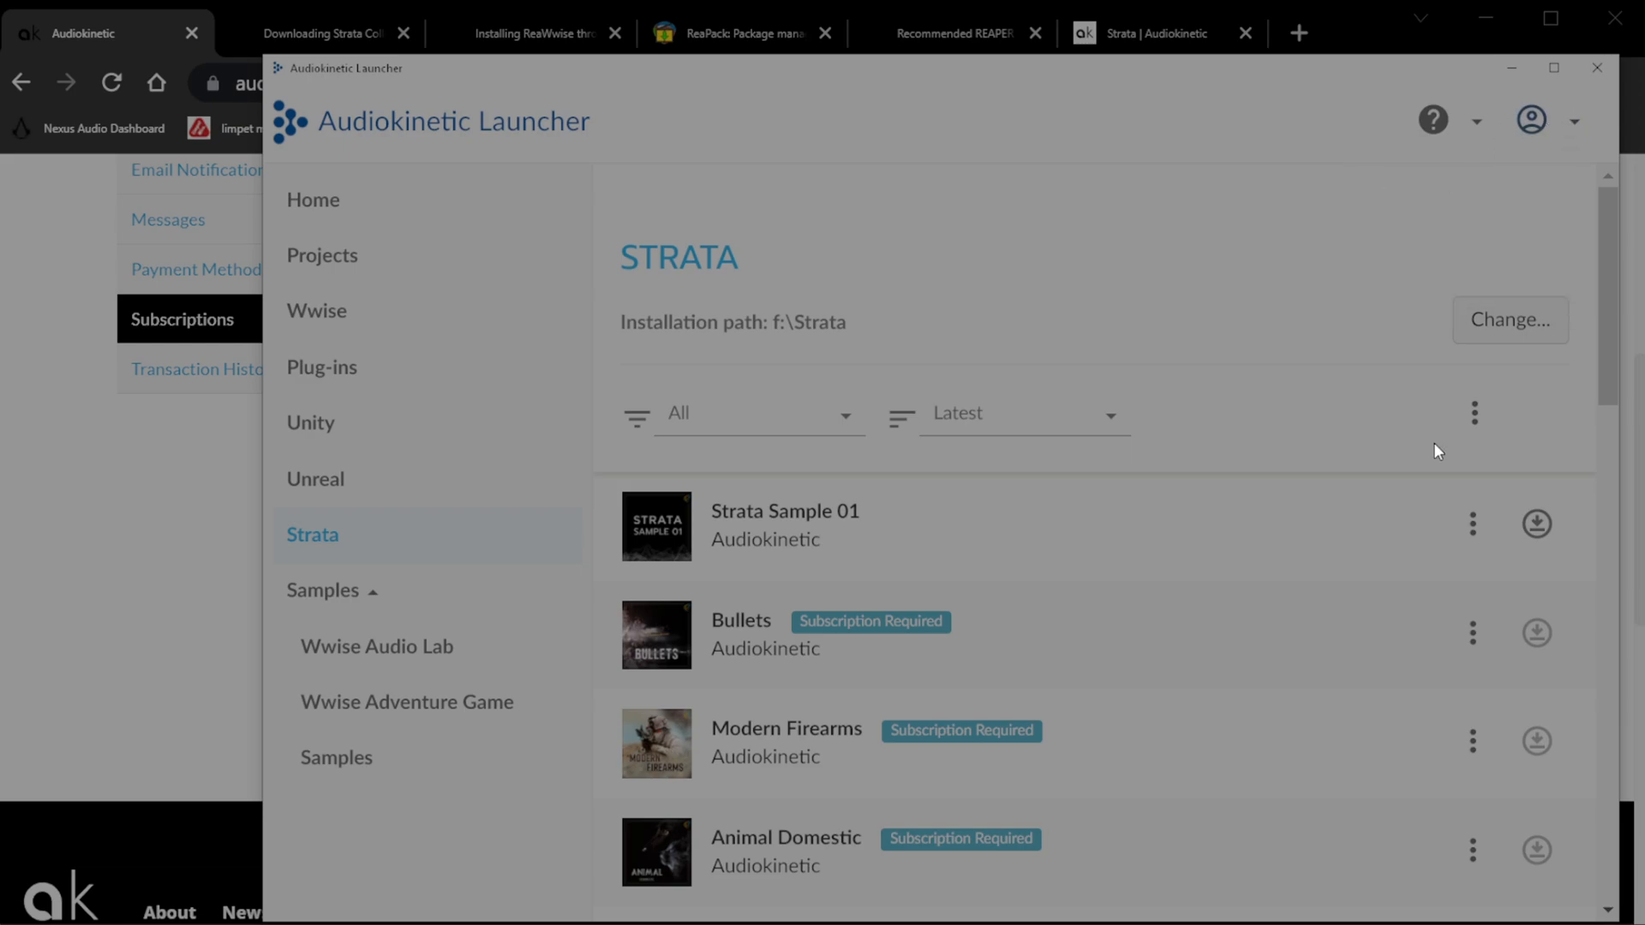
mouse_move(1453, 402)
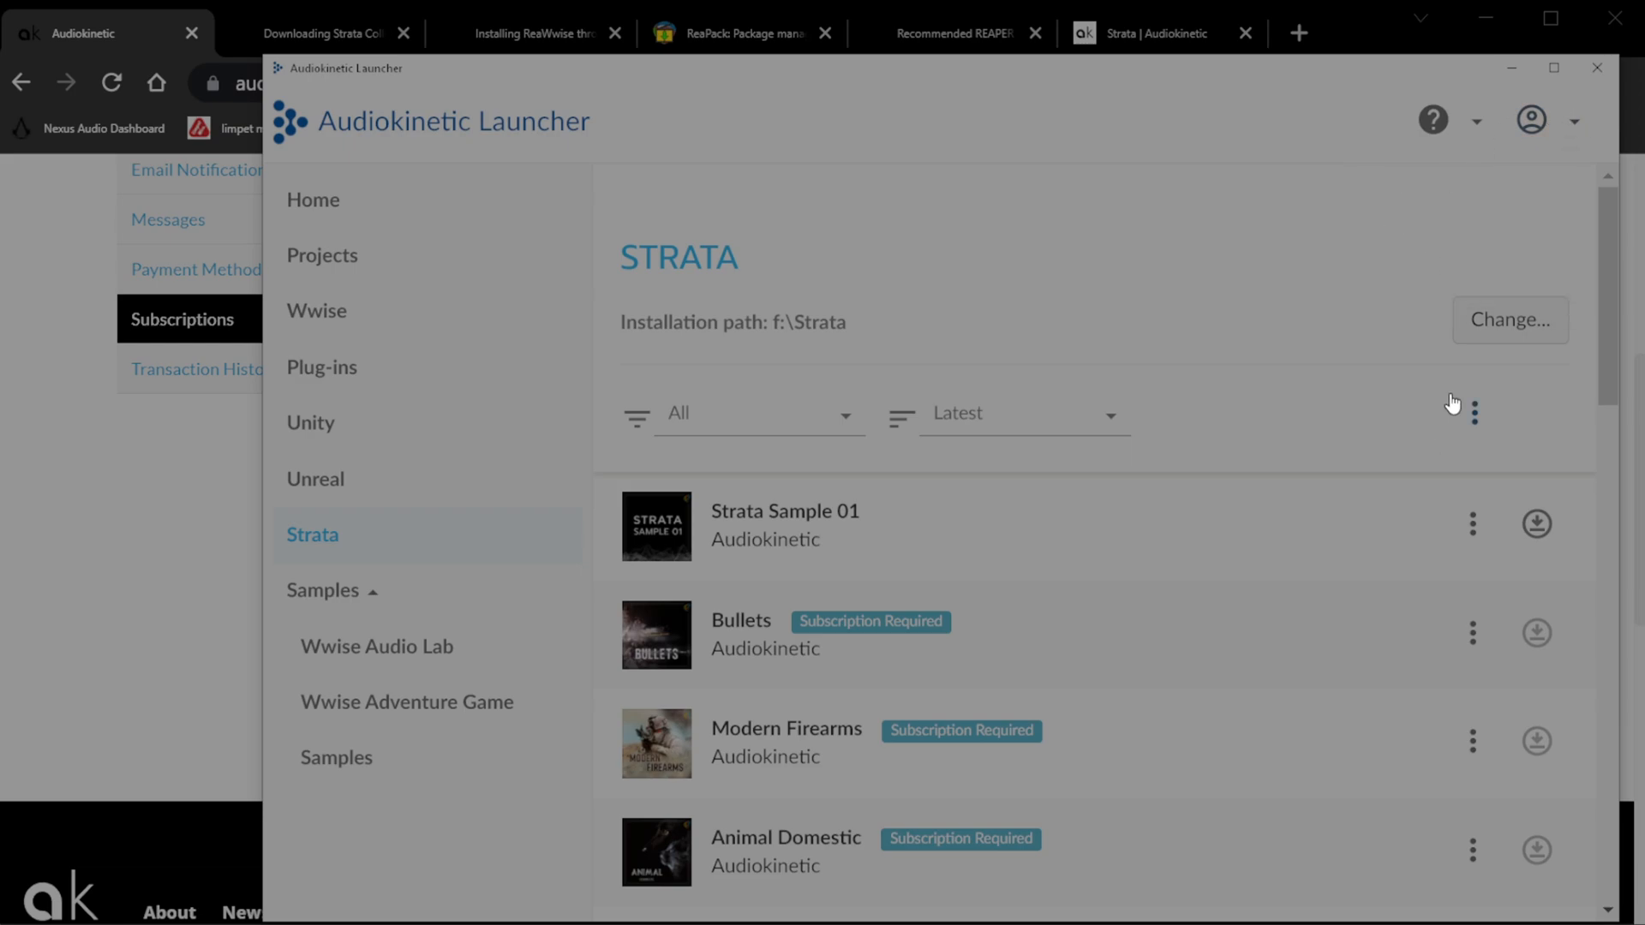
mouse_move(1456, 524)
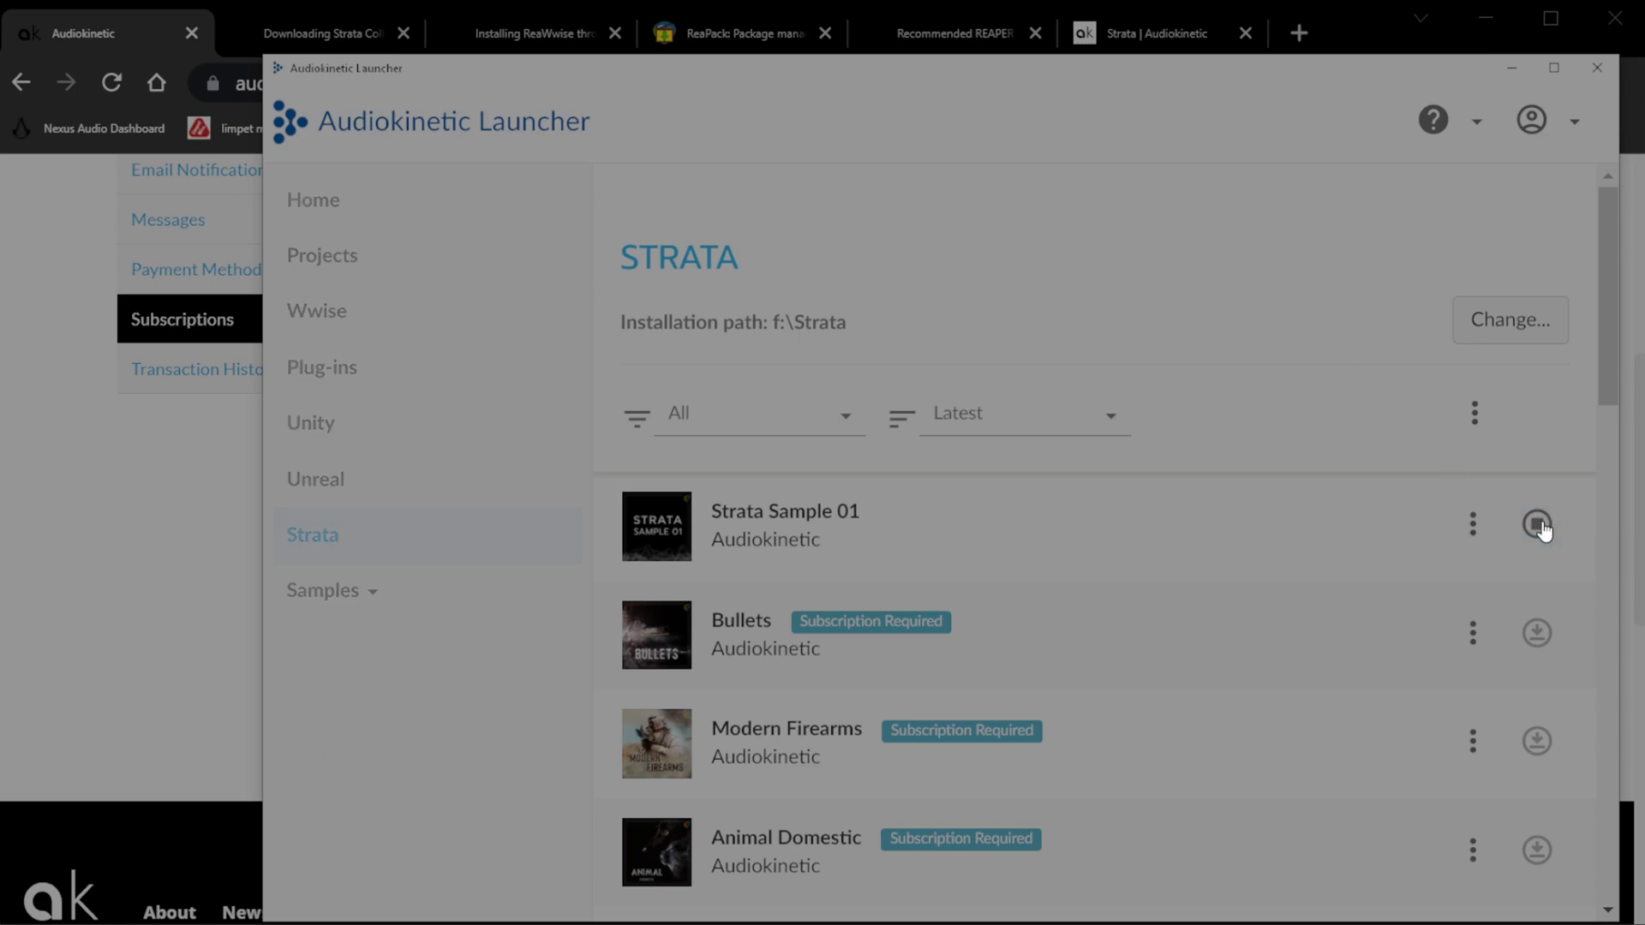
left_click(1537, 524)
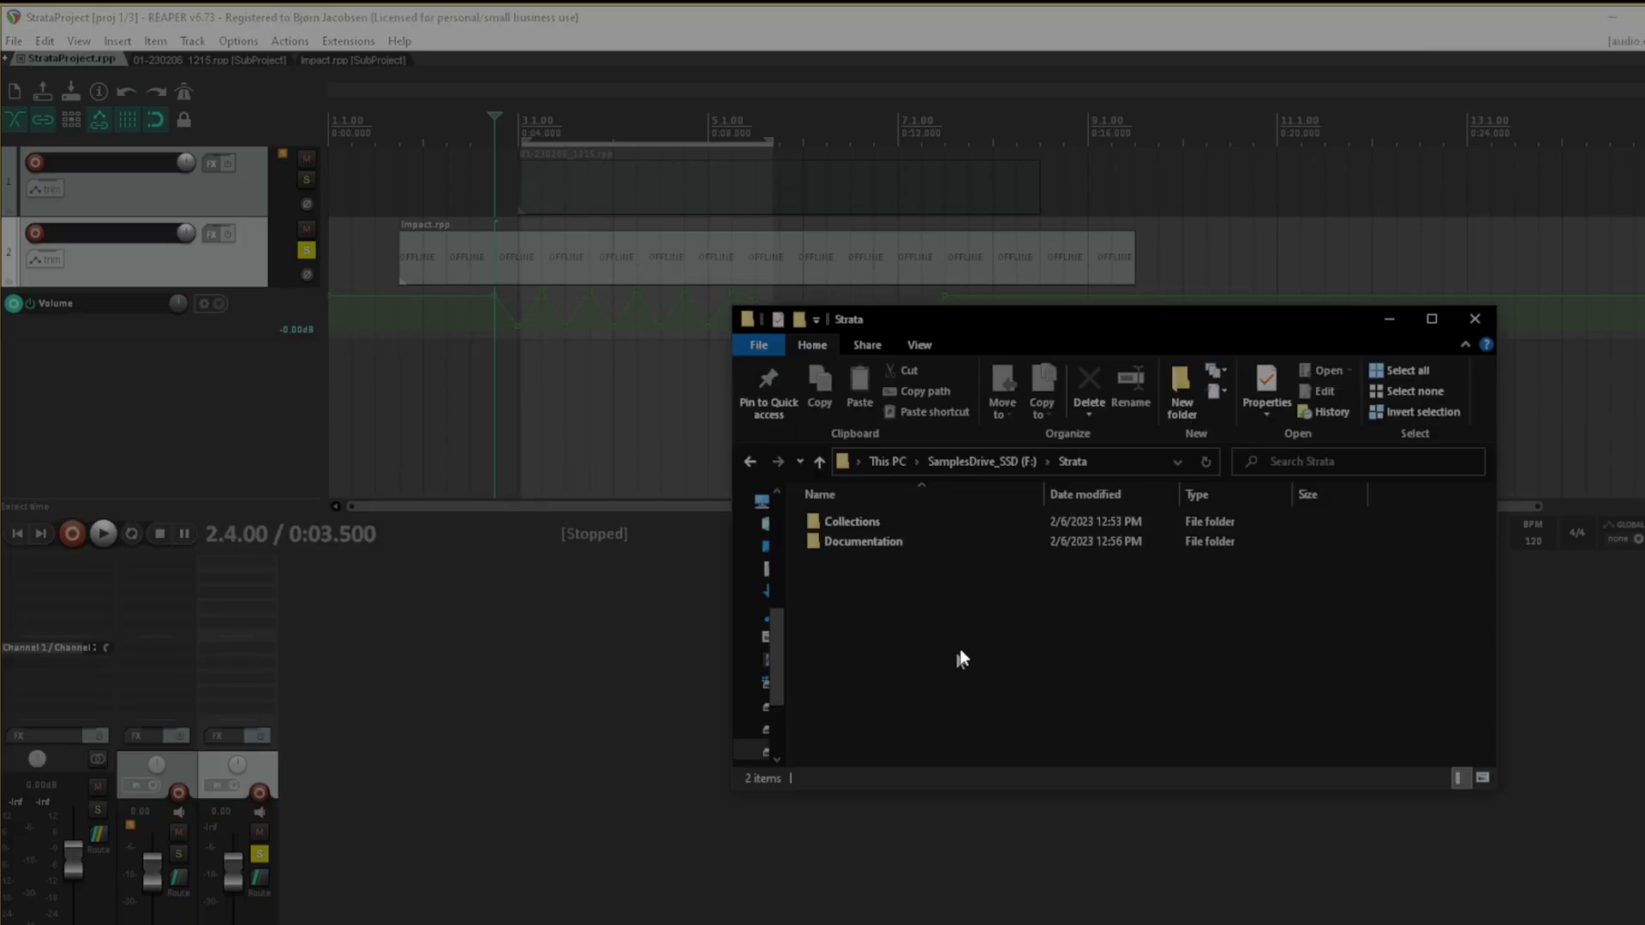
Step: Open Strata Sample 01.rpp from the Collections folder in REAPER
double_click(850, 521)
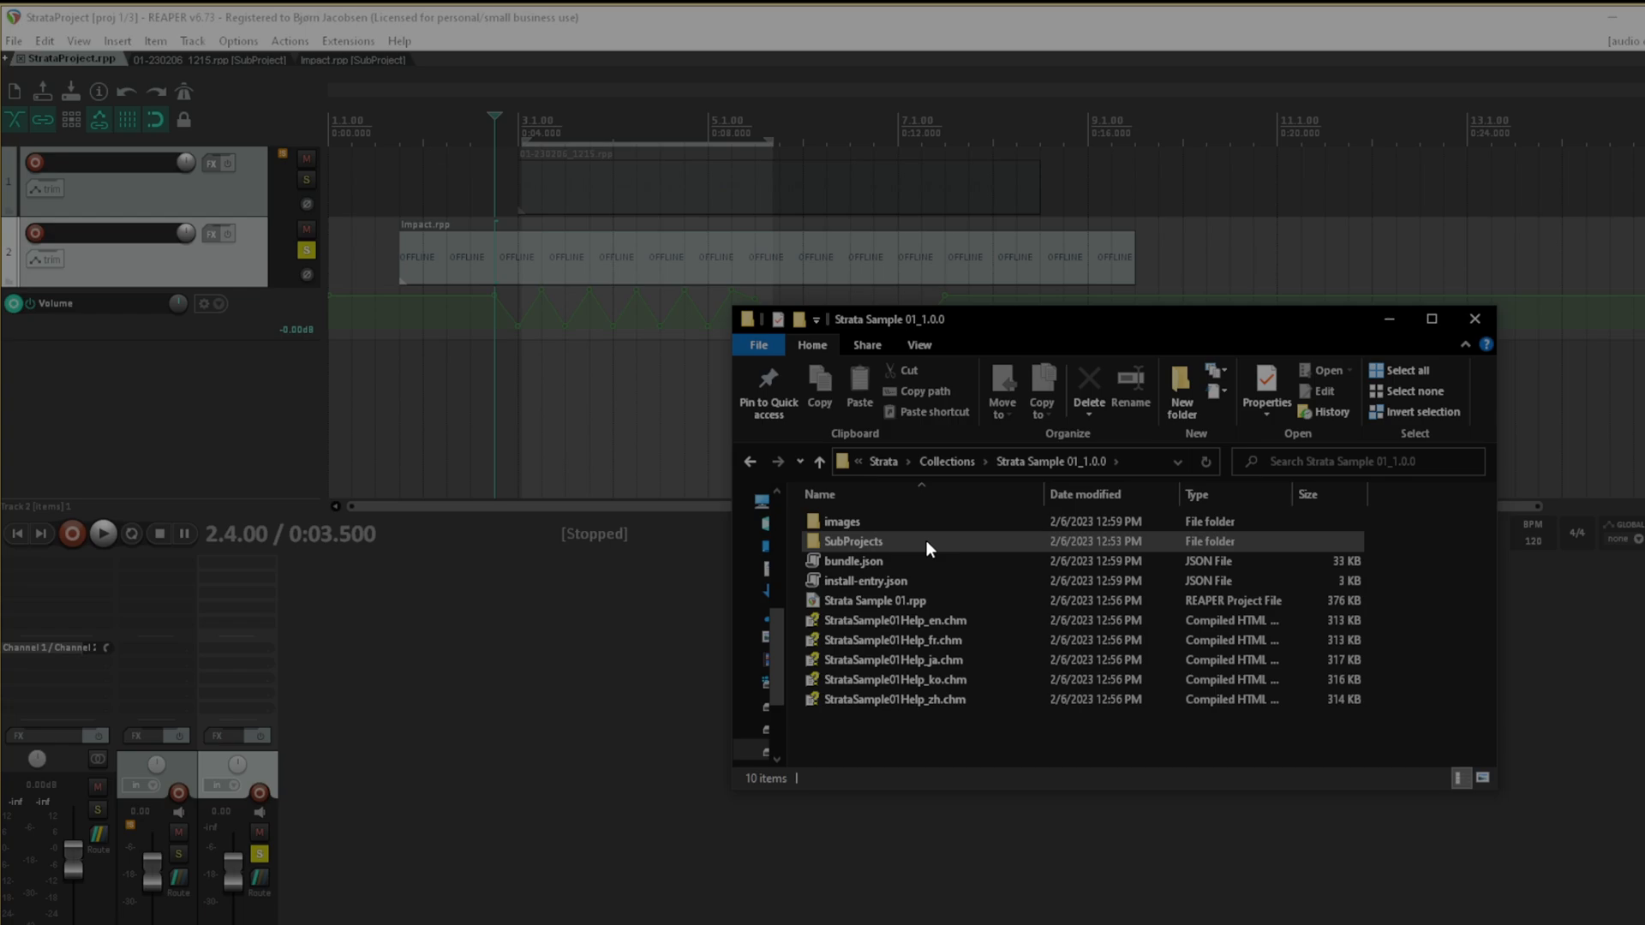
double_click(874, 600)
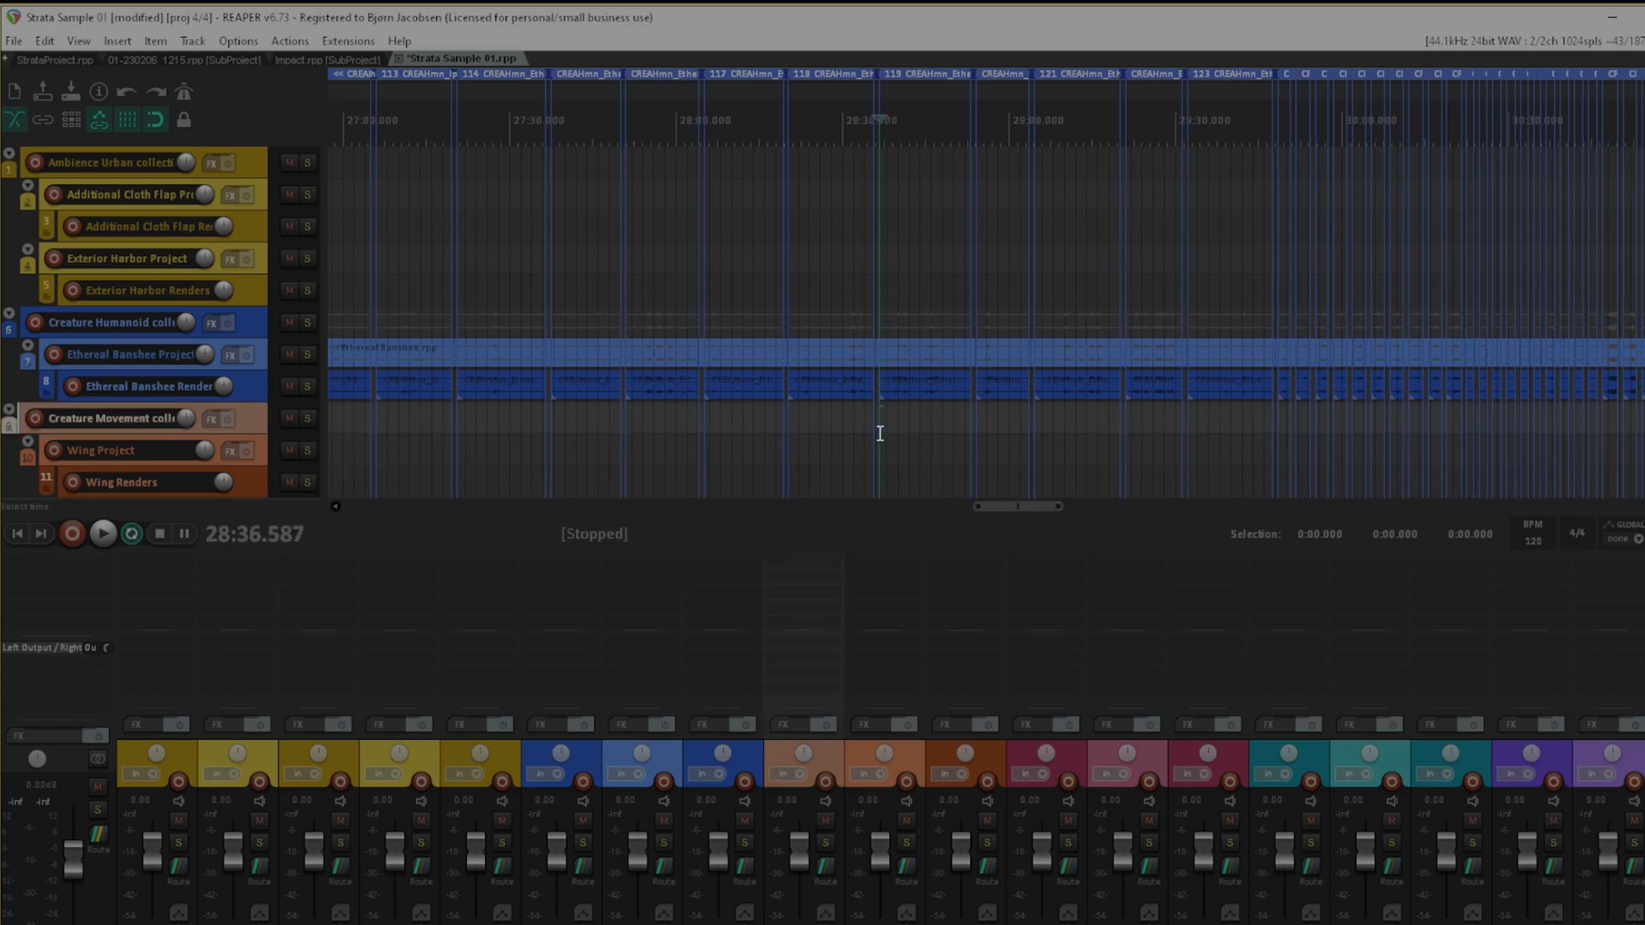
Step: Move through the Strata Sample 01 tracks toward the Pistol Muzzleloader Project track
left_click(102, 534)
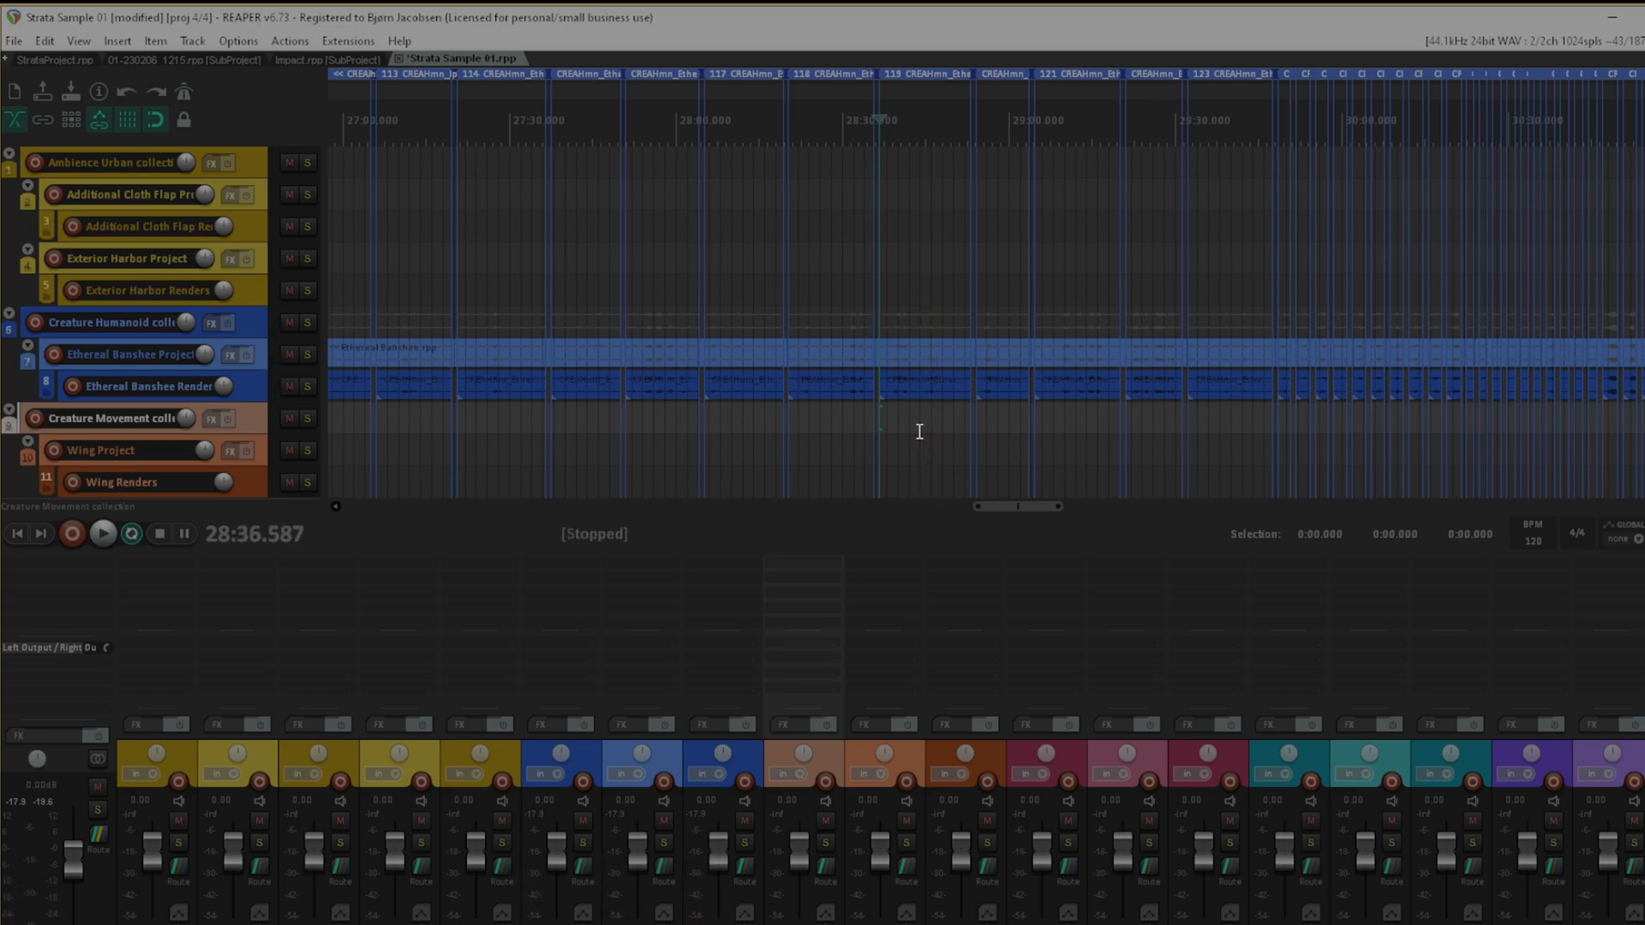
mouse_move(906, 427)
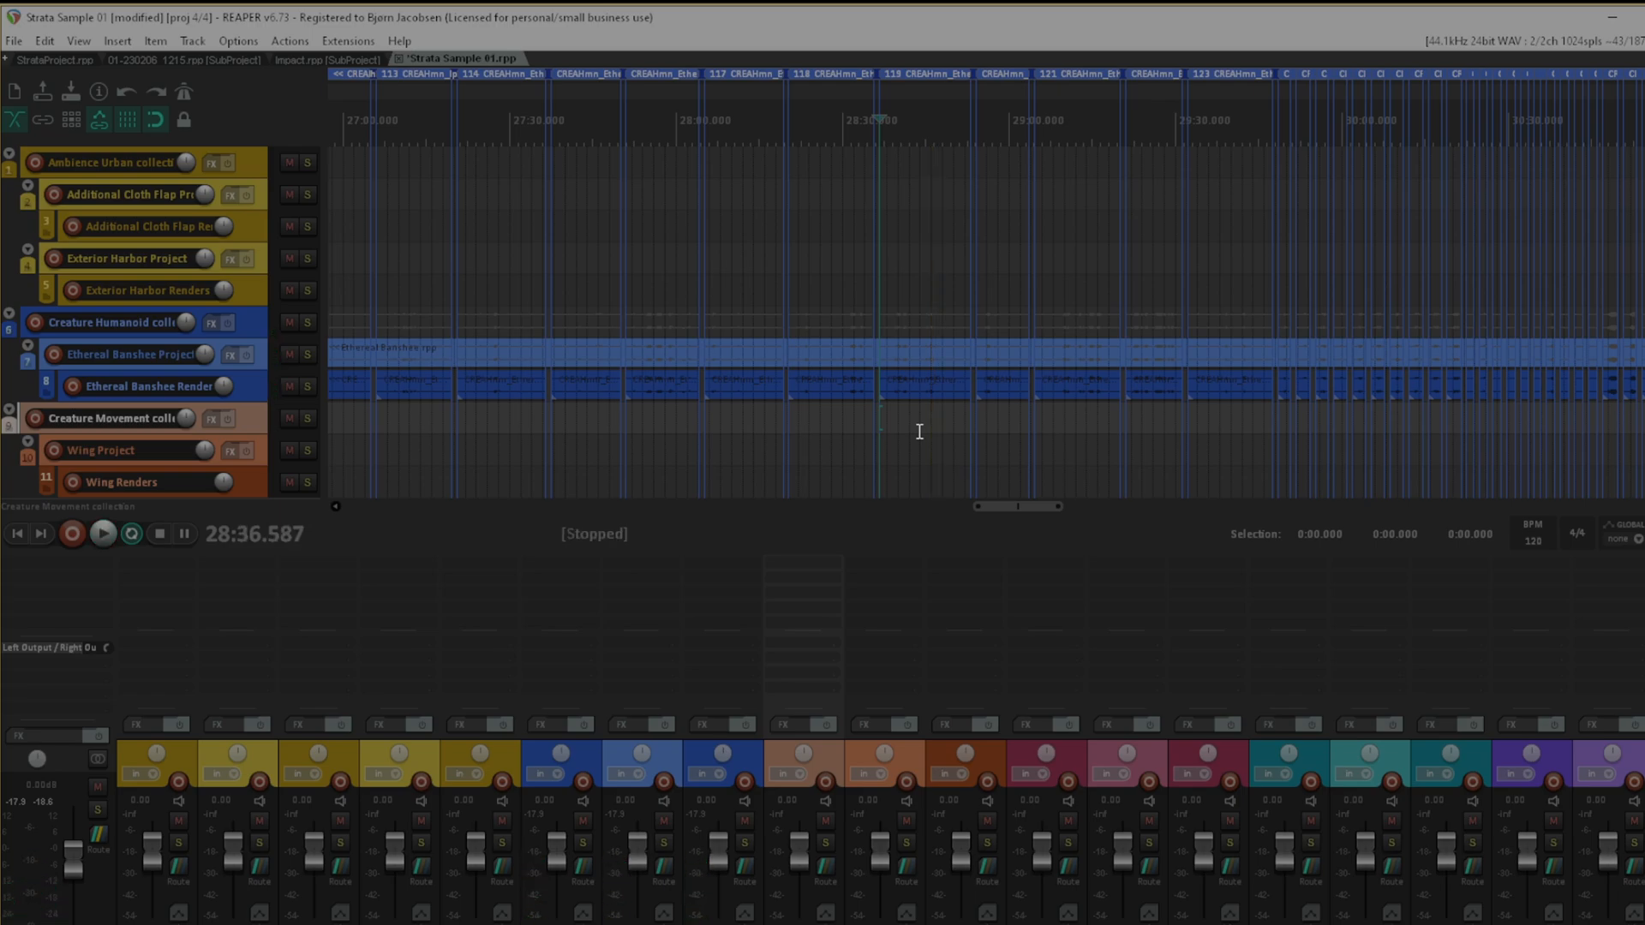
mouse_move(860, 442)
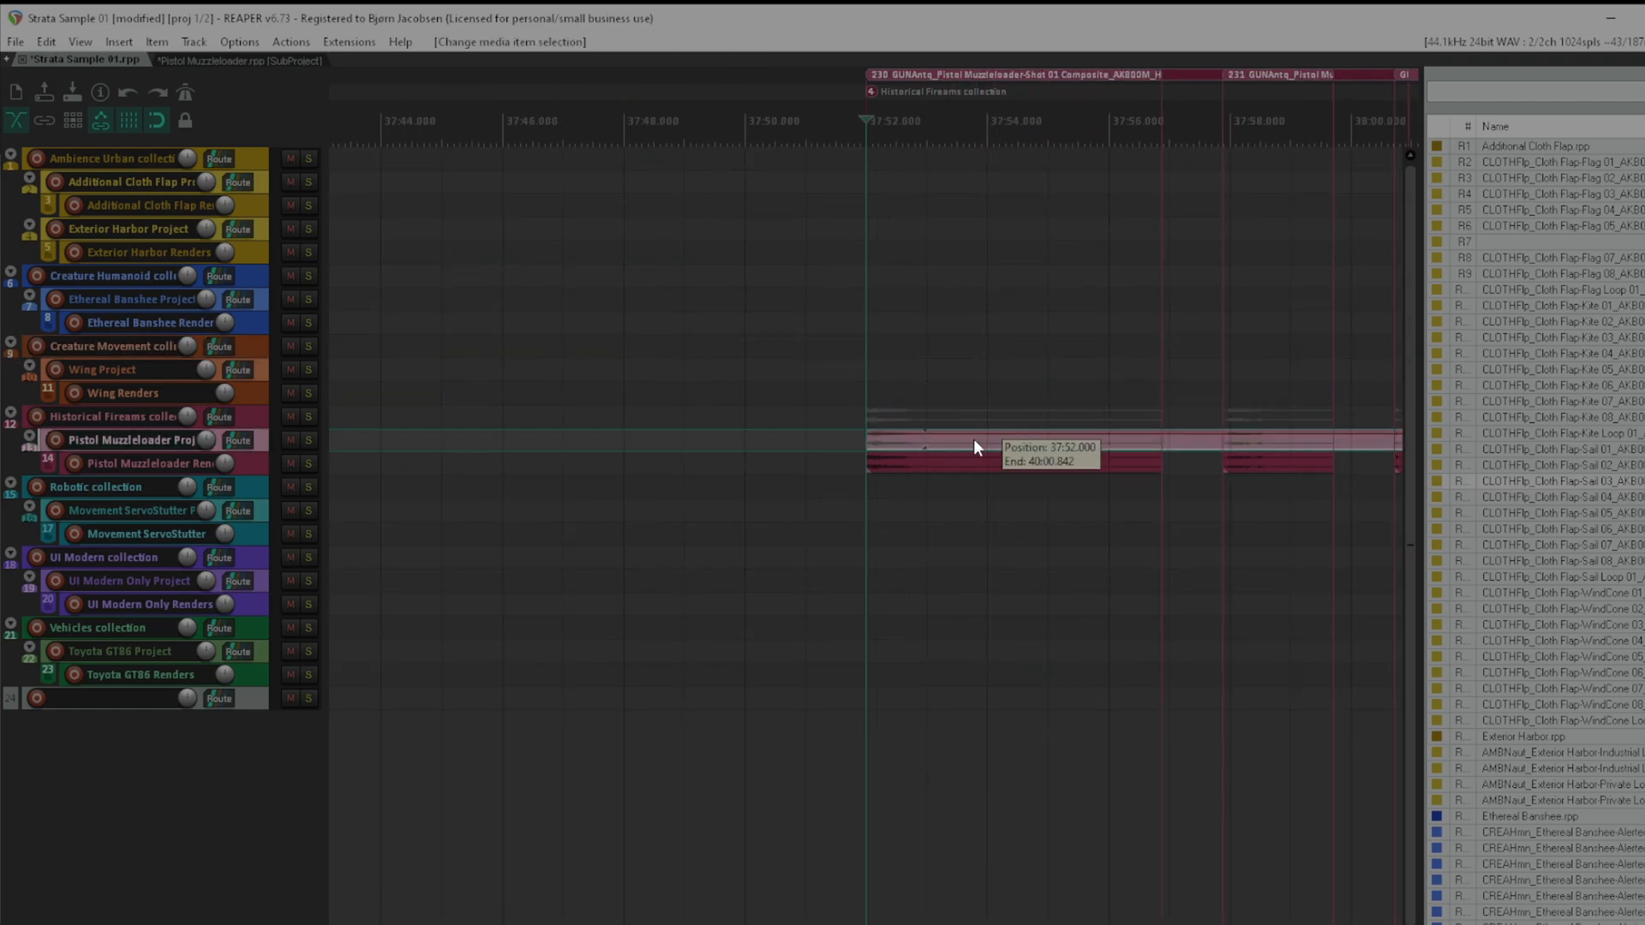
Step: Open the Pistol Muzzleloader subproject and set Render to File bounds to Selected regions
left_click(236, 60)
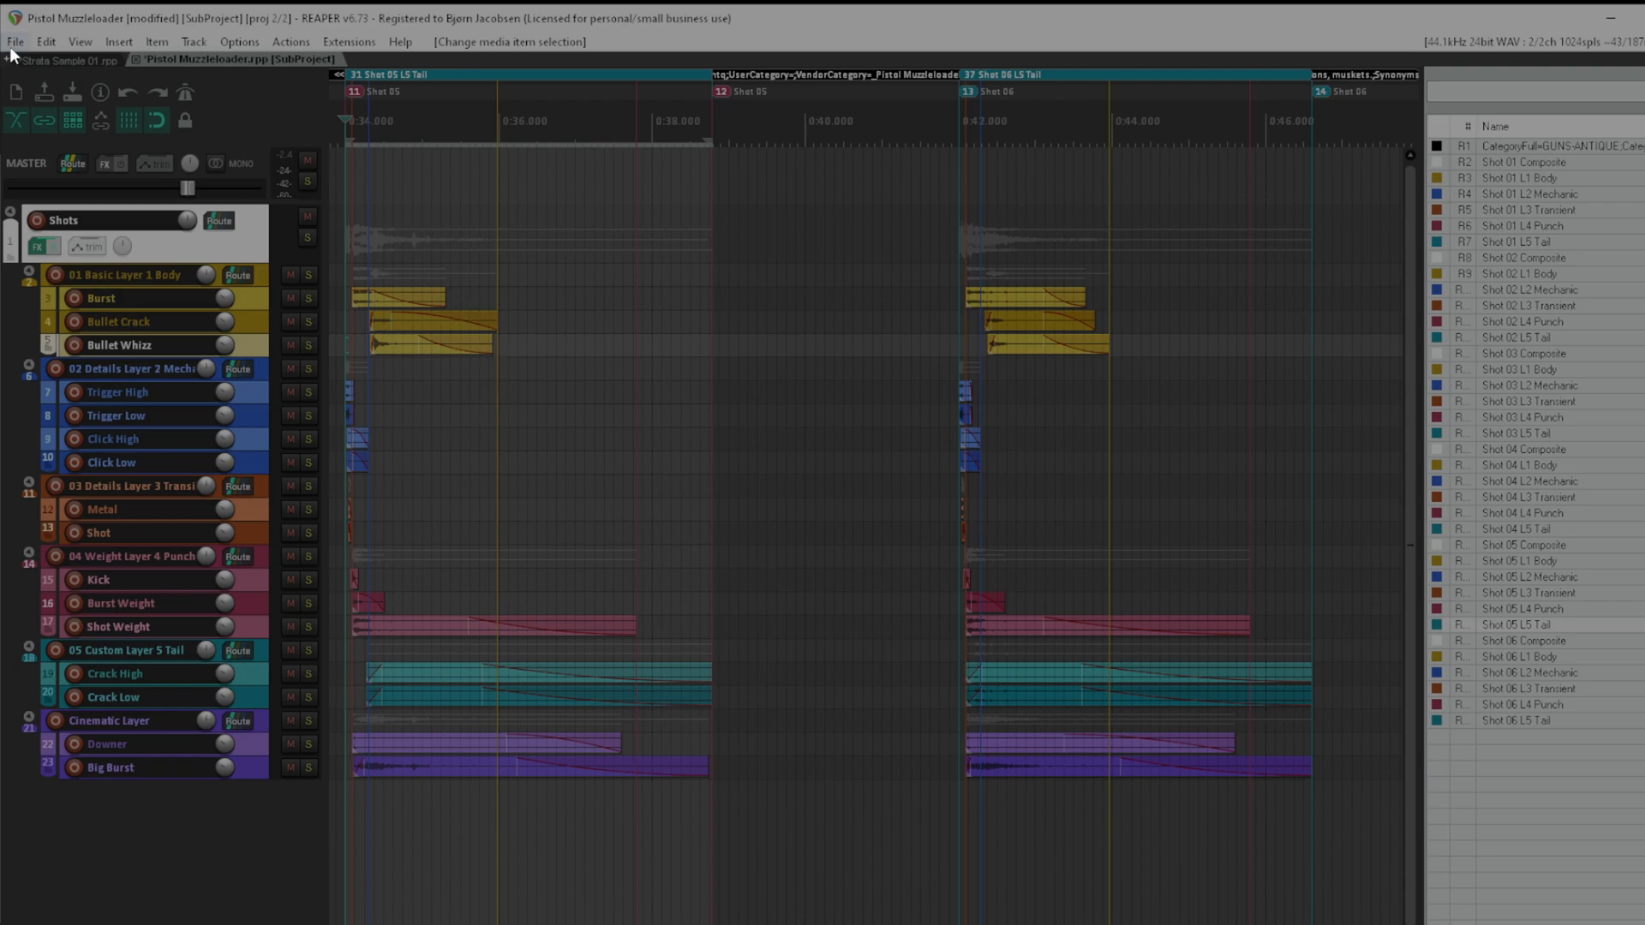
left_click(15, 42)
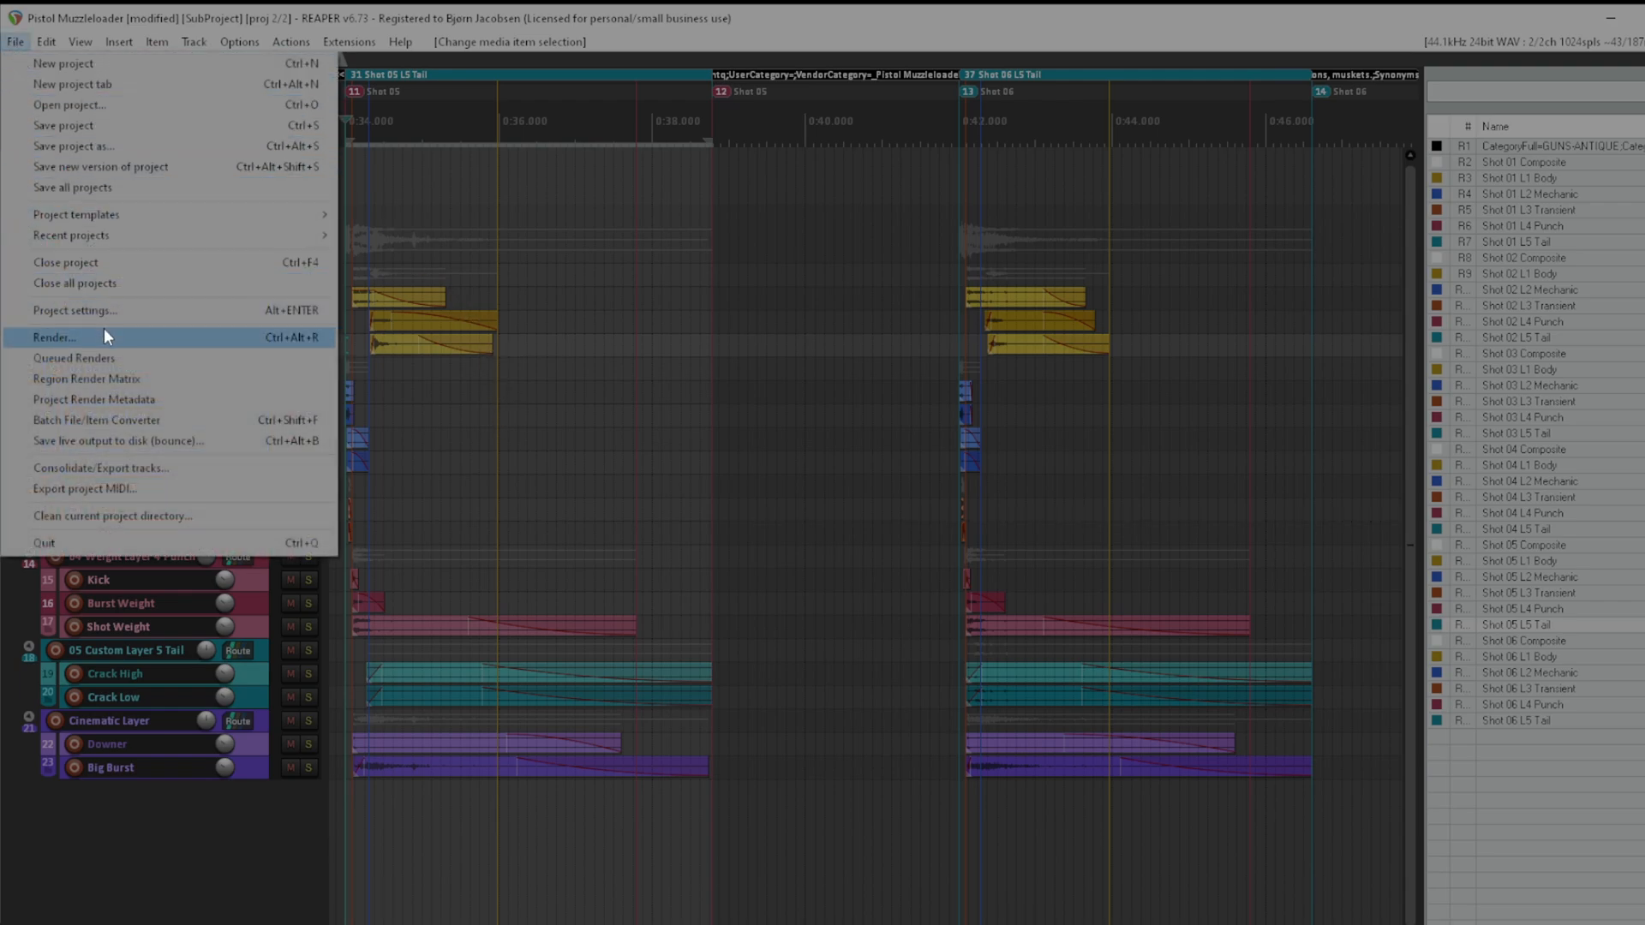
left_click(52, 336)
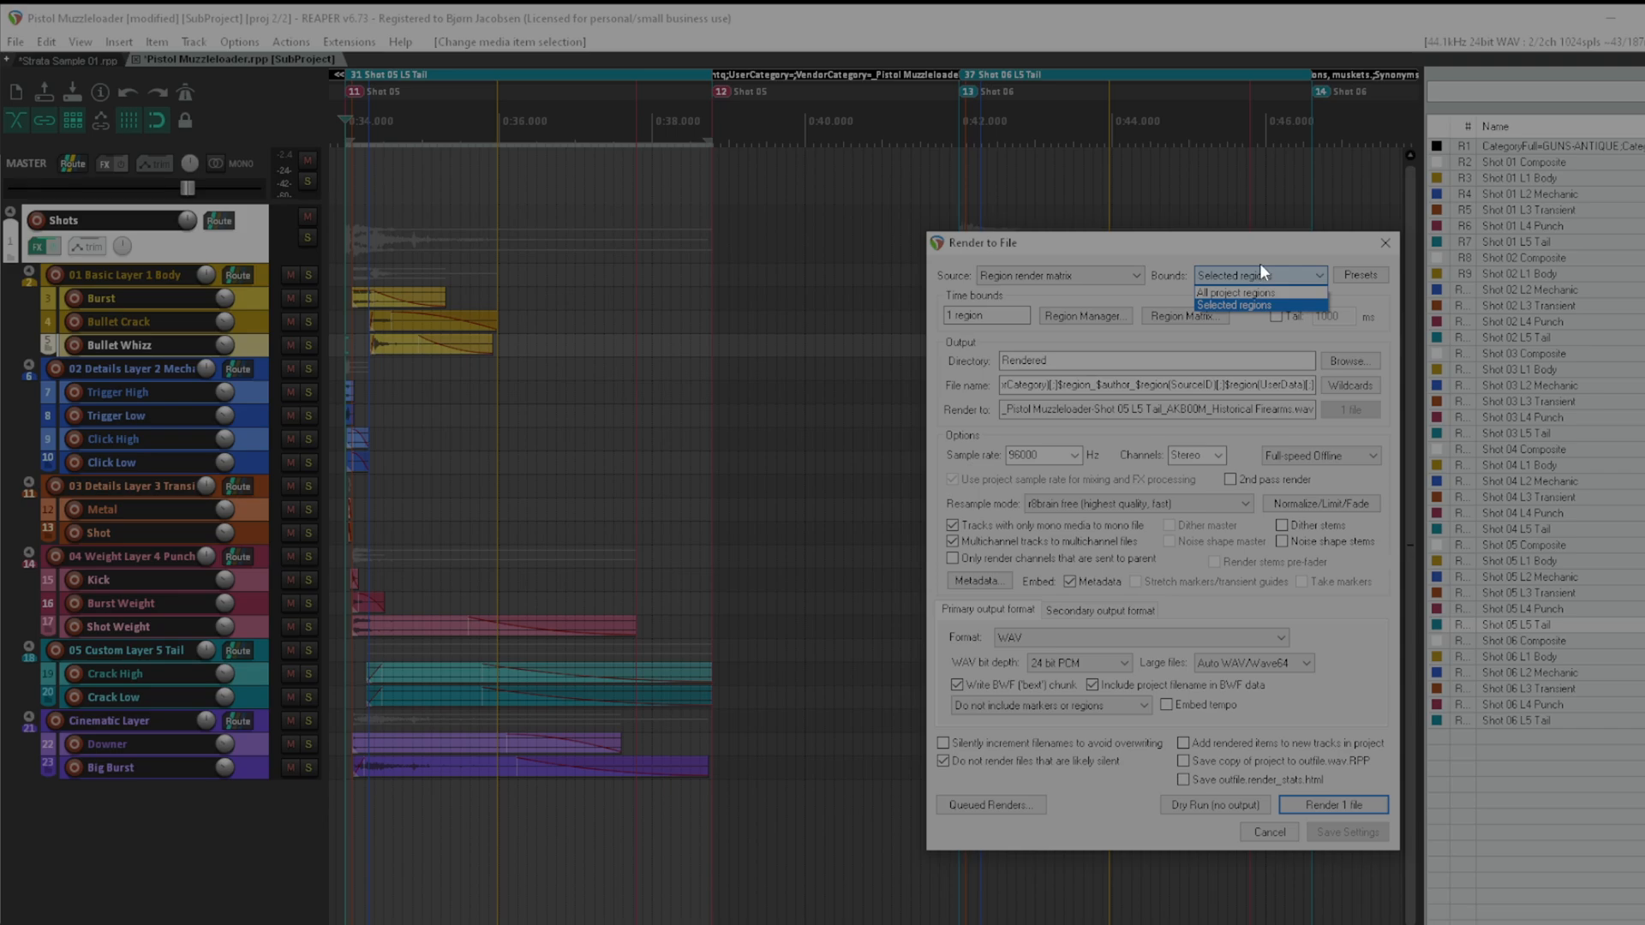
left_click(1237, 304)
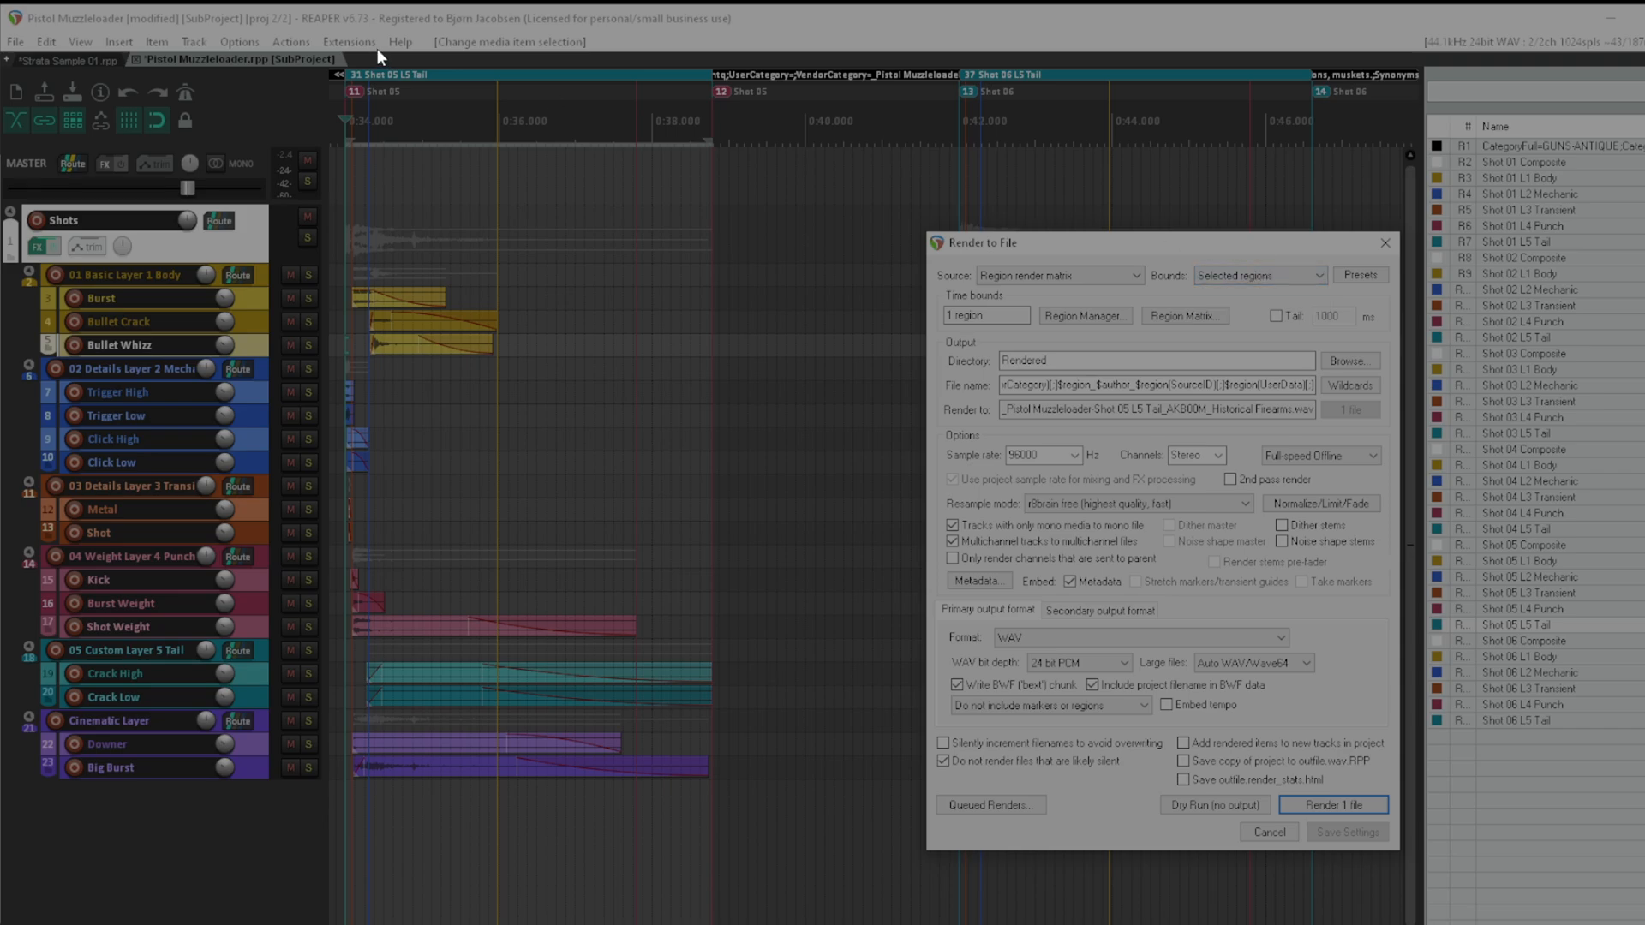